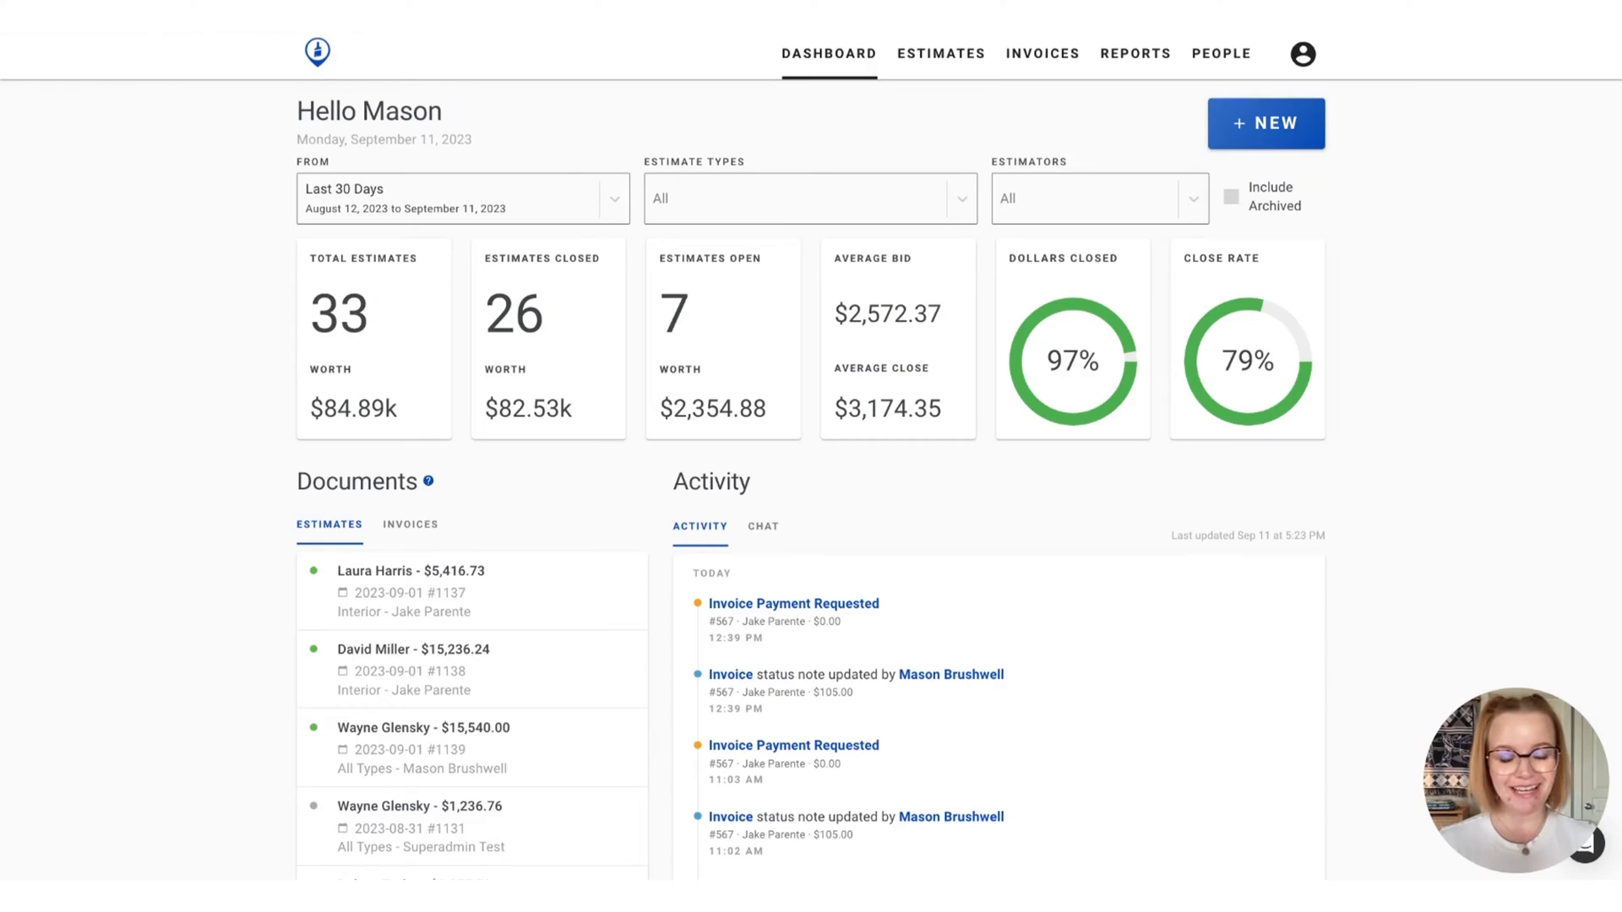
Open Account Settings from the profile menu to reach the Company Information page
scroll("down", 3)
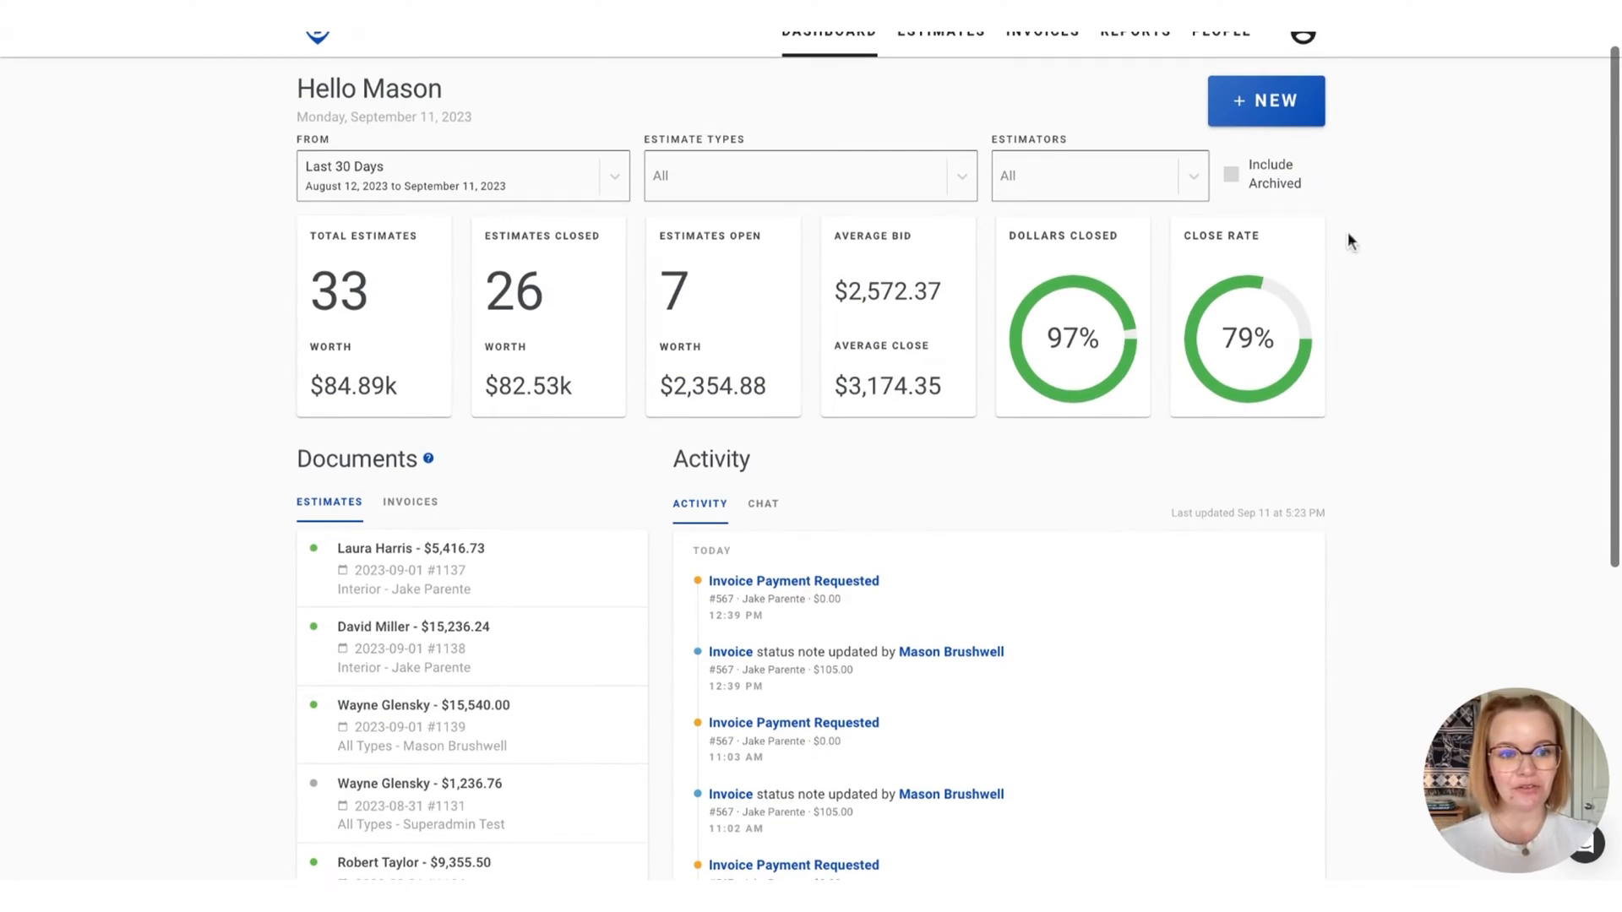
left_click(1302, 36)
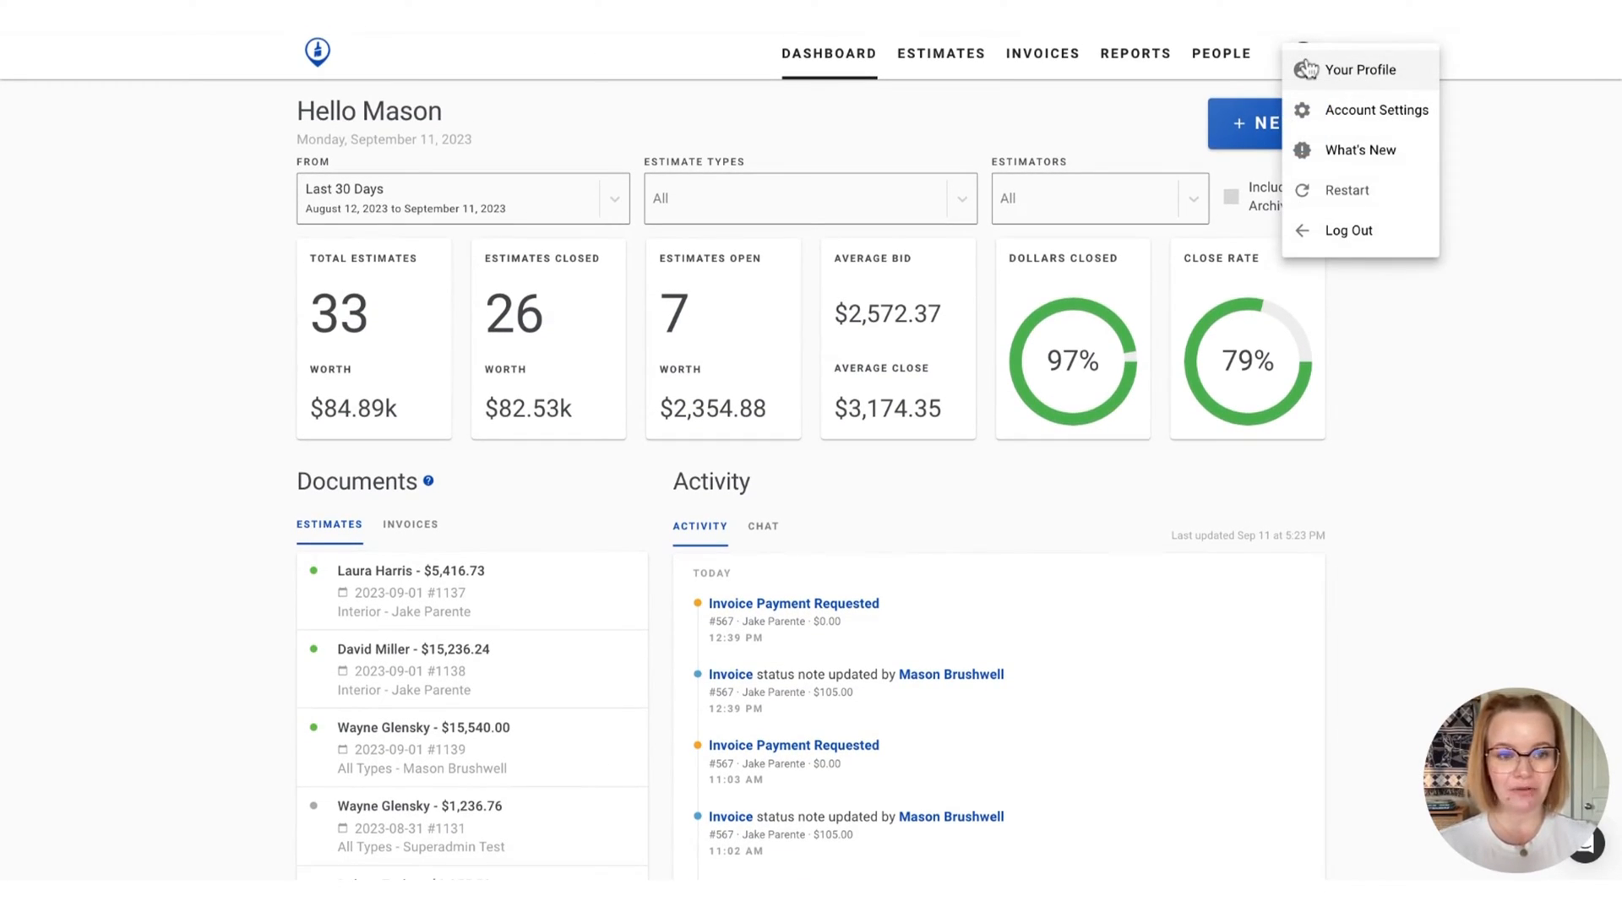
mouse_move(1347, 112)
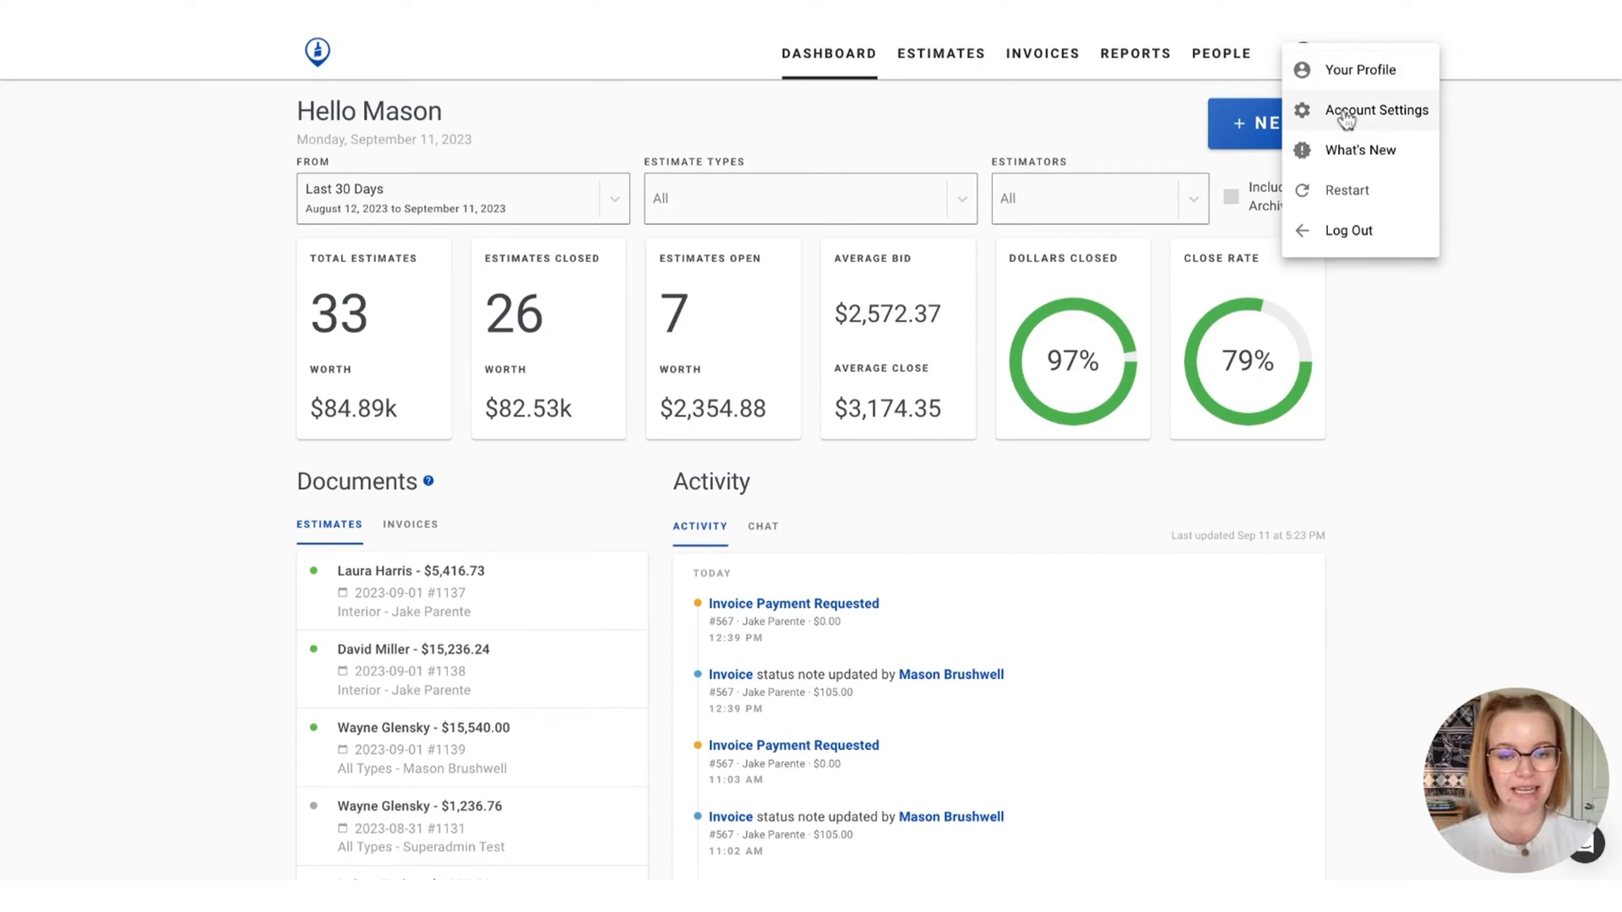
left_click(1375, 110)
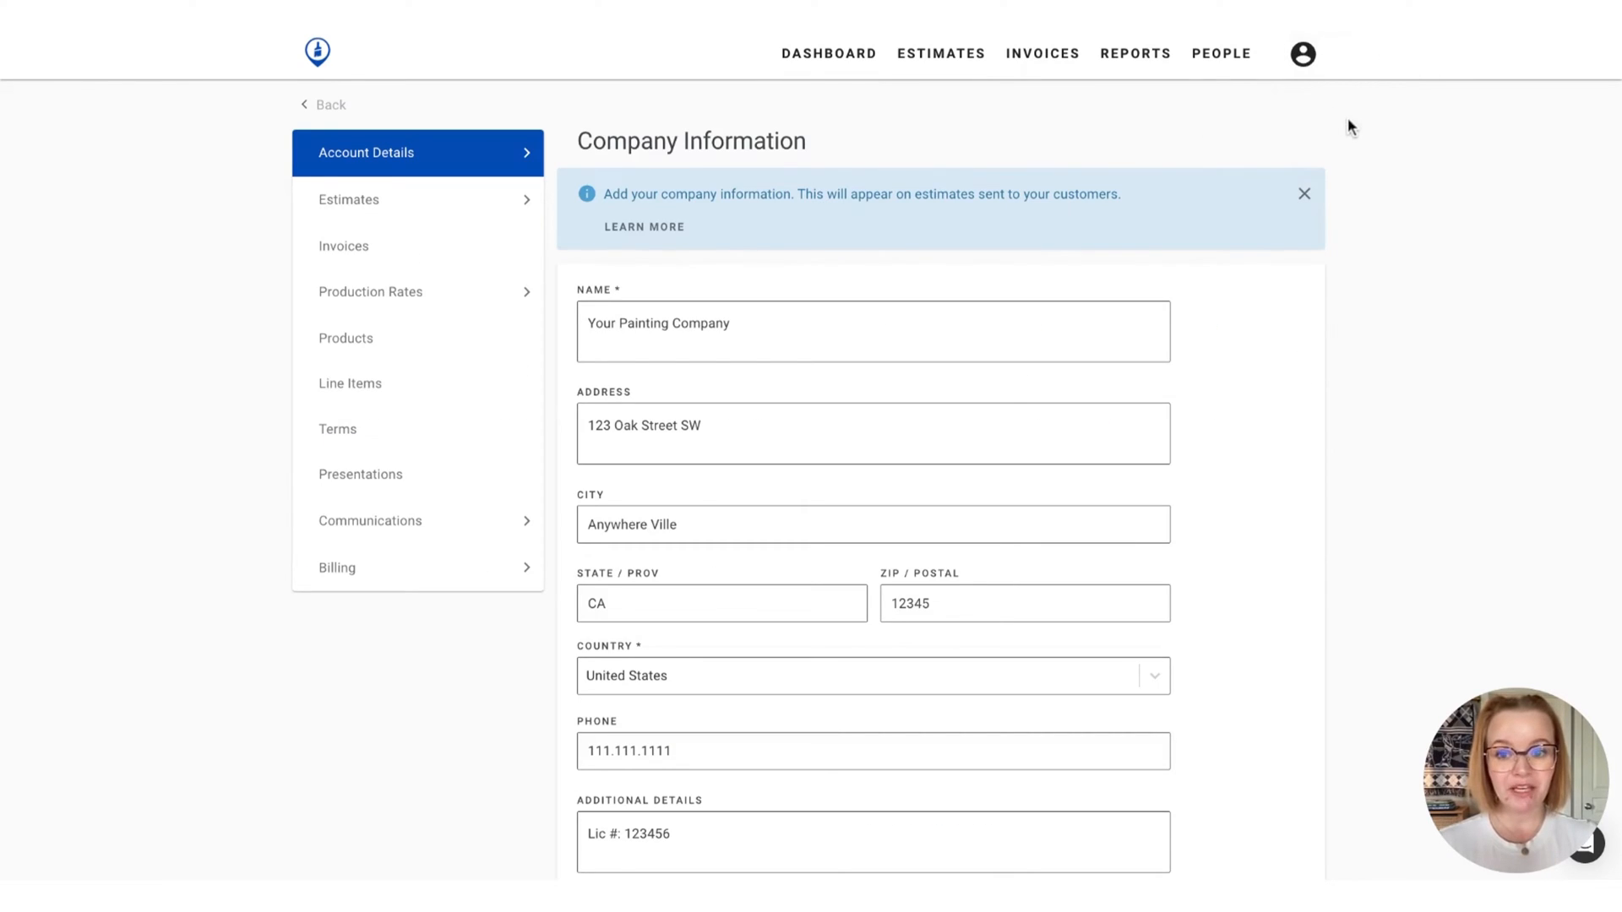
mouse_move(370, 293)
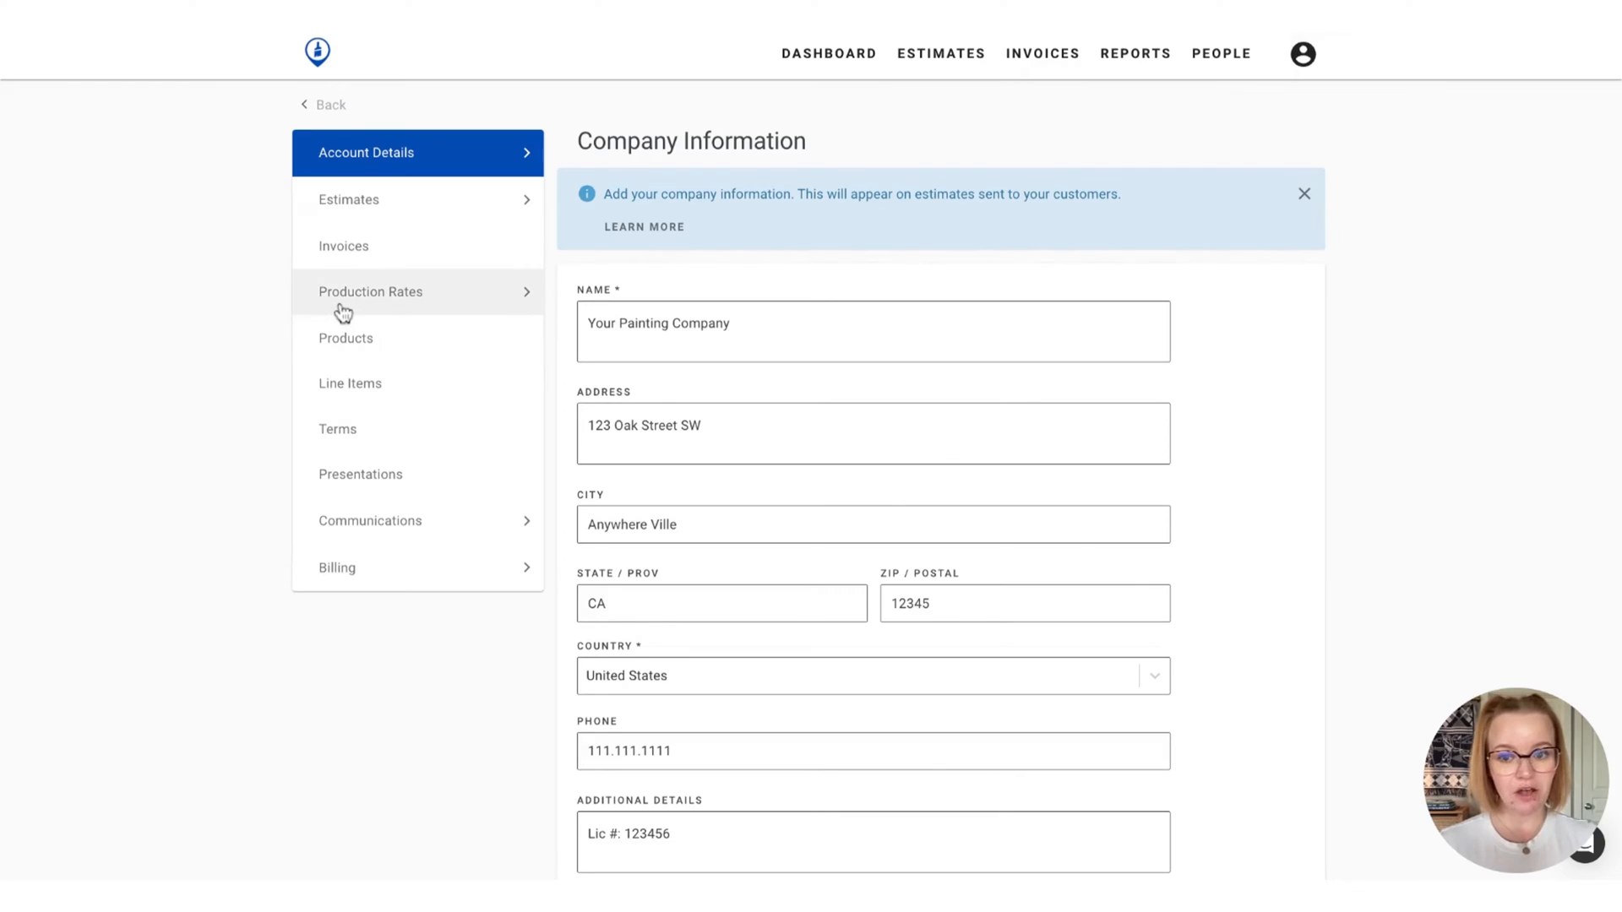
View Rate Categories under Production Rates, try the Interior filter, then return to All Estimate Types
left_click(370, 292)
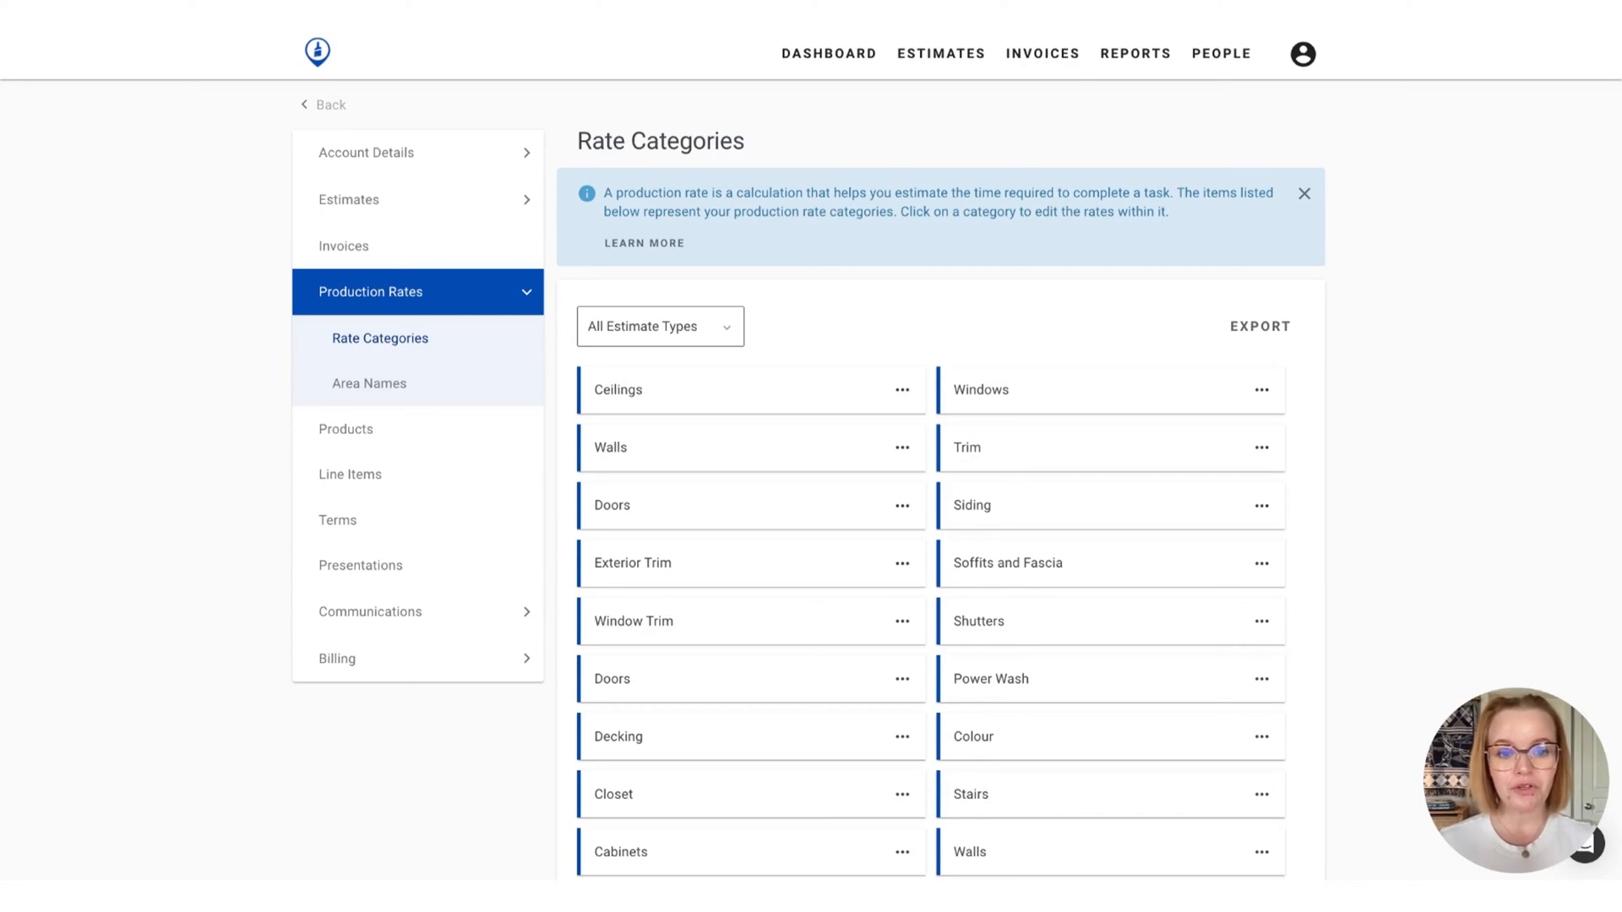
mouse_move(878, 497)
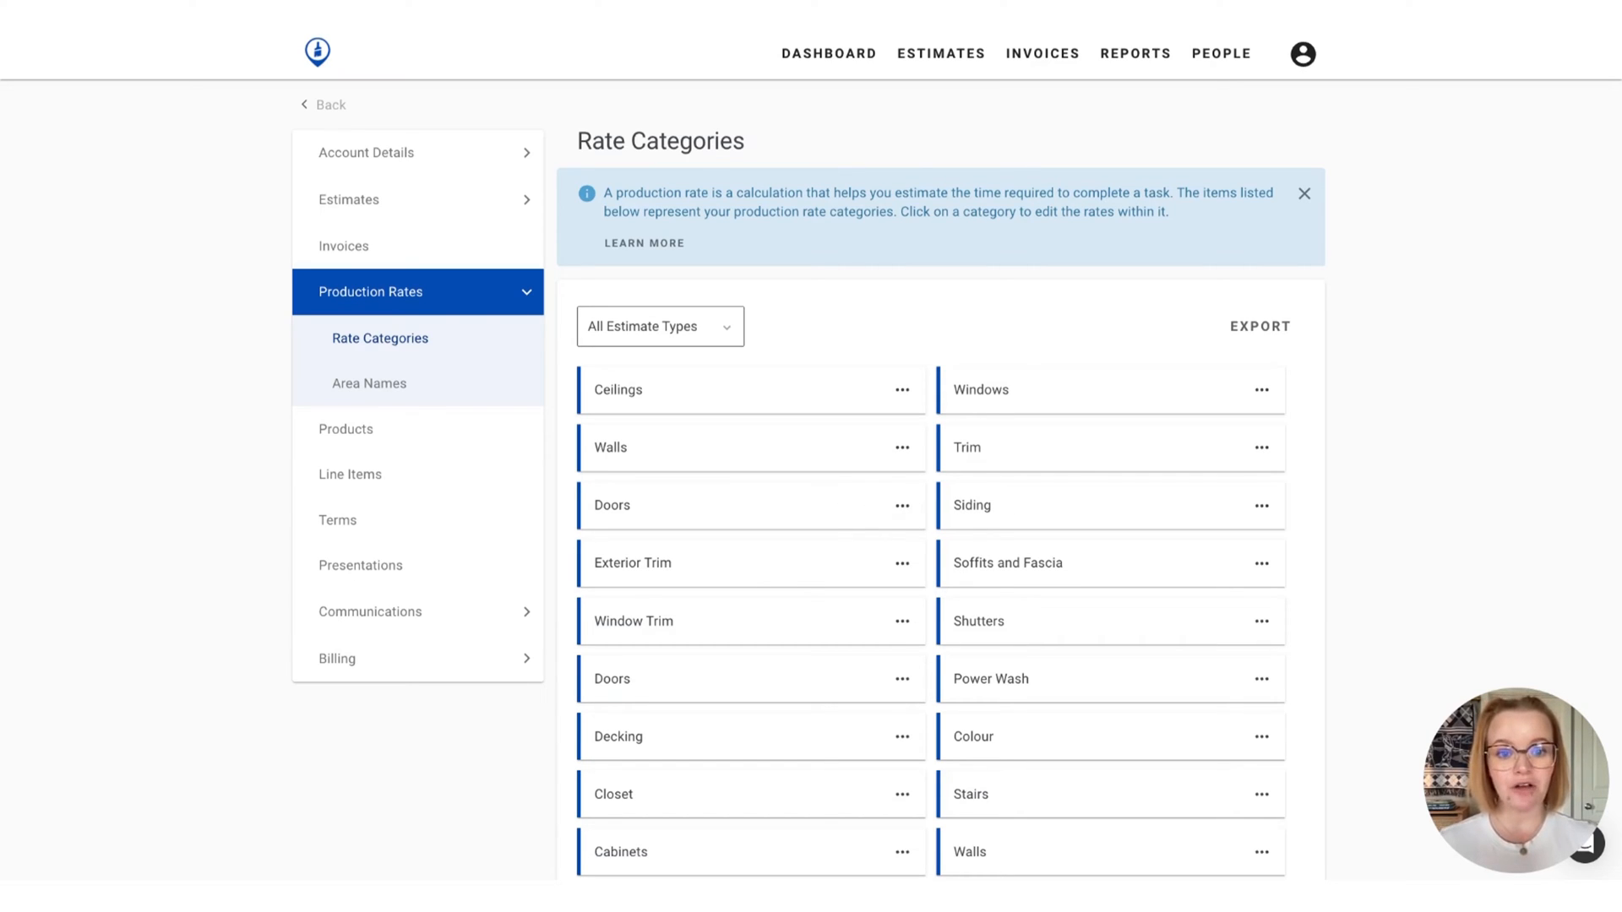
left_click(966, 446)
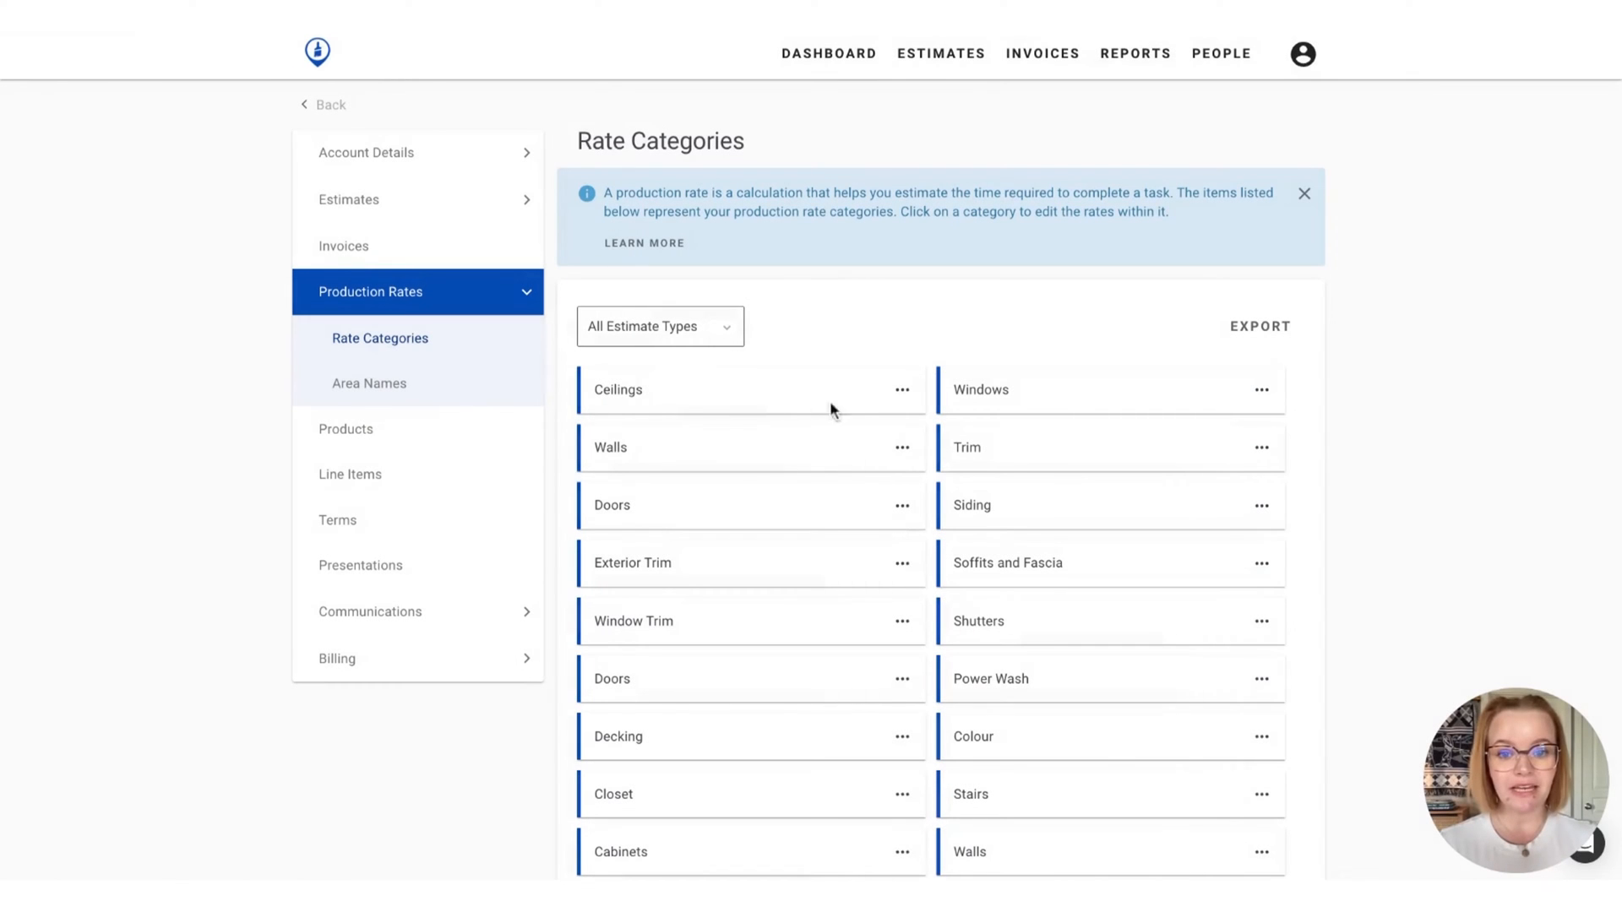
mouse_move(730, 331)
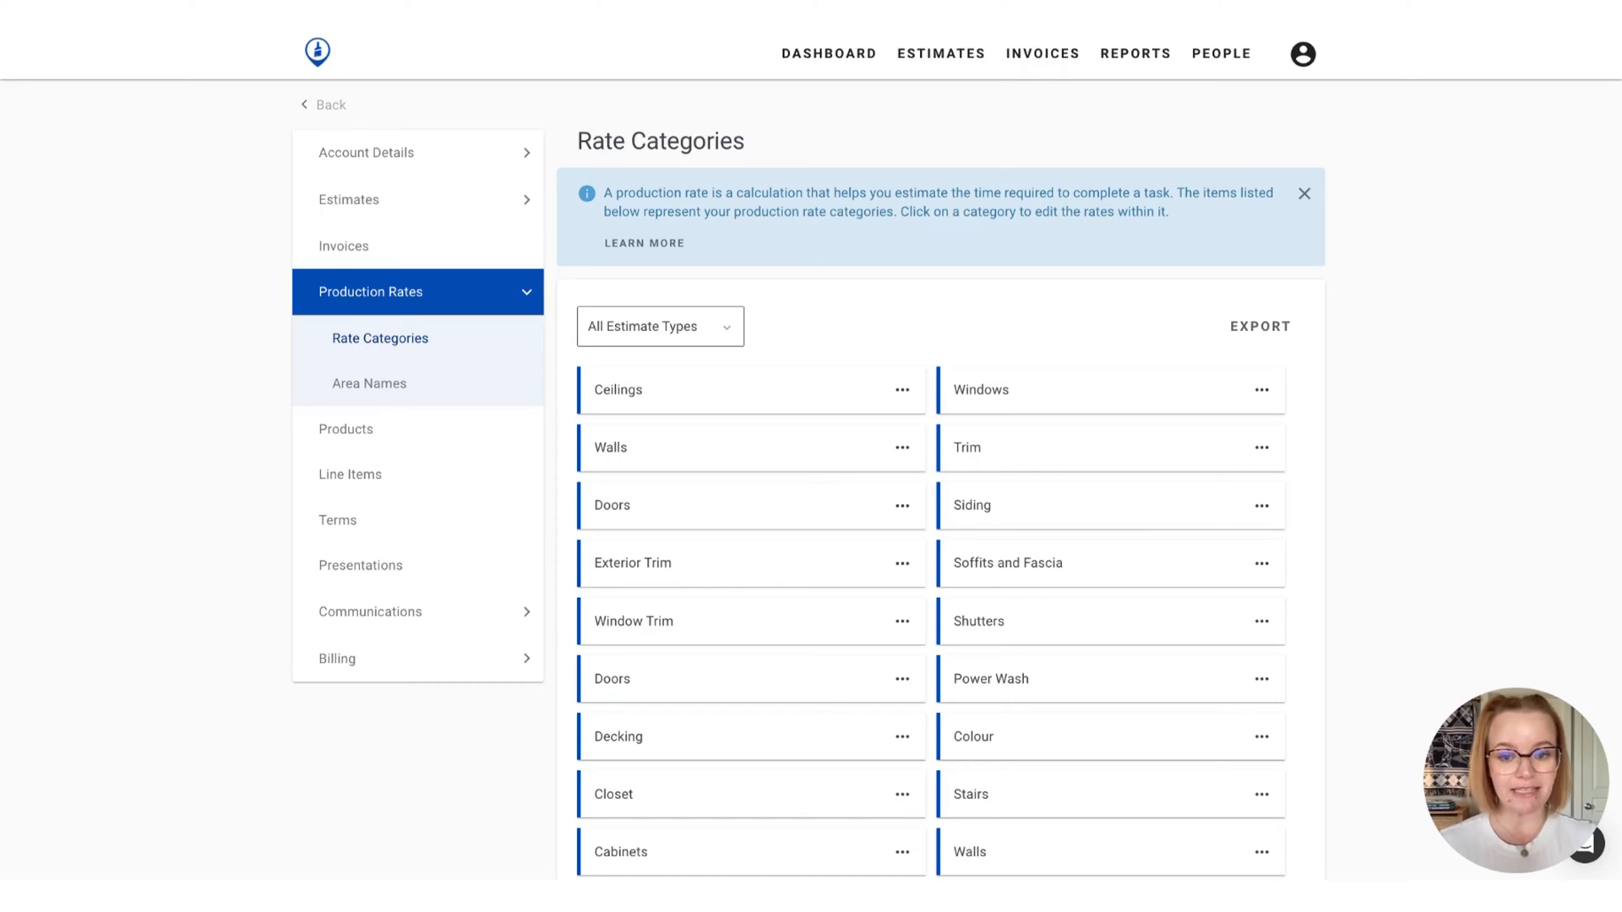
left_click(659, 326)
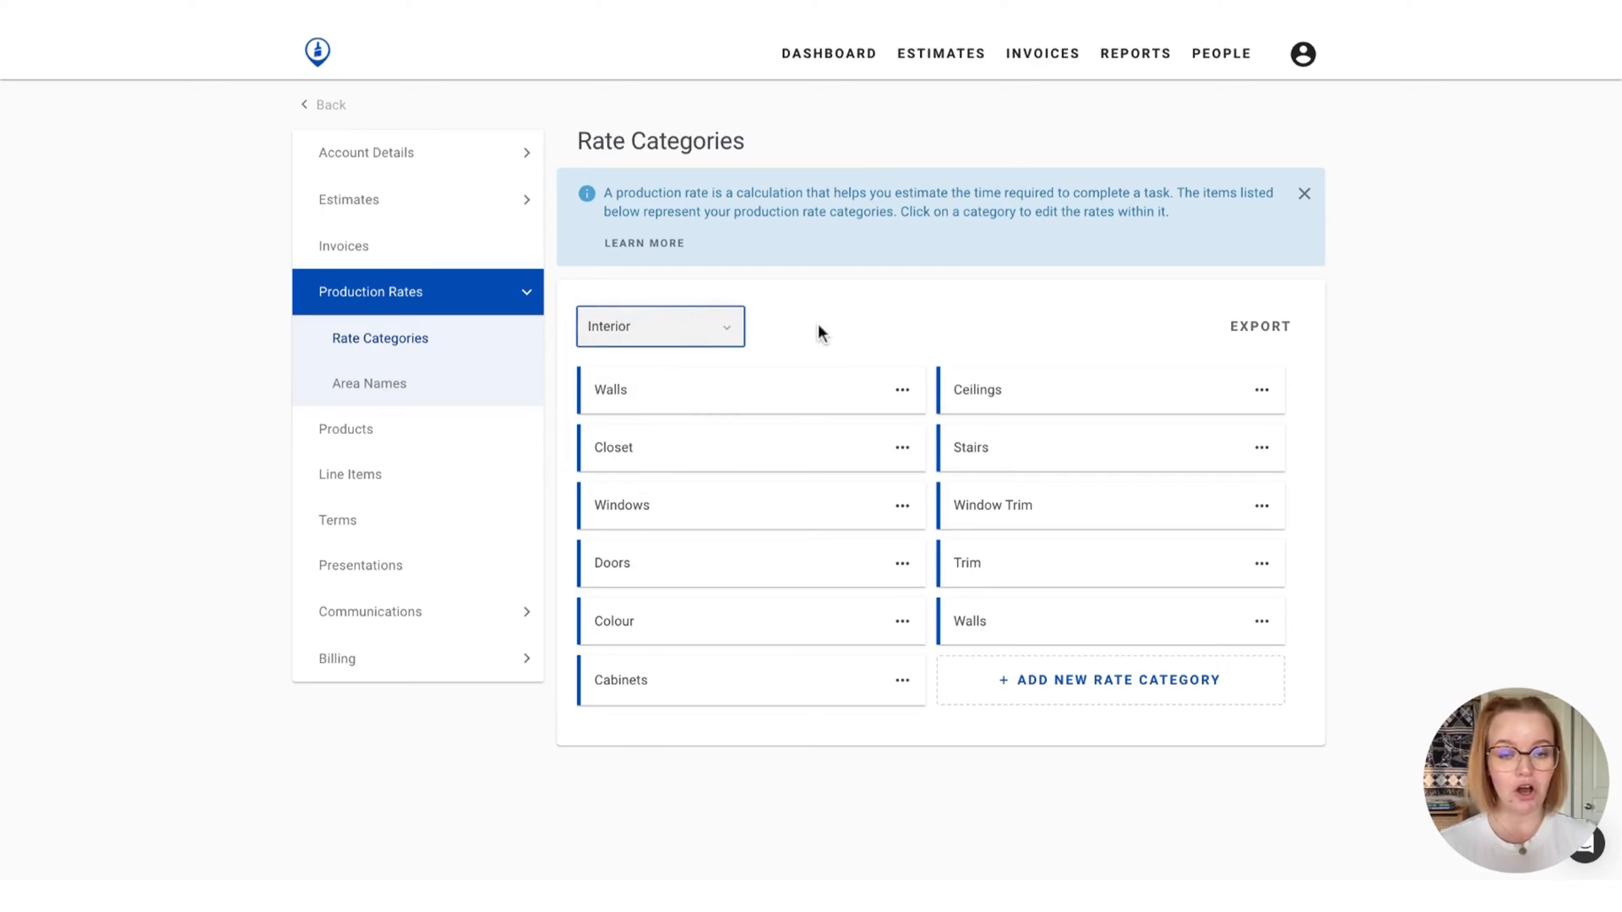
left_click(661, 326)
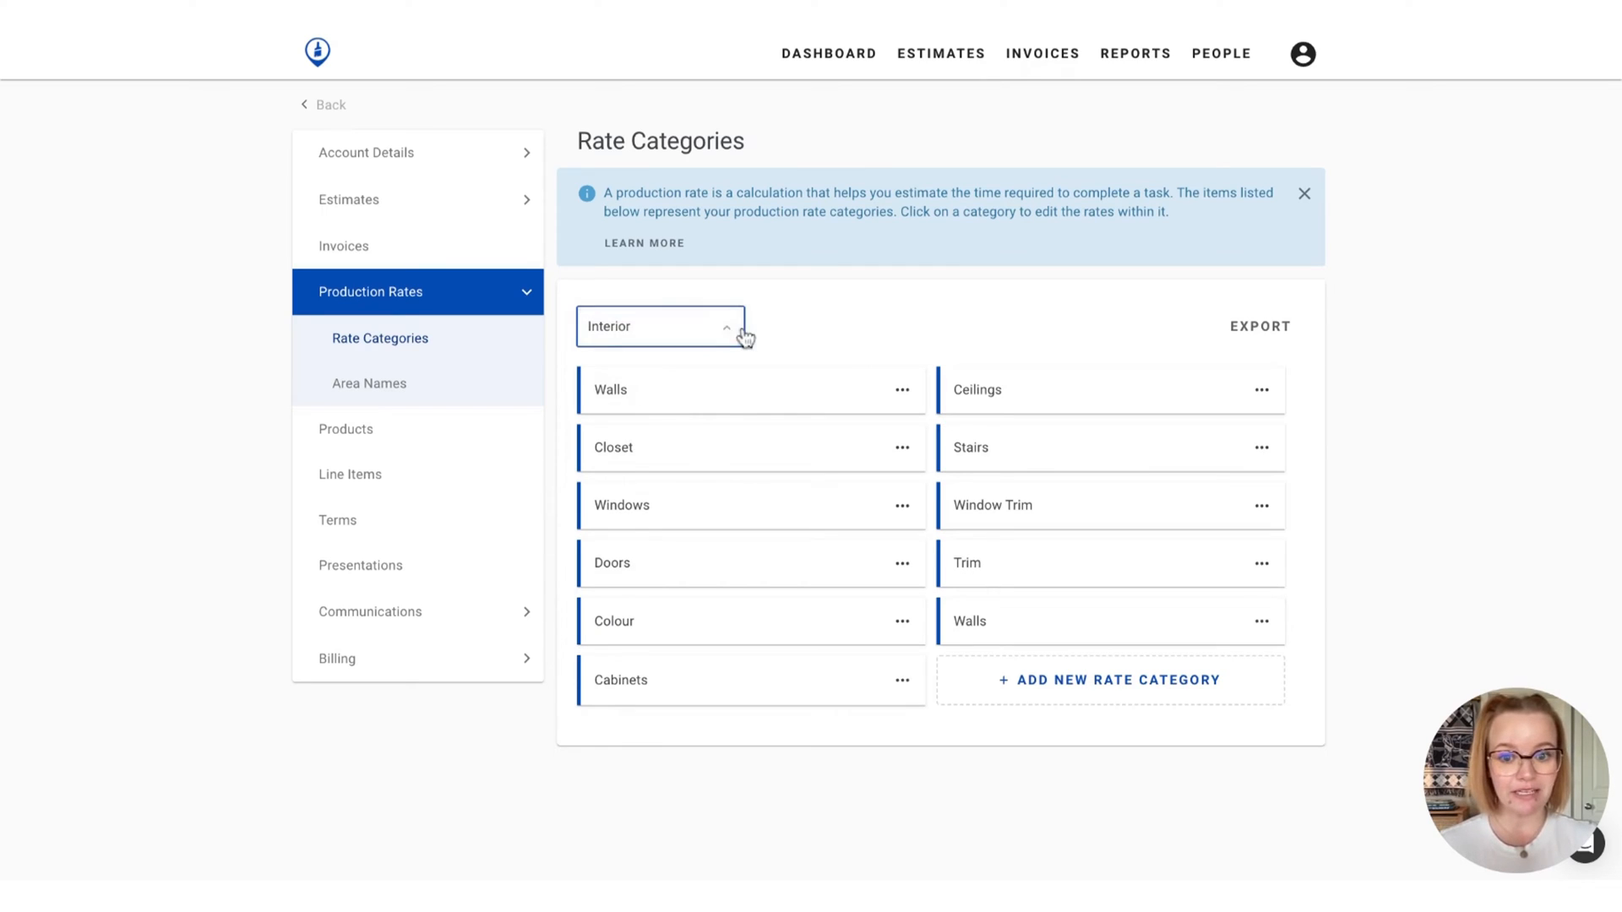
left_click(659, 326)
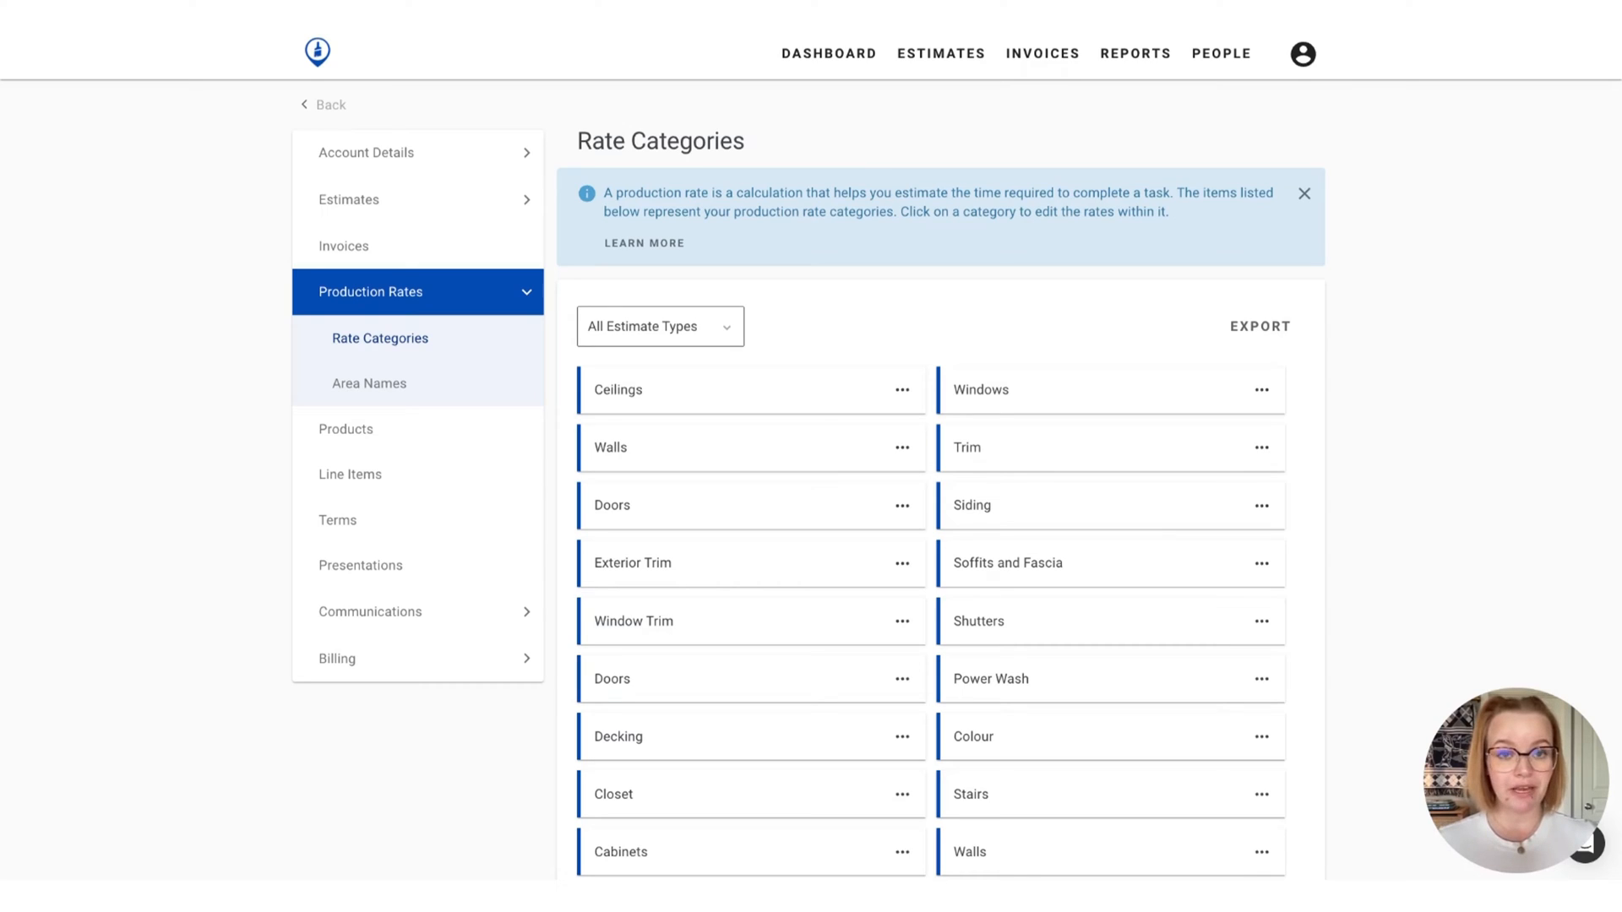
mouse_move(745, 398)
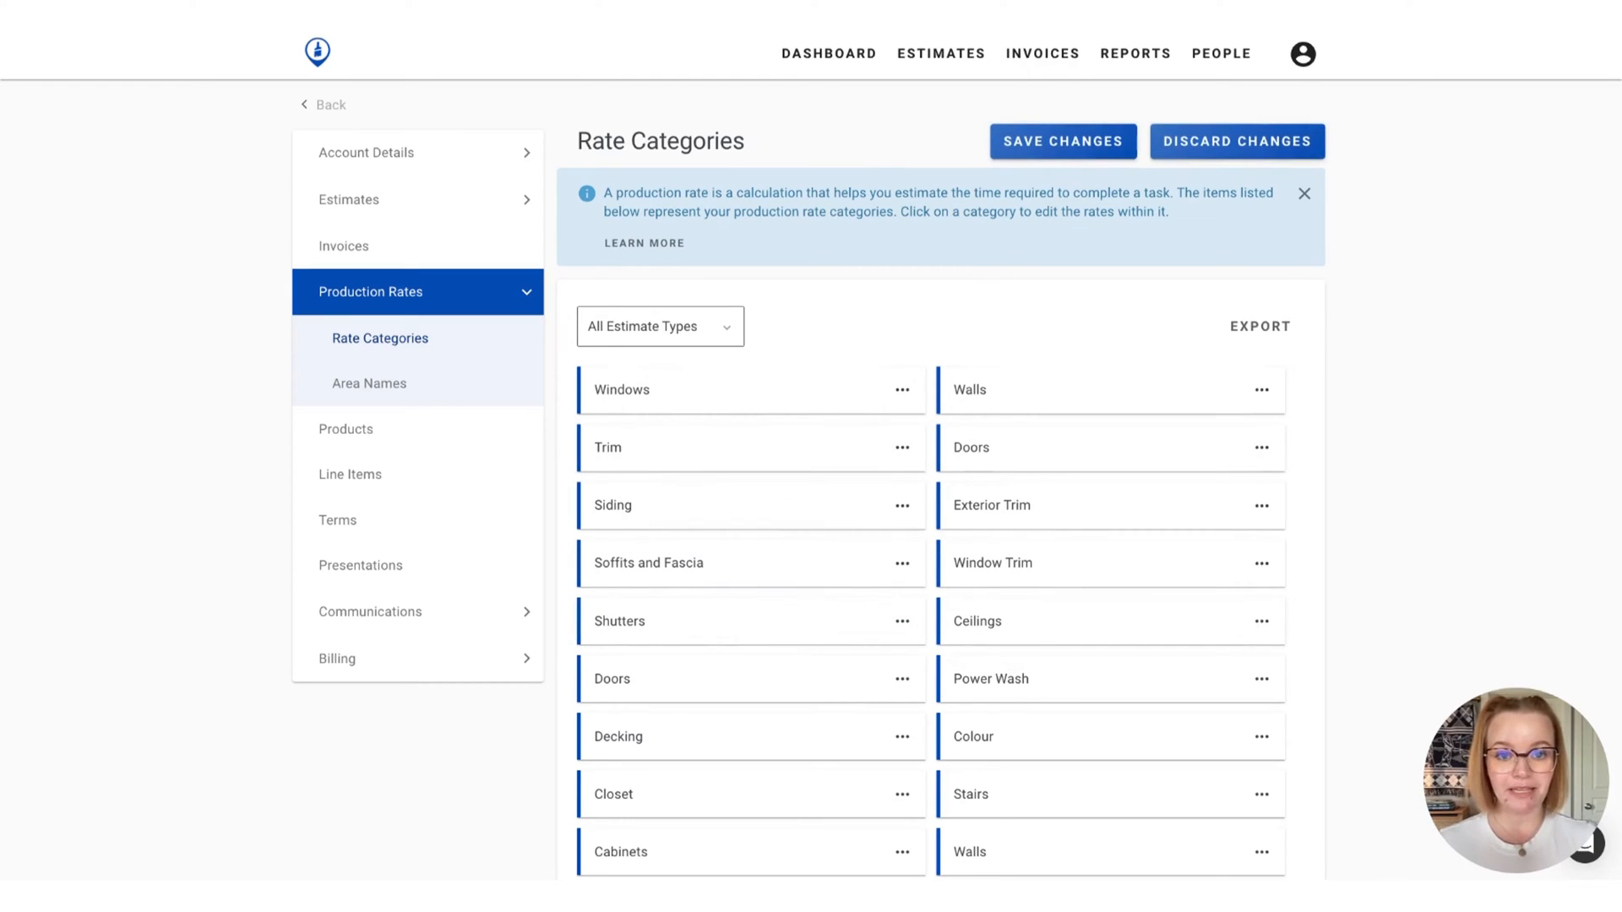
scroll("down", 3)
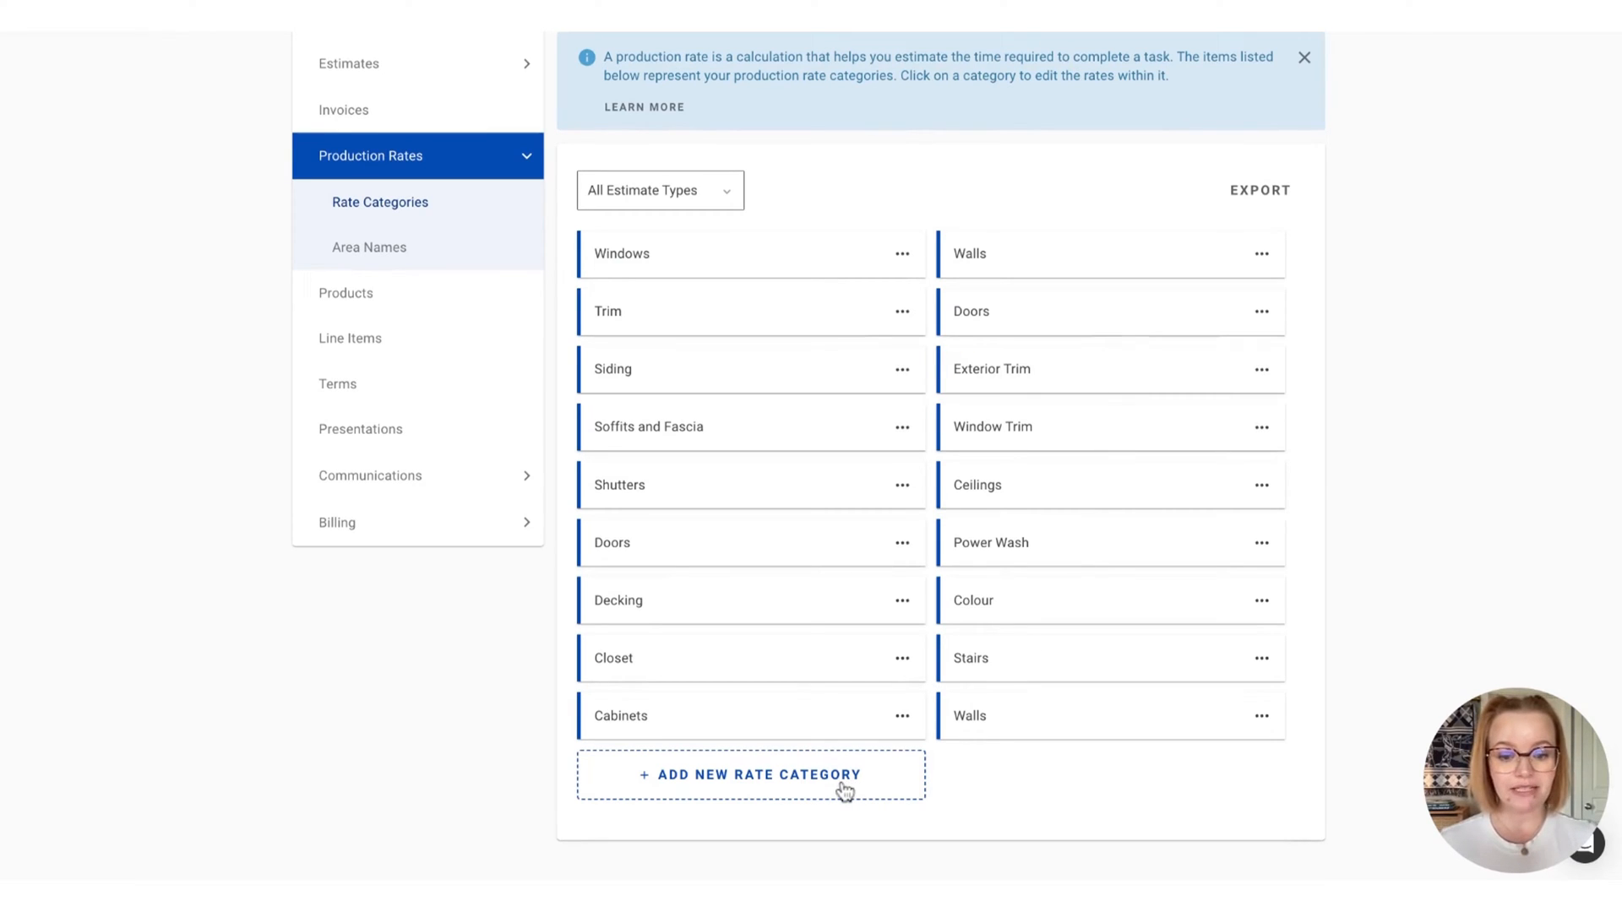
Add a new rate category labelled 'Walls' assigned only to Interior estimates
left_click(750, 776)
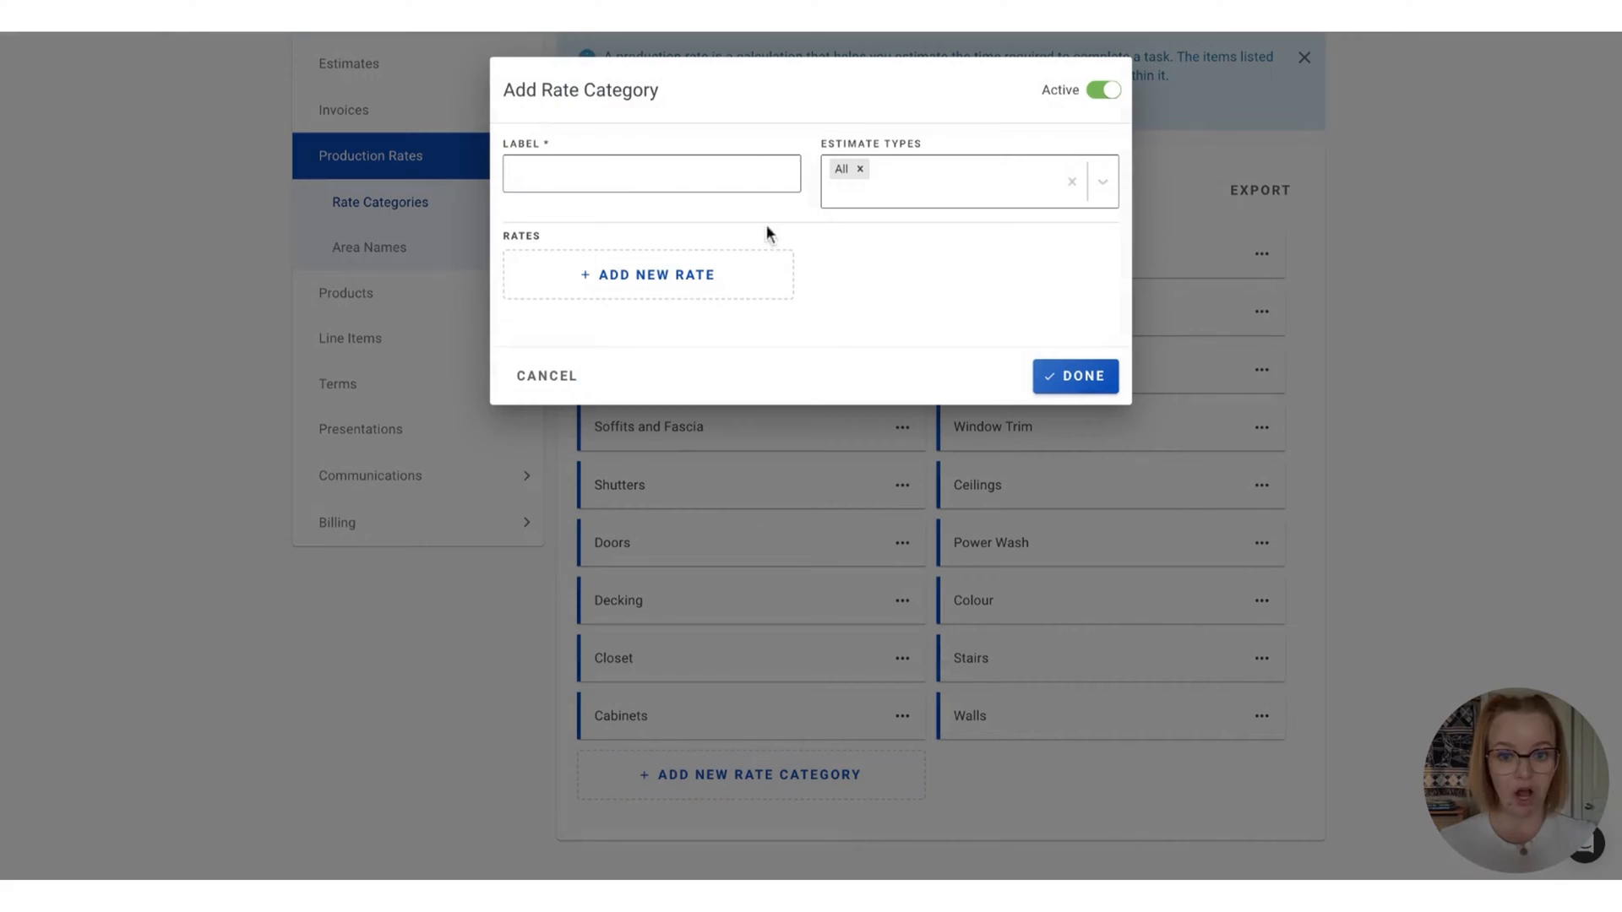
type("Walls")
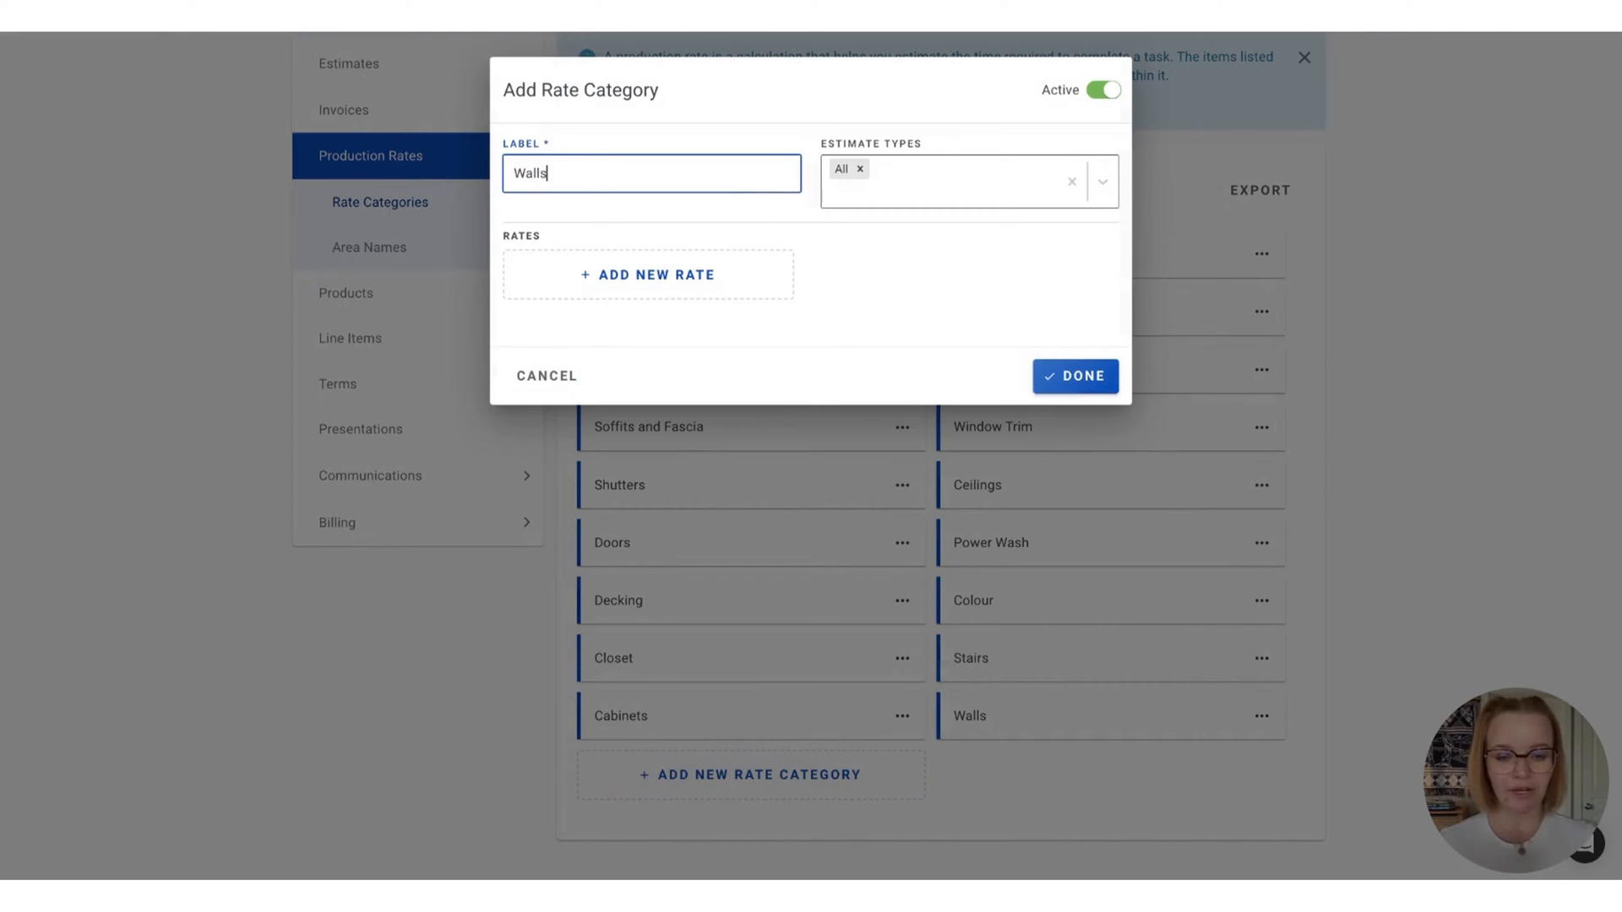
left_click(961, 183)
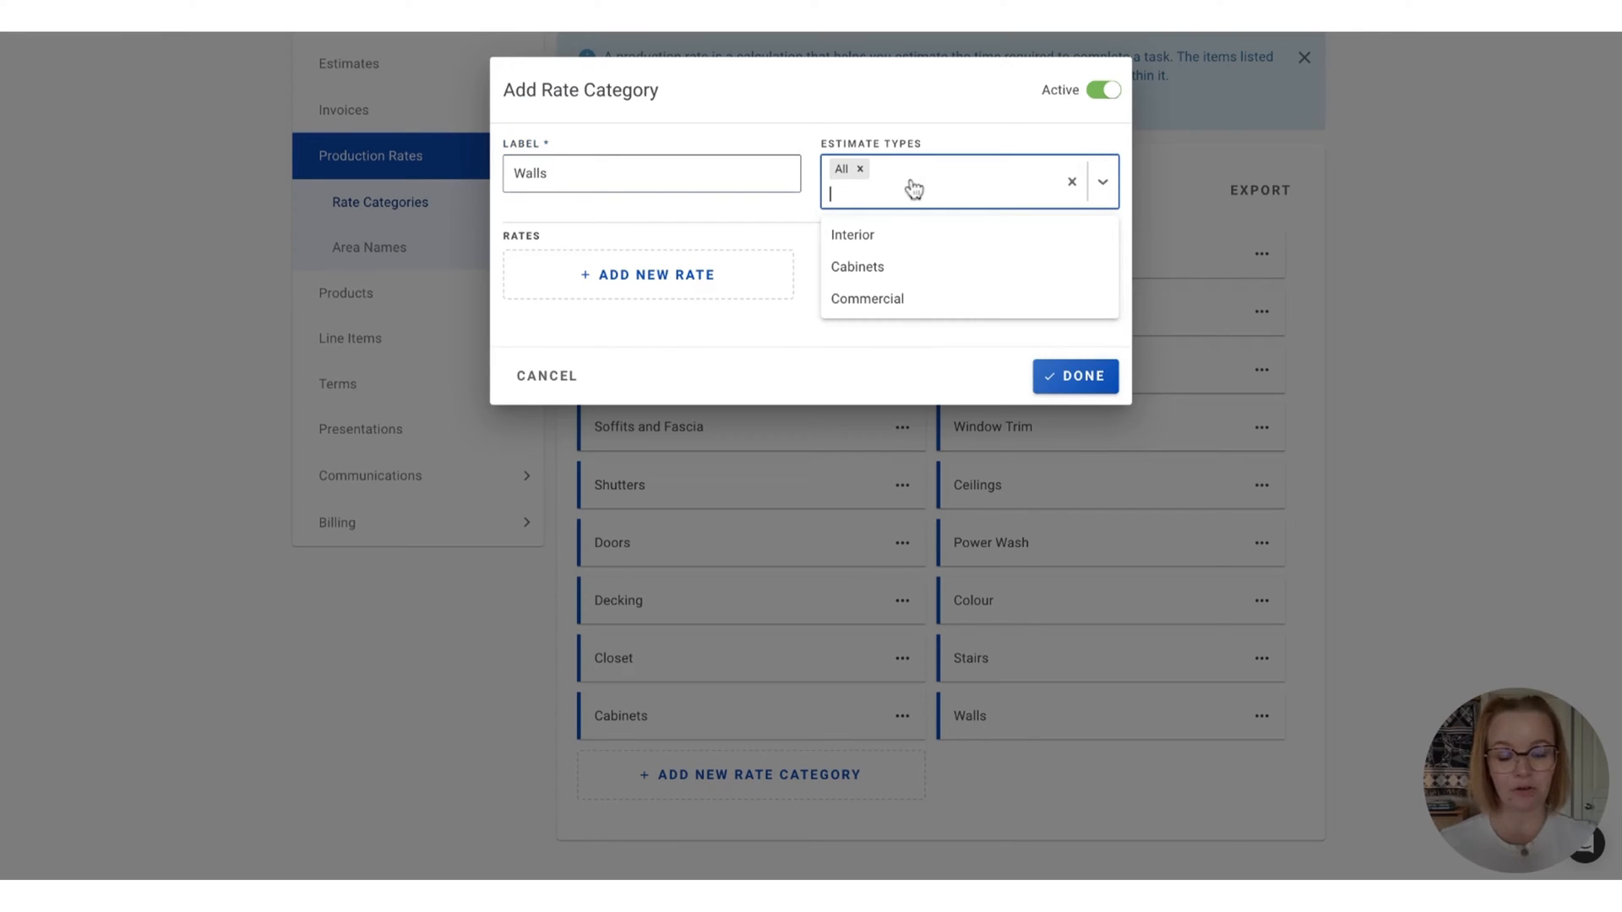
mouse_move(890, 235)
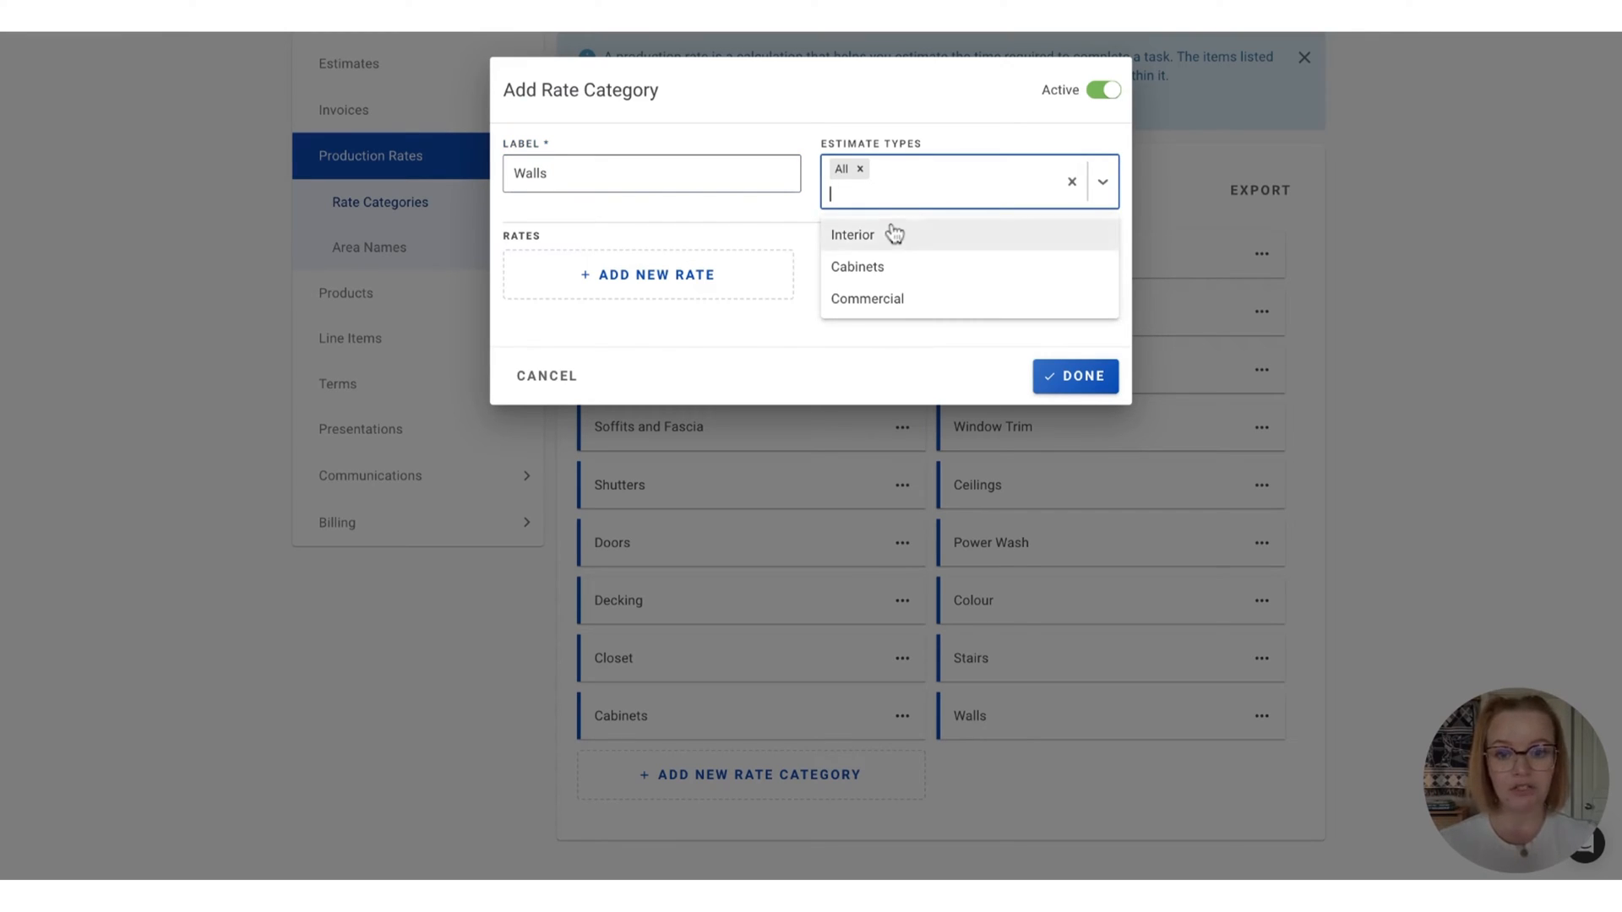
left_click(851, 235)
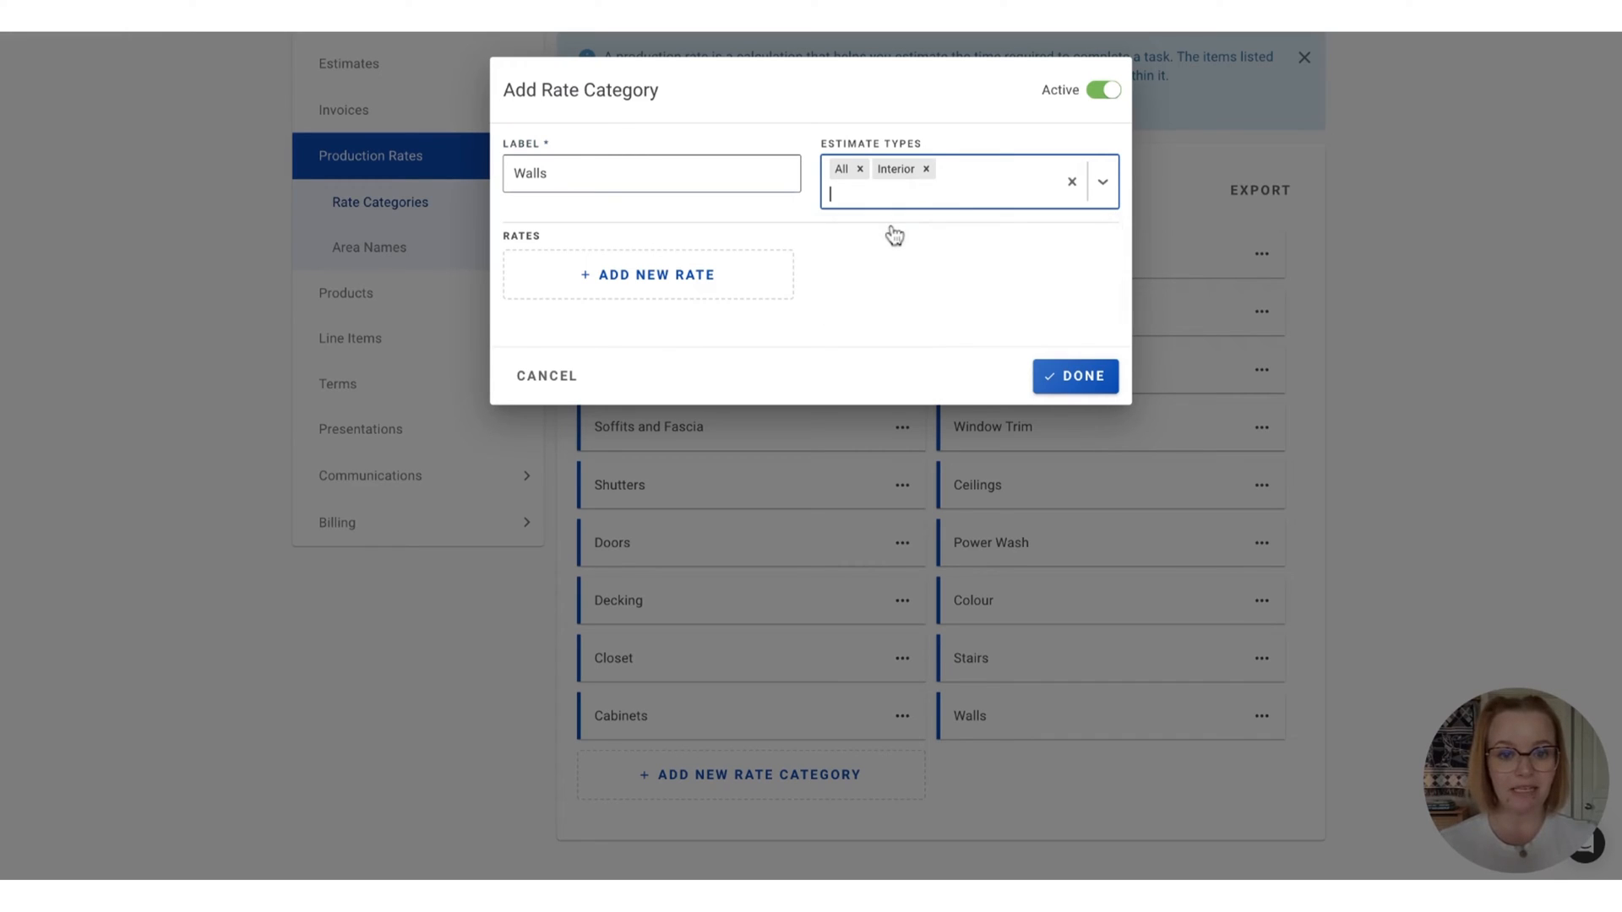
left_click(860, 169)
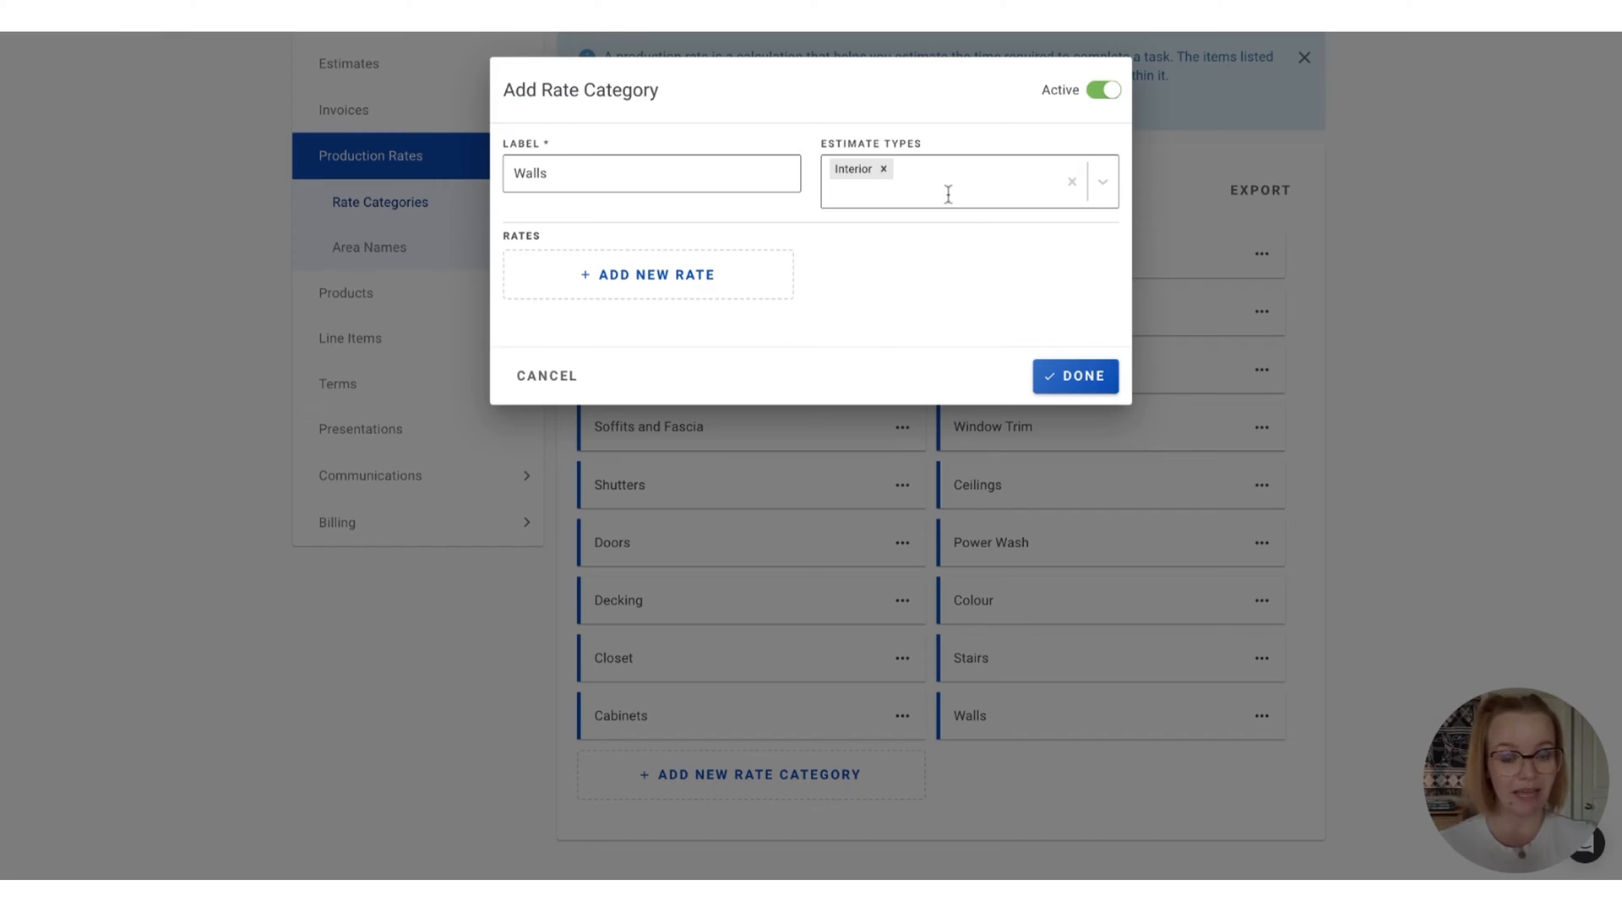
mouse_move(943, 272)
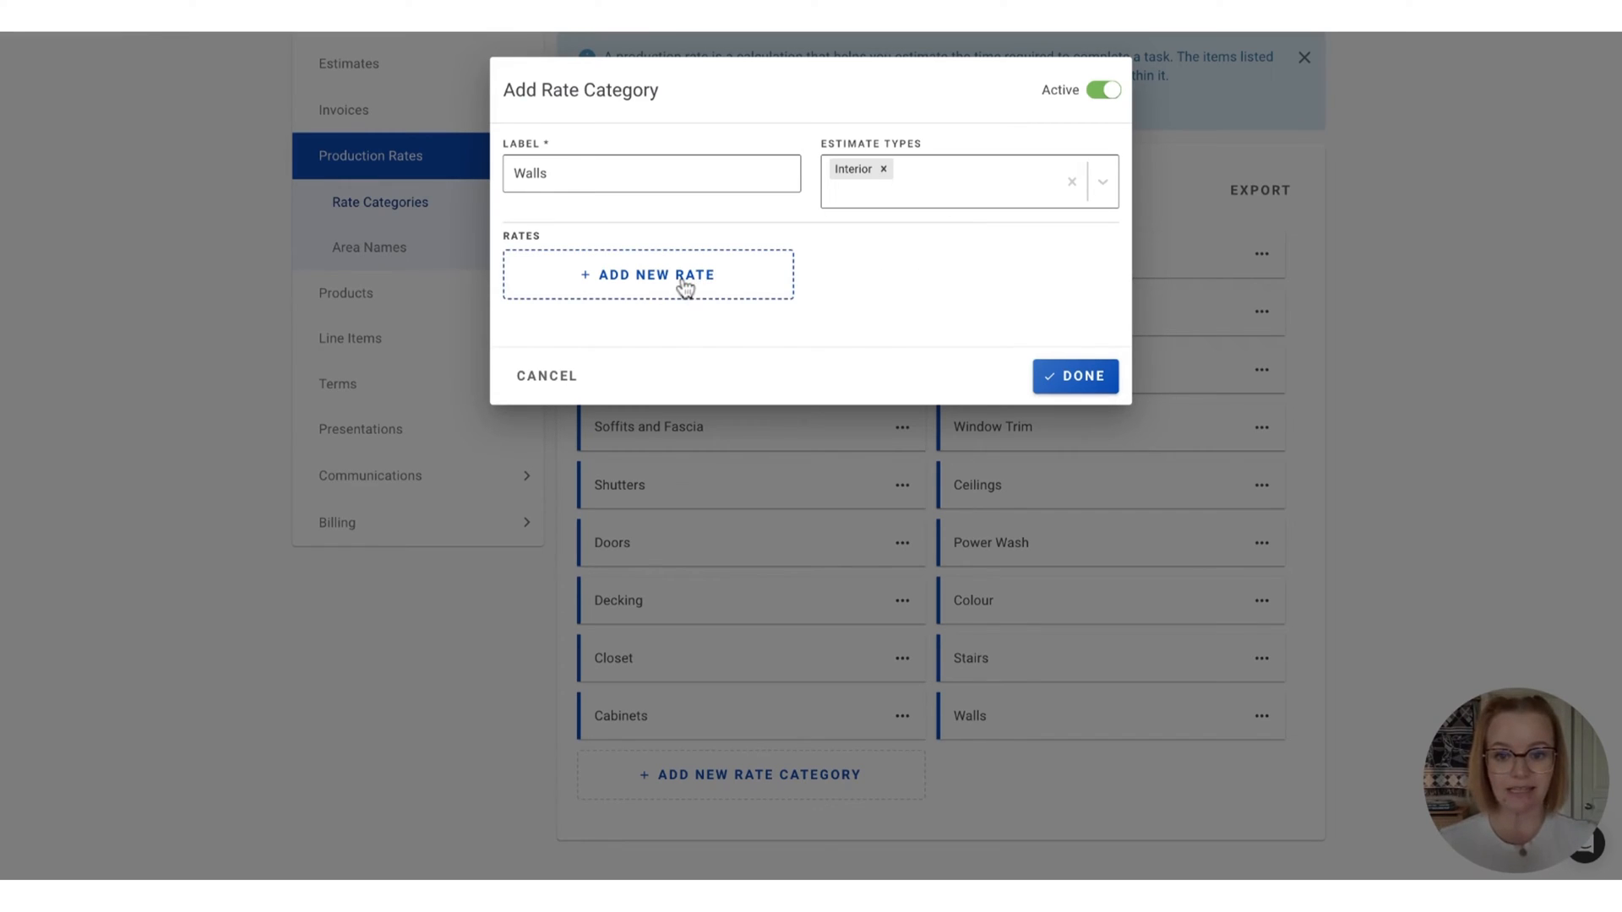
Add a rate labelled 'Walls 8ft - Color Change' with client-facing label 'Walls'
left_click(647, 273)
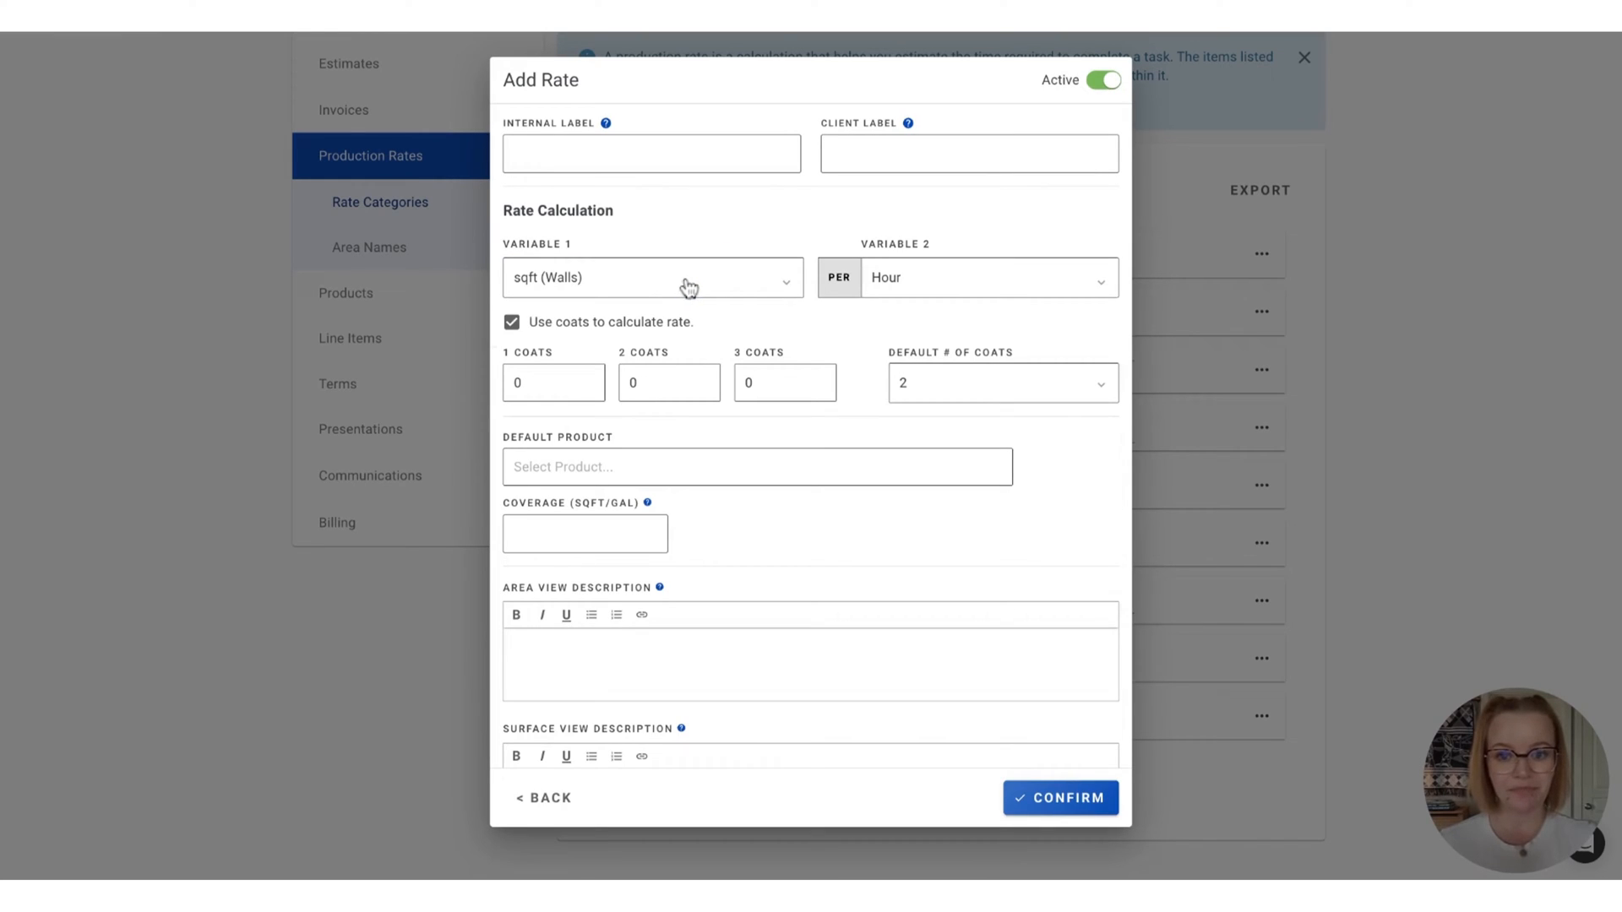
left_click(651, 154)
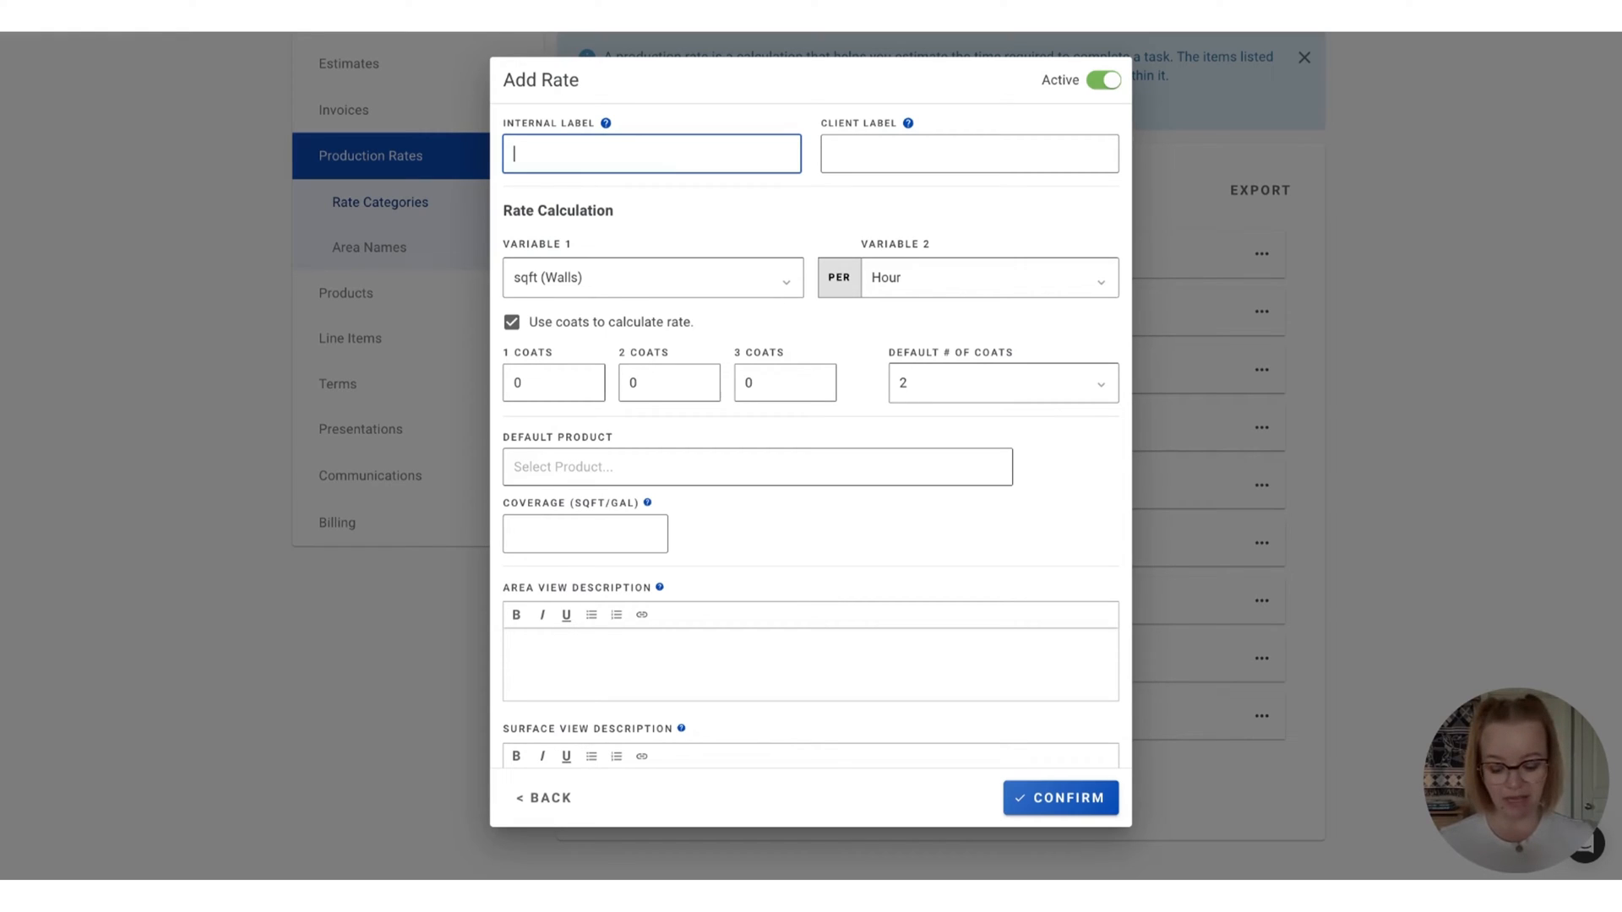
type("Walls 8ft -")
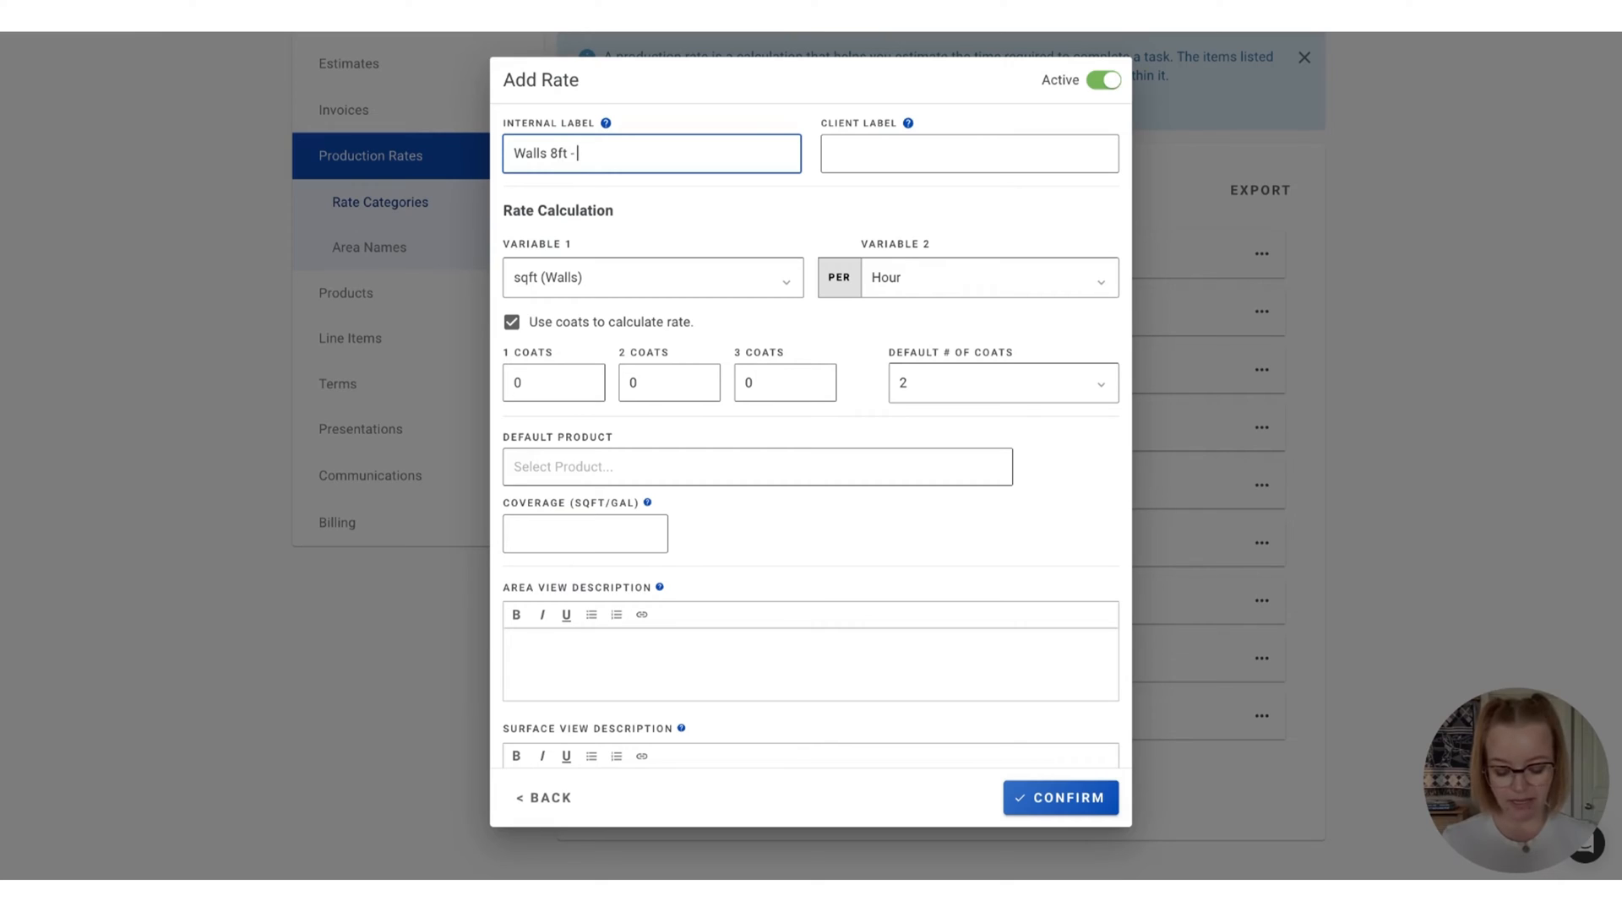
type("Color Change")
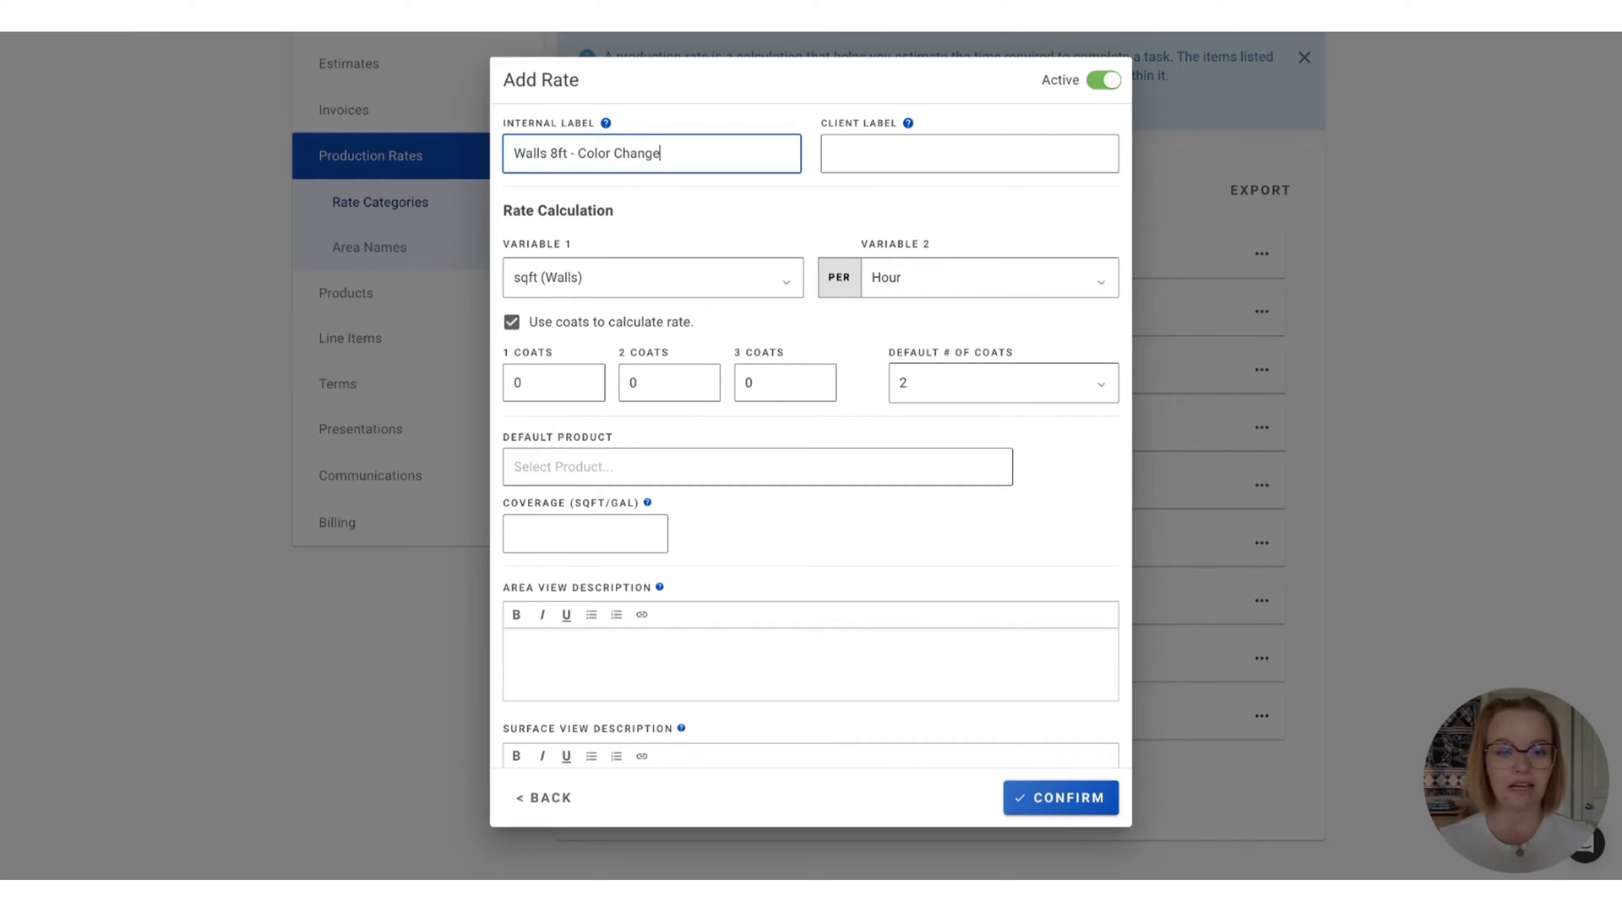
left_click(968, 154)
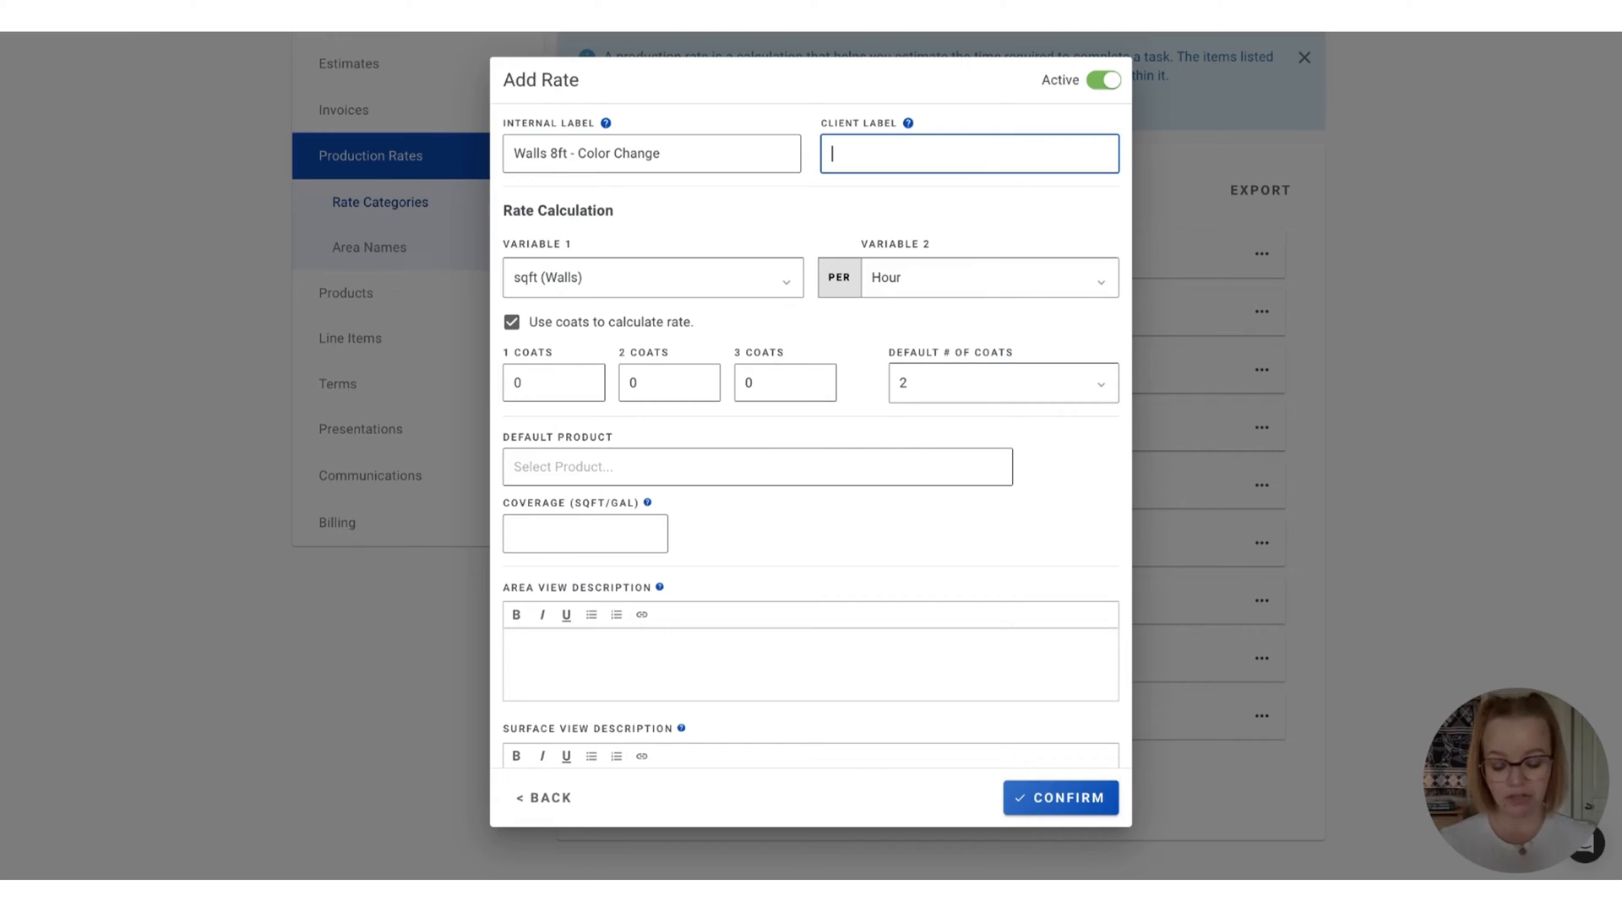
type("Walls")
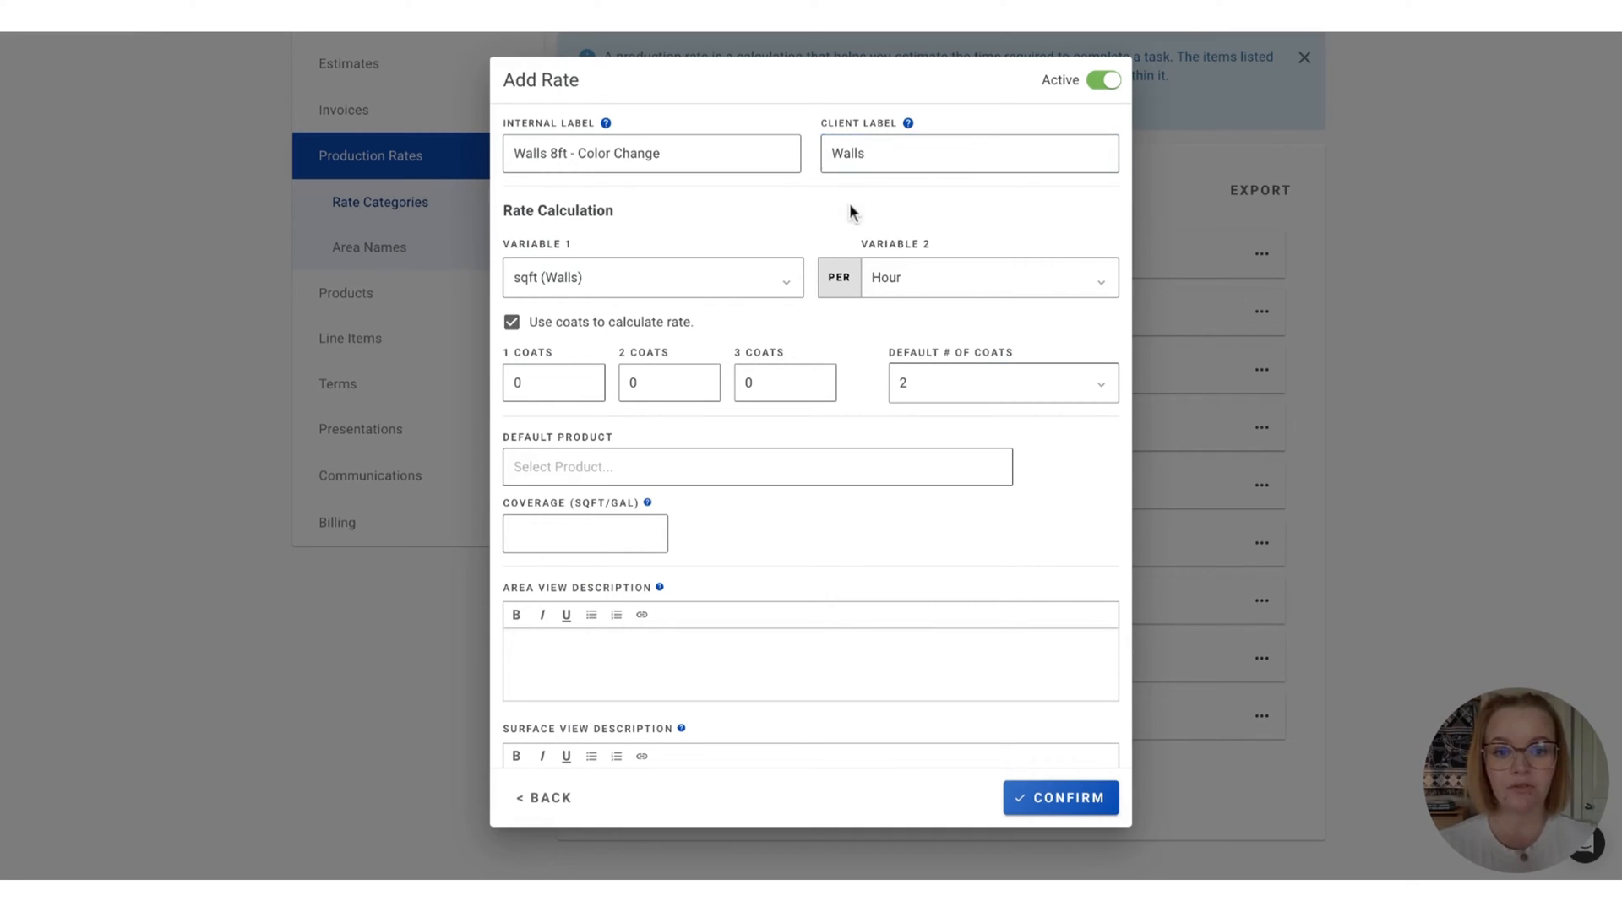
mouse_move(850, 201)
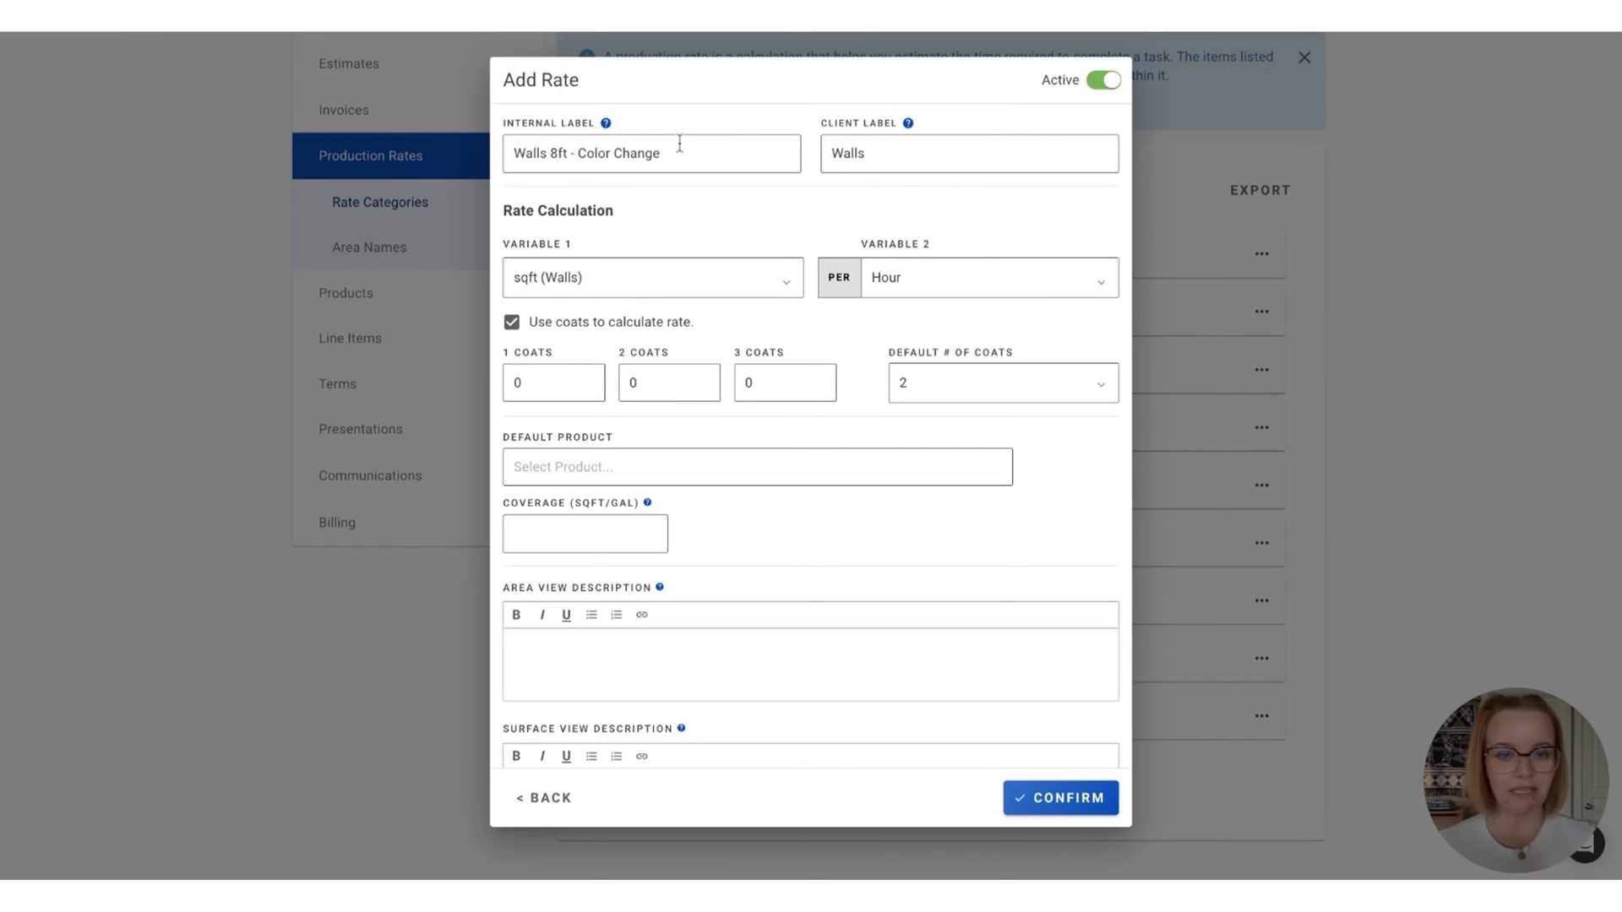
mouse_move(719, 191)
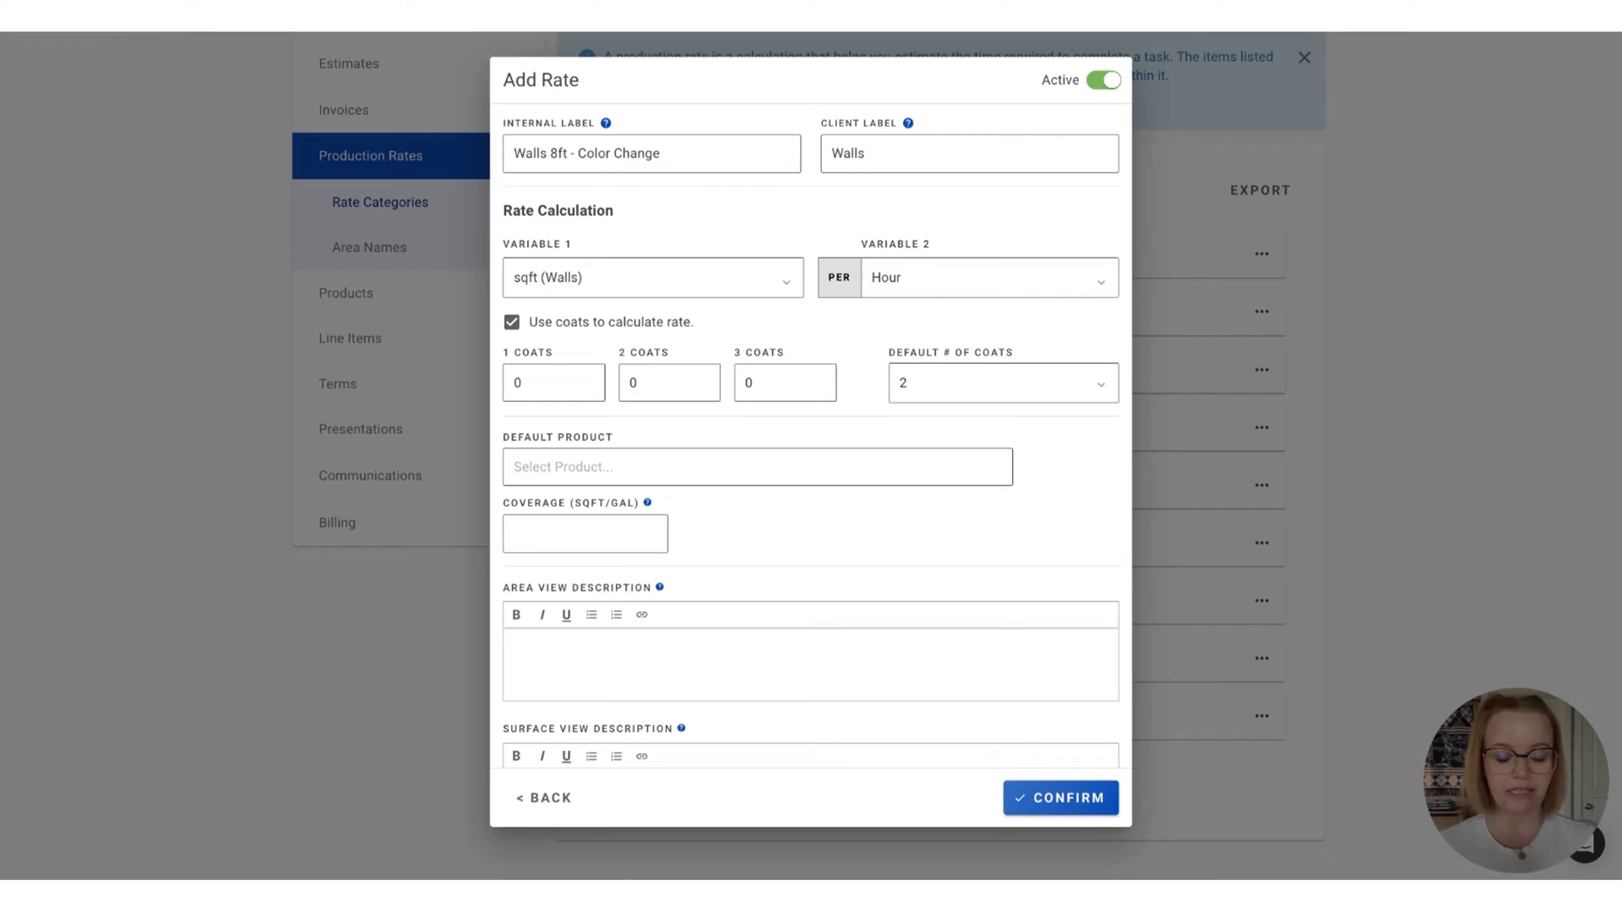
Keep square feet of walls as variable 1 and enter coat rates 150, 120 and 100
left_click(652, 277)
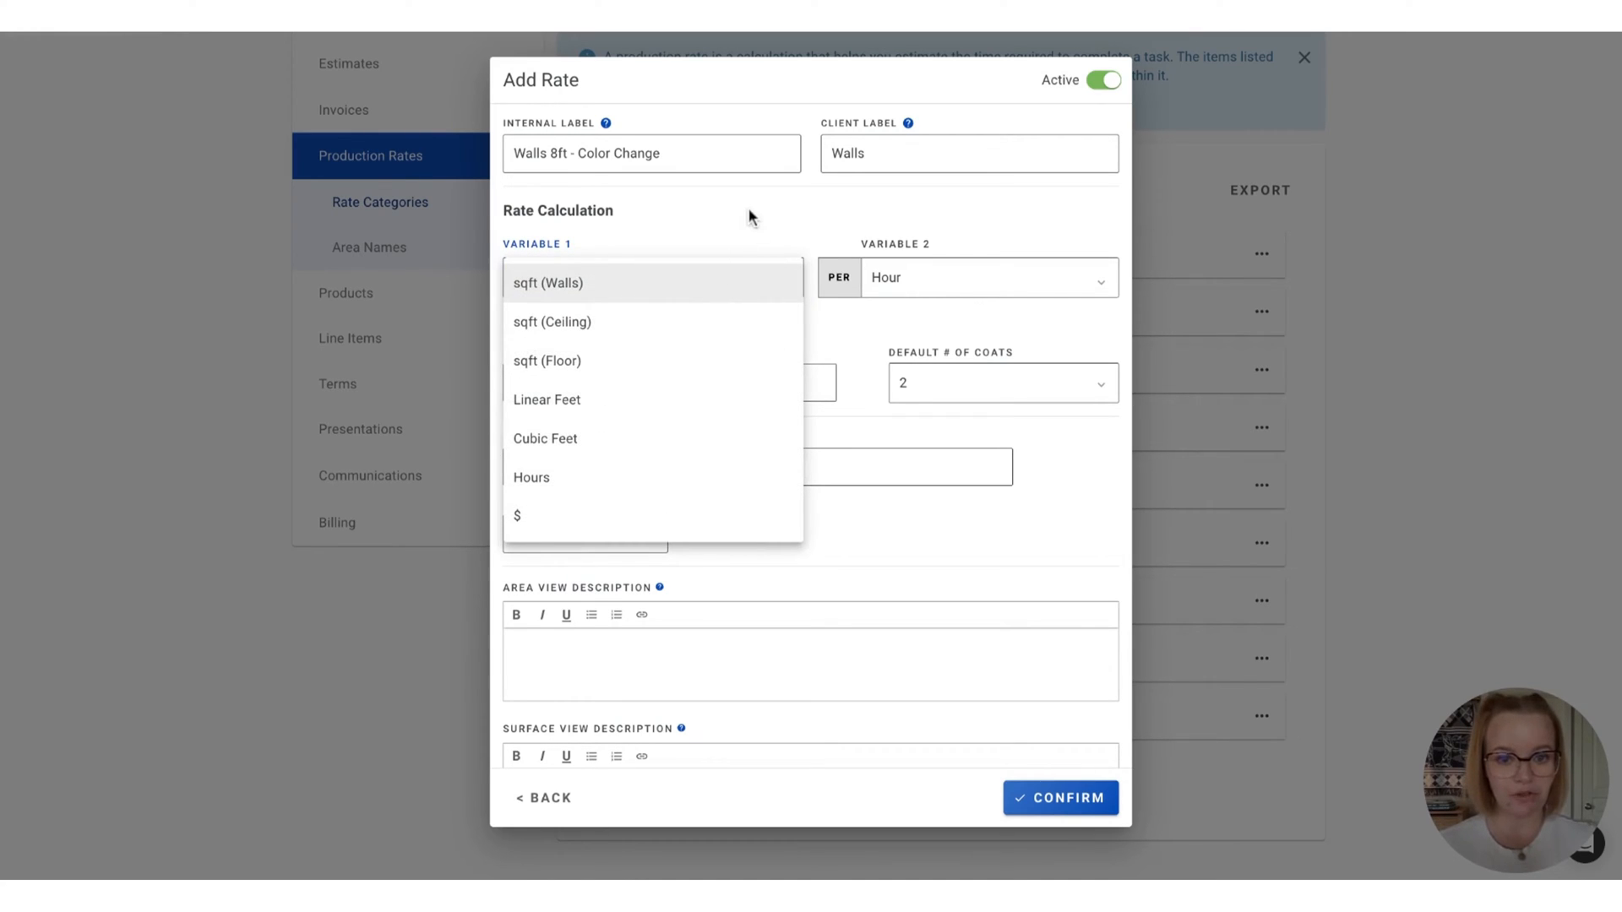
left_click(548, 282)
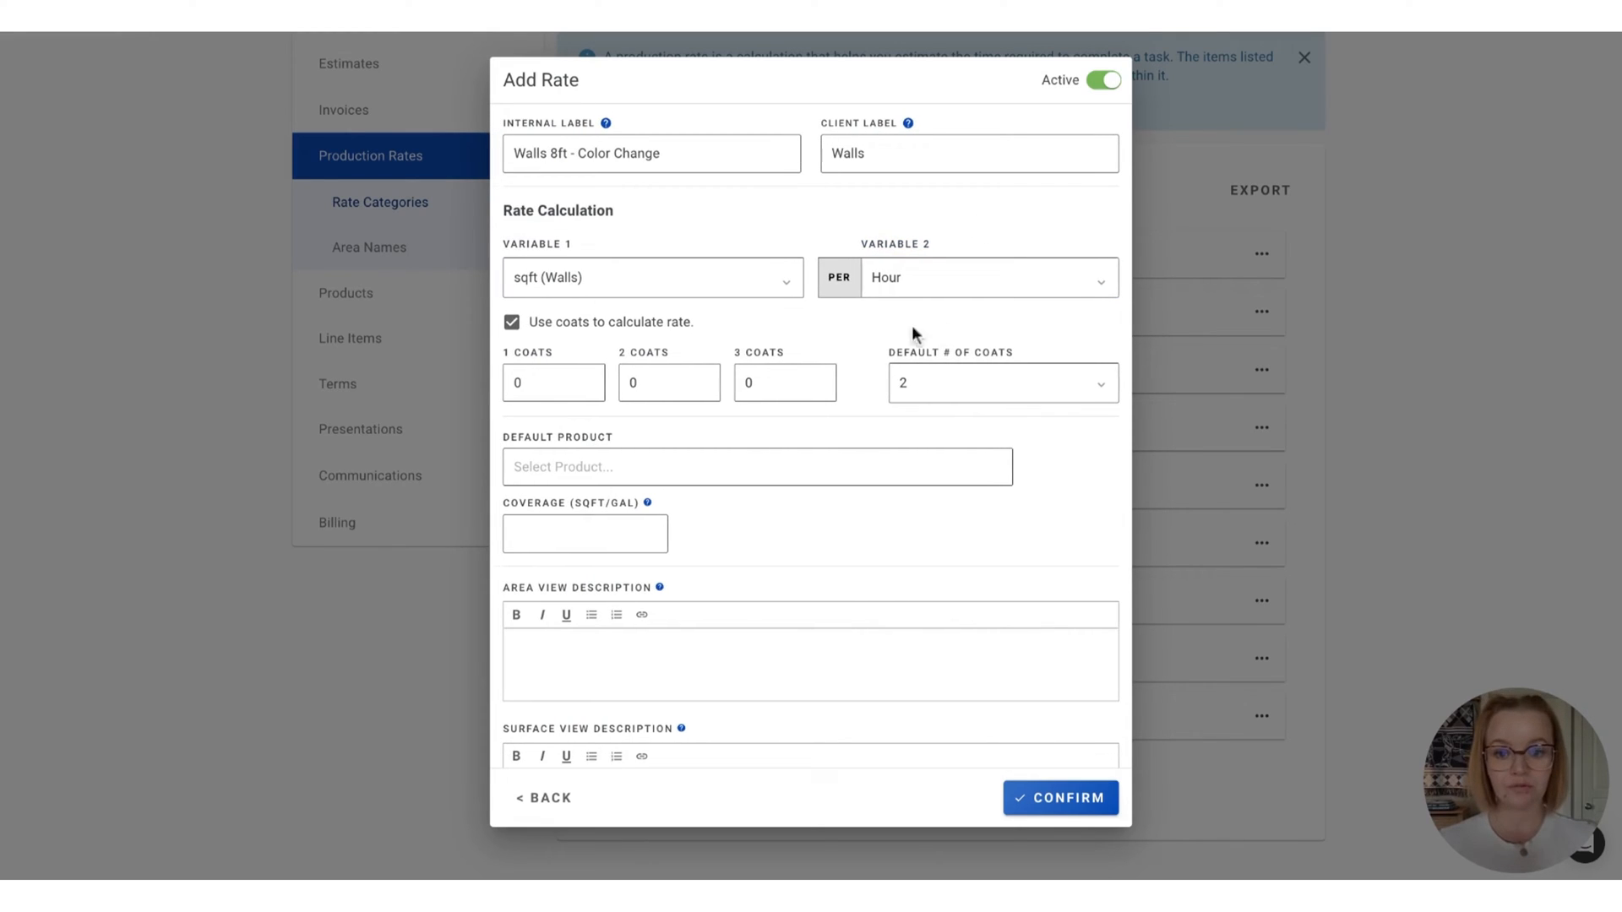
mouse_move(838, 334)
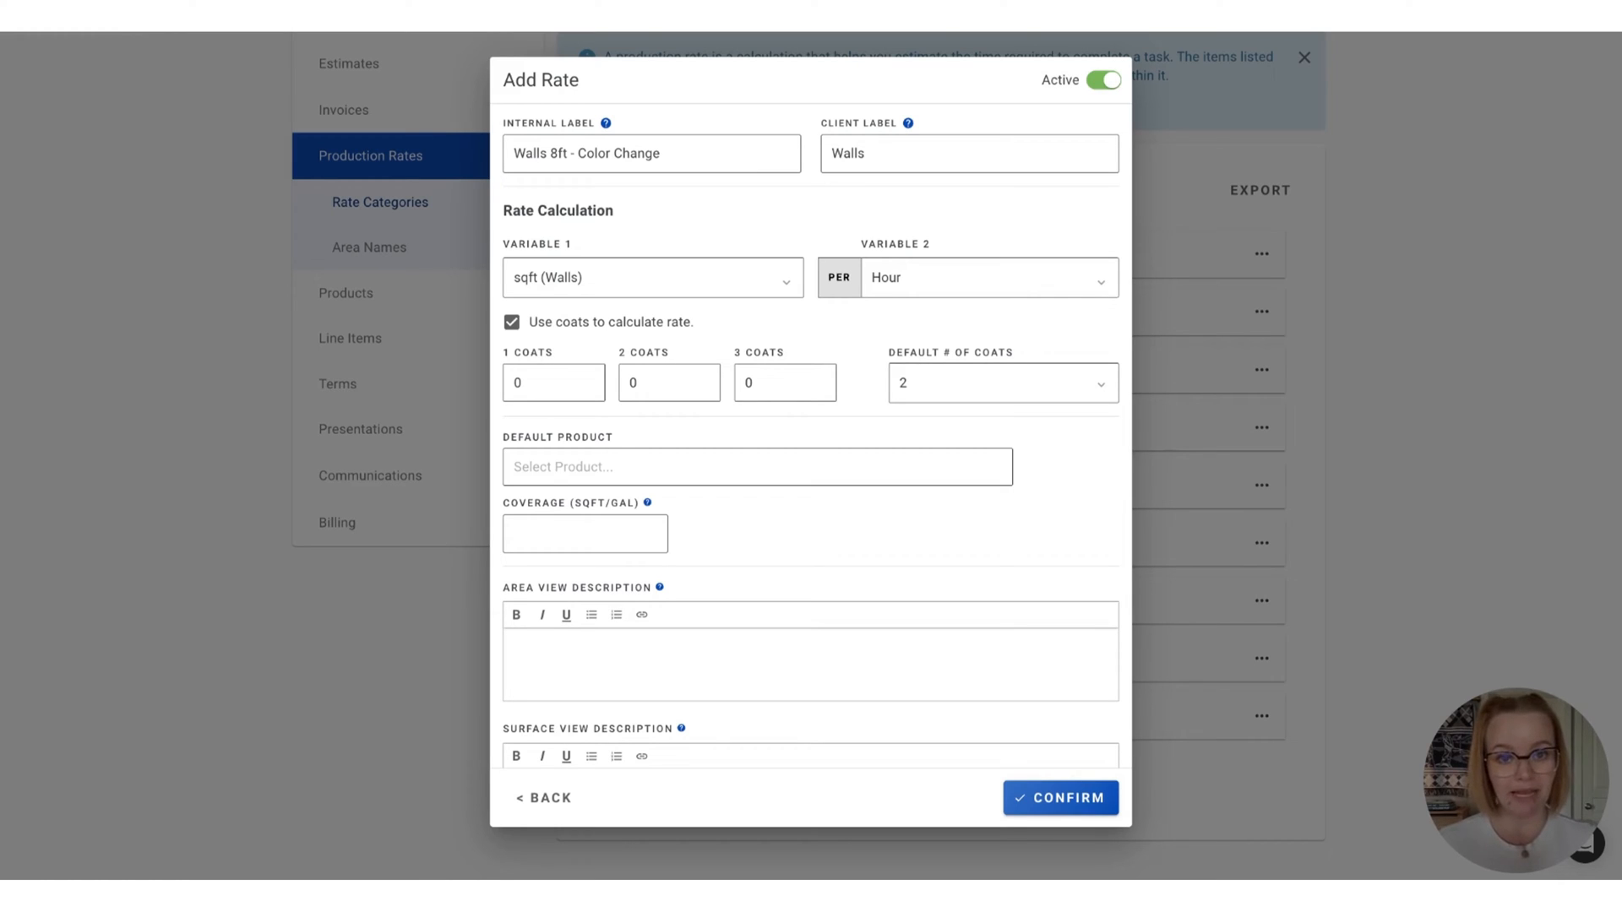
left_click(553, 384)
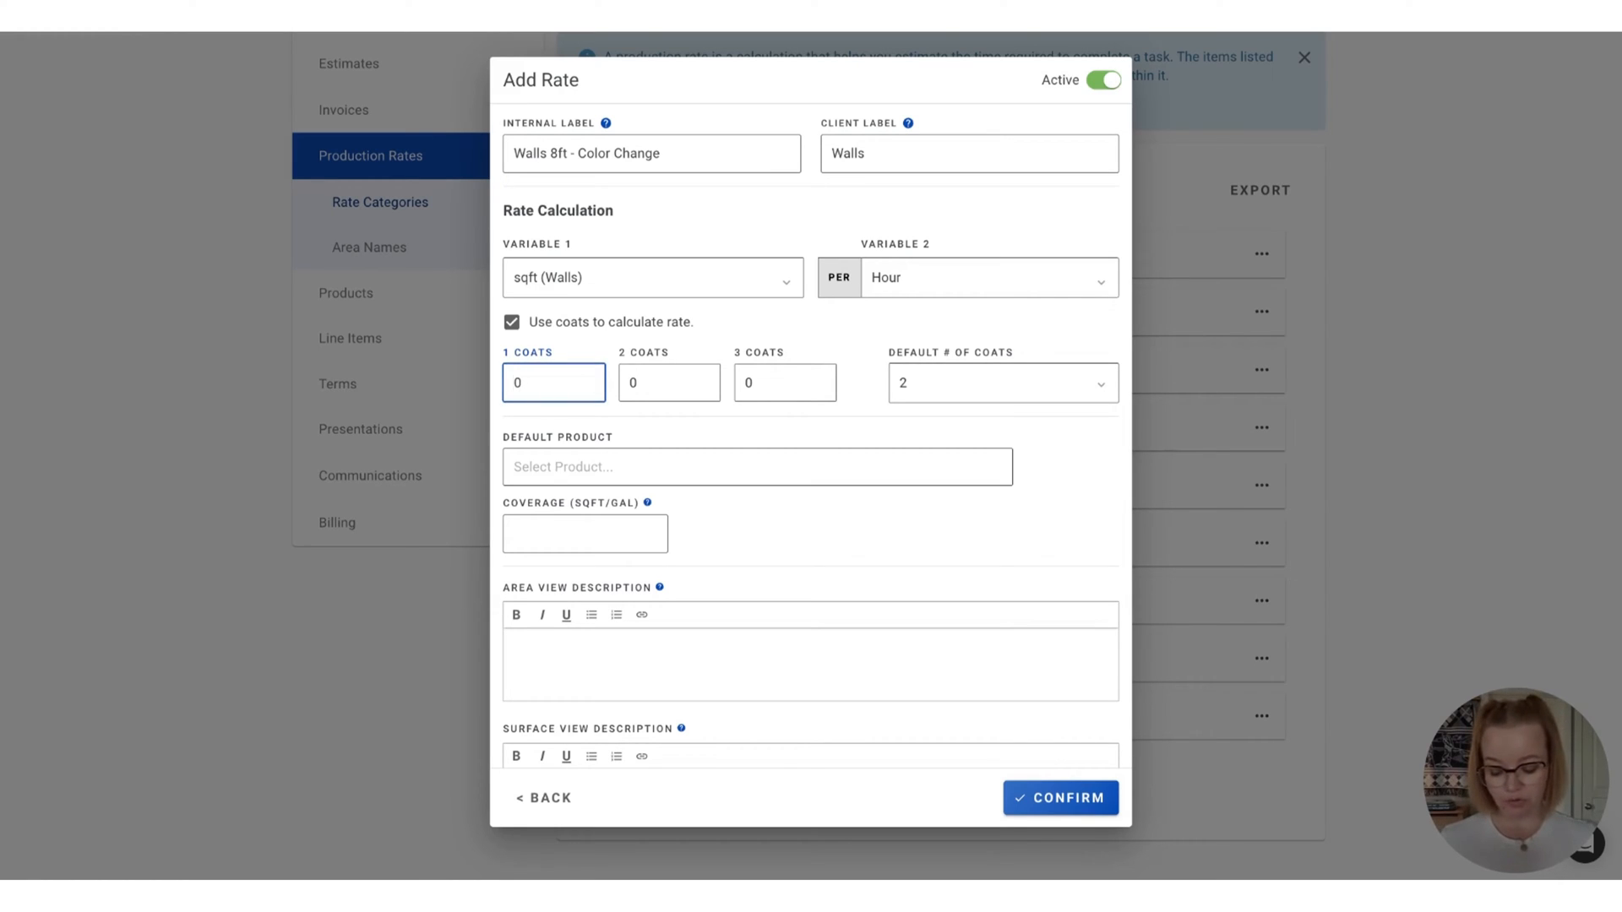
type("15")
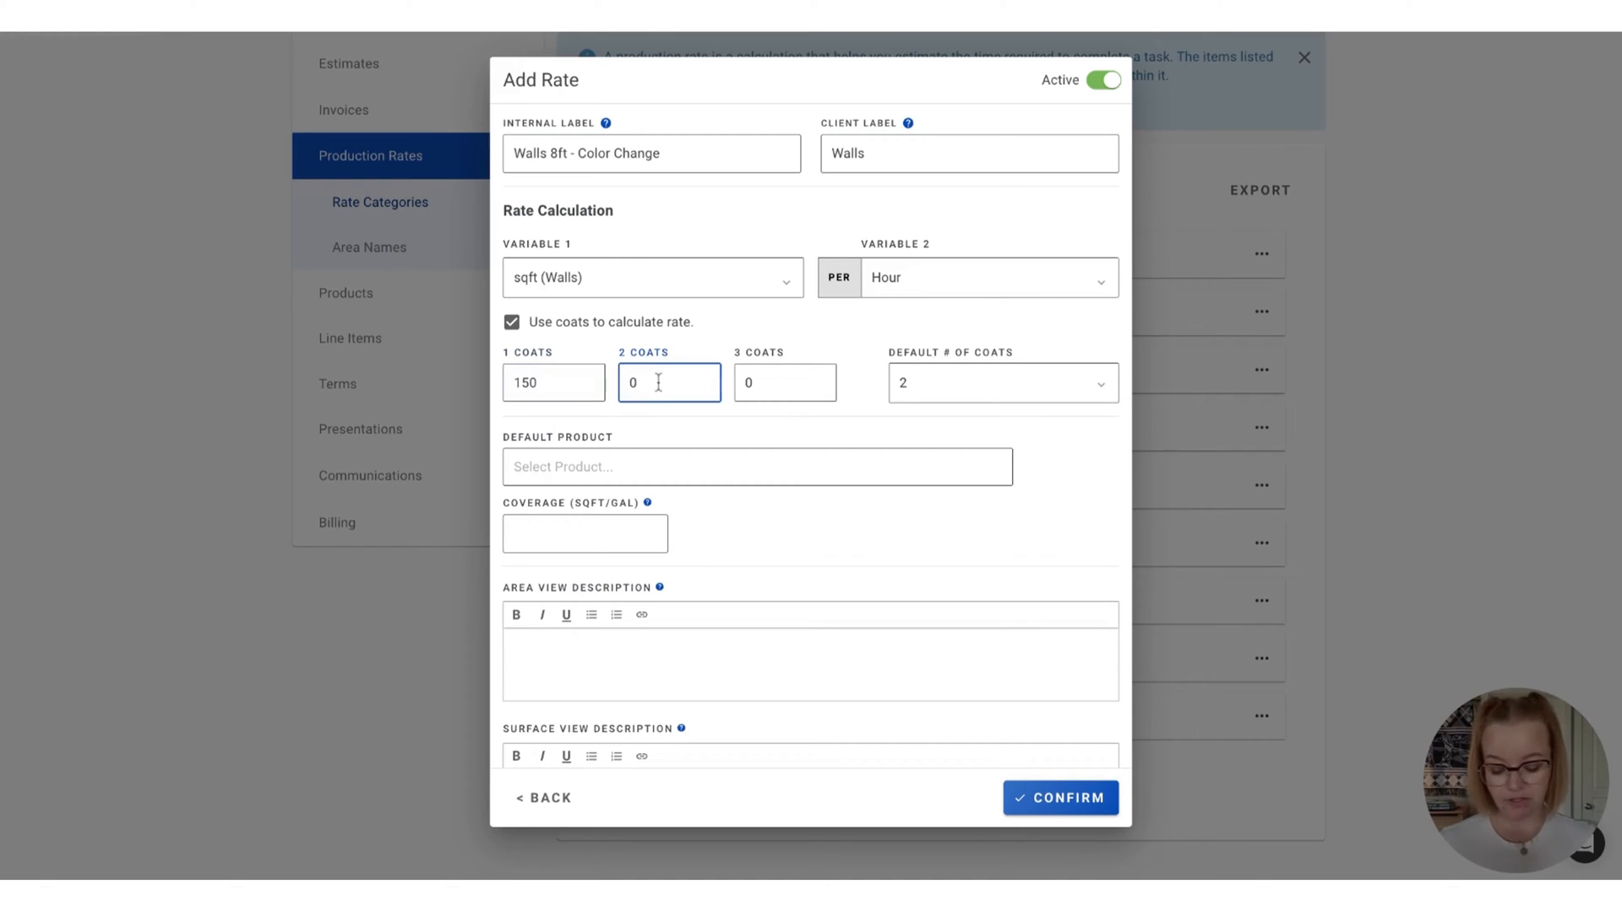
type("12")
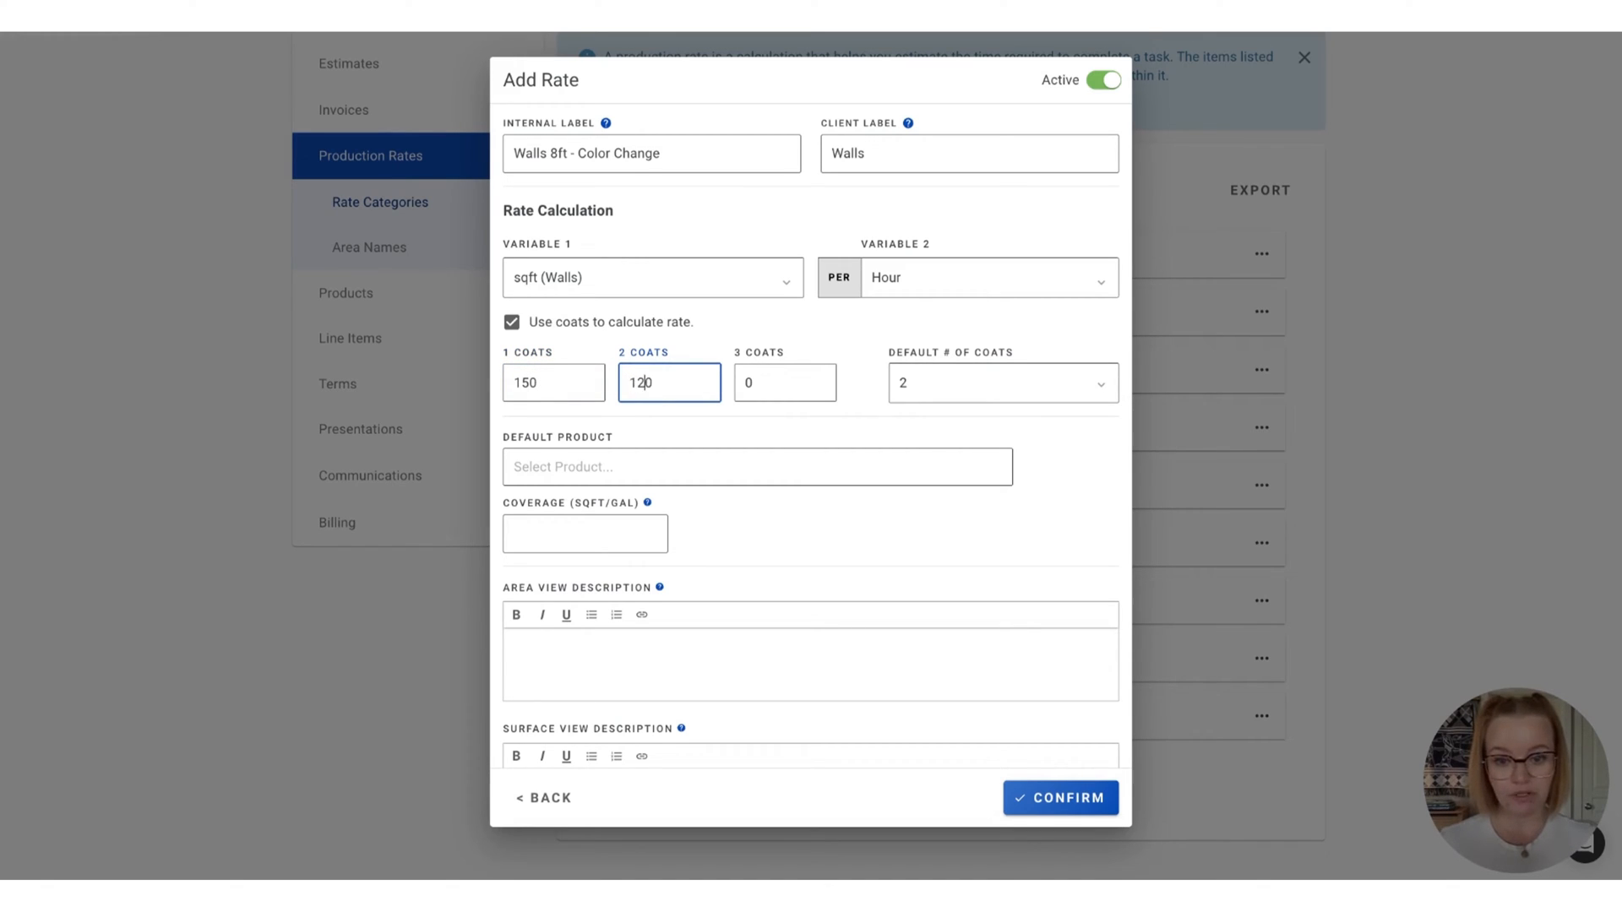
left_click(784, 384)
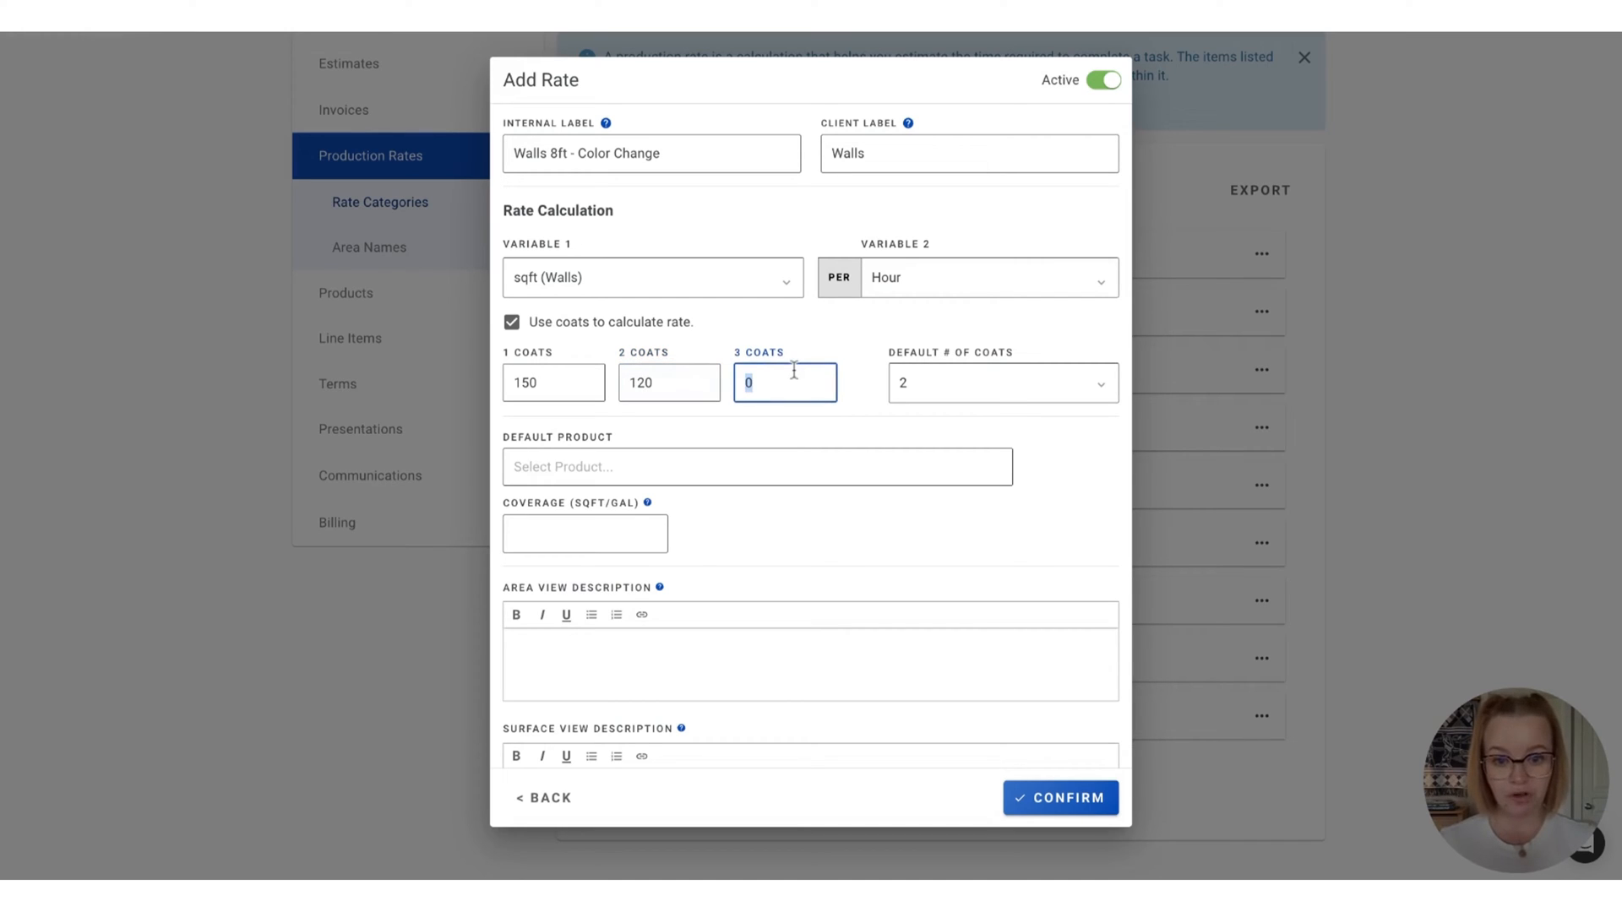
type("100")
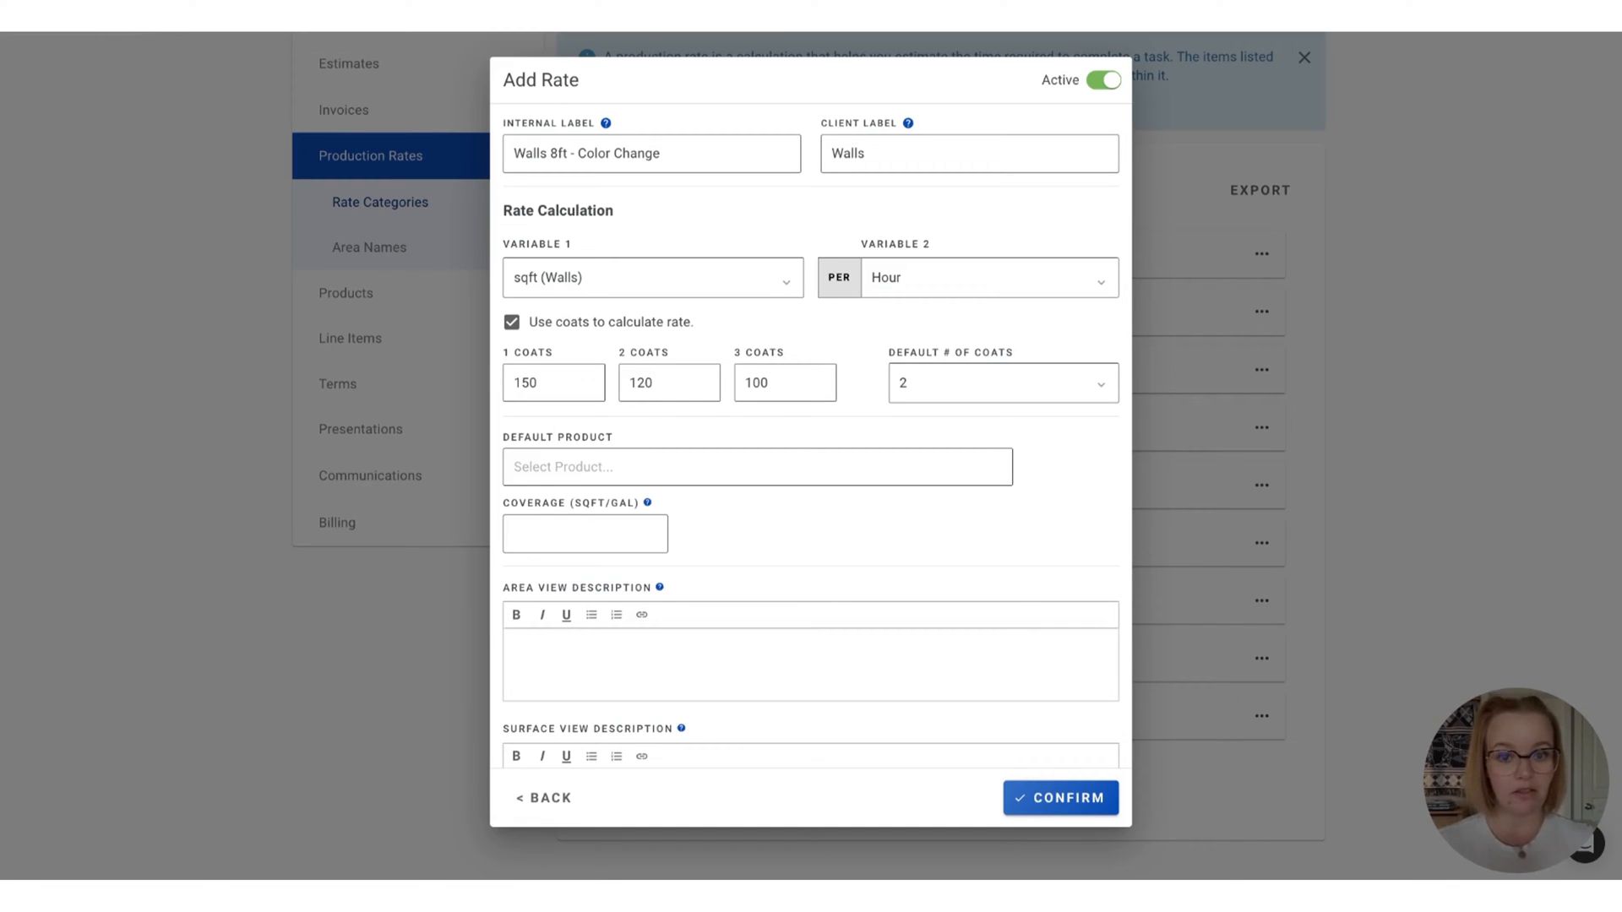
left_click(669, 383)
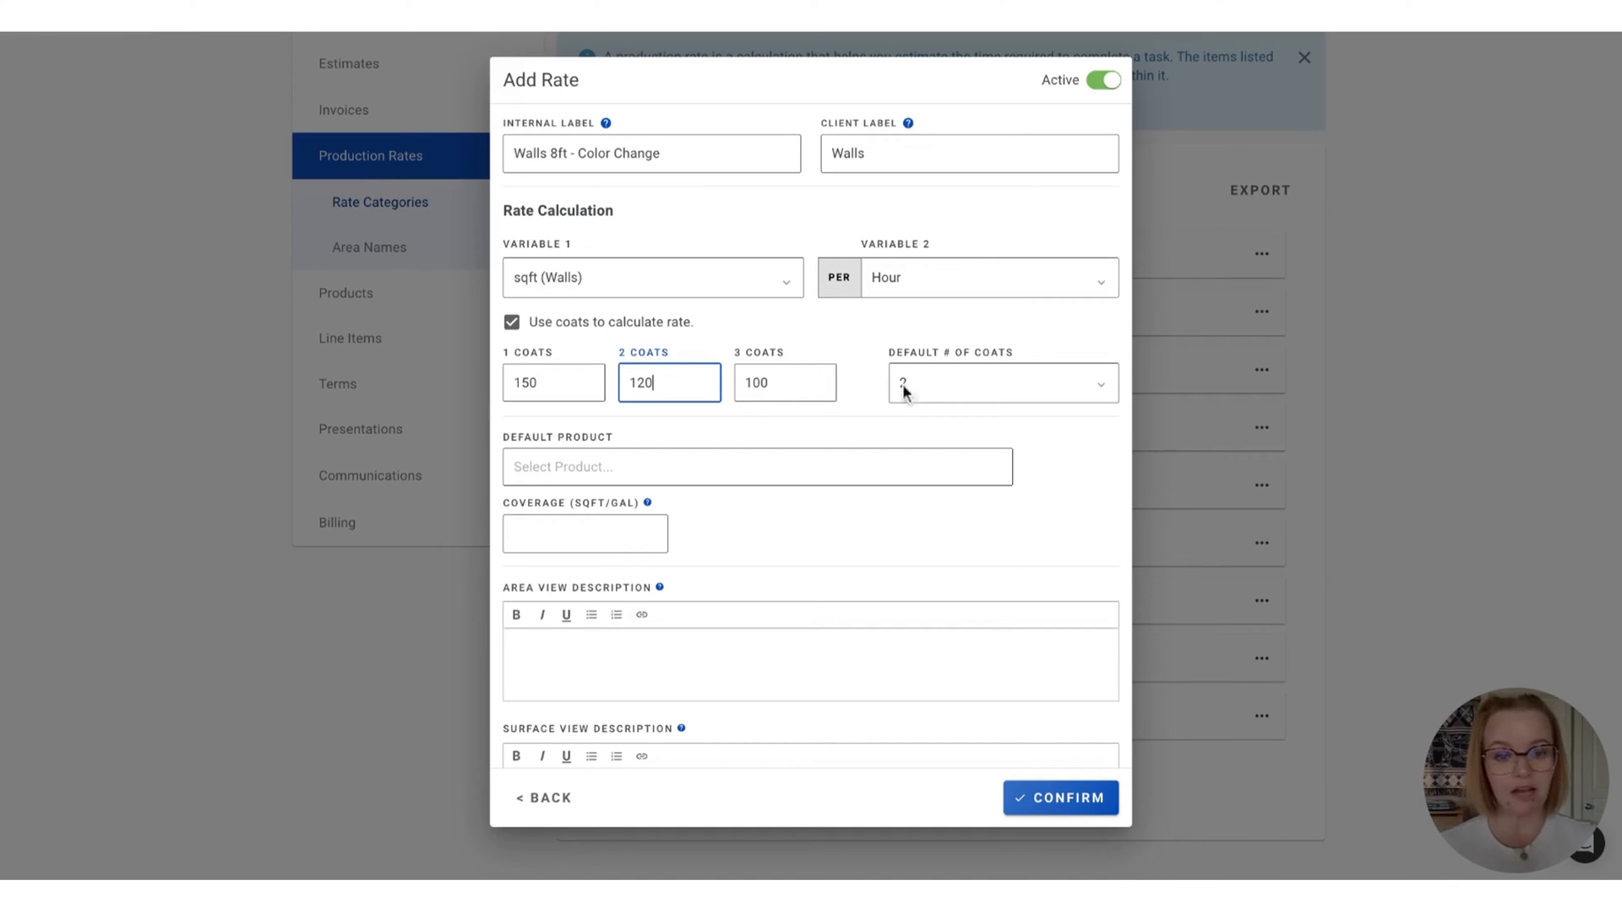
Set the default number of coats and leave coat-based rate calculation turned on
left_click(998, 383)
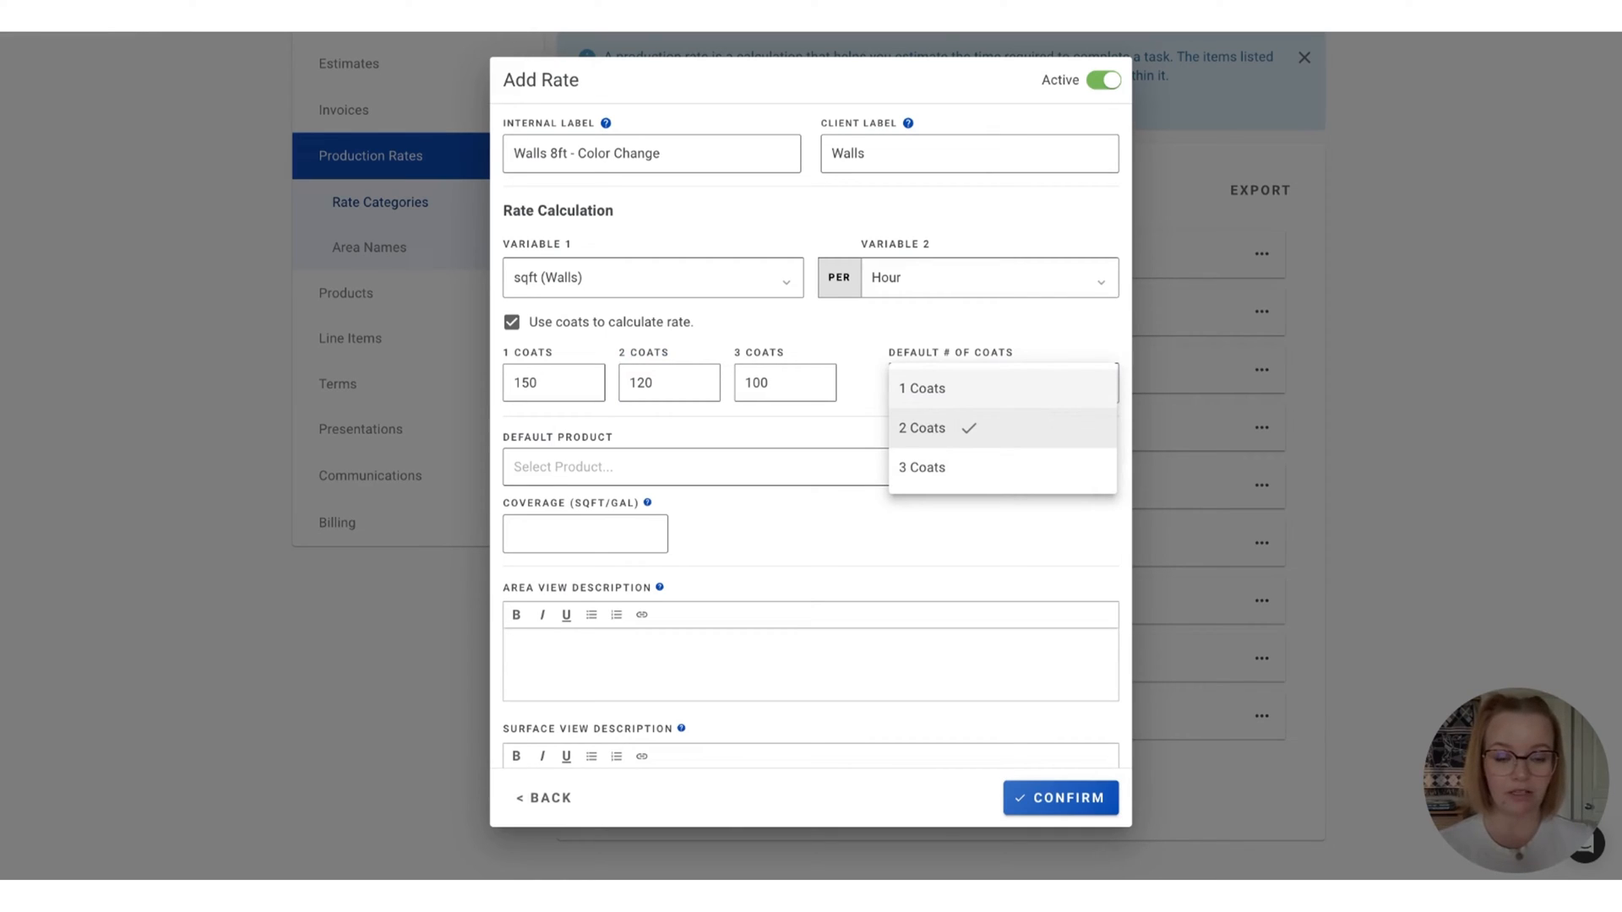
left_click(919, 427)
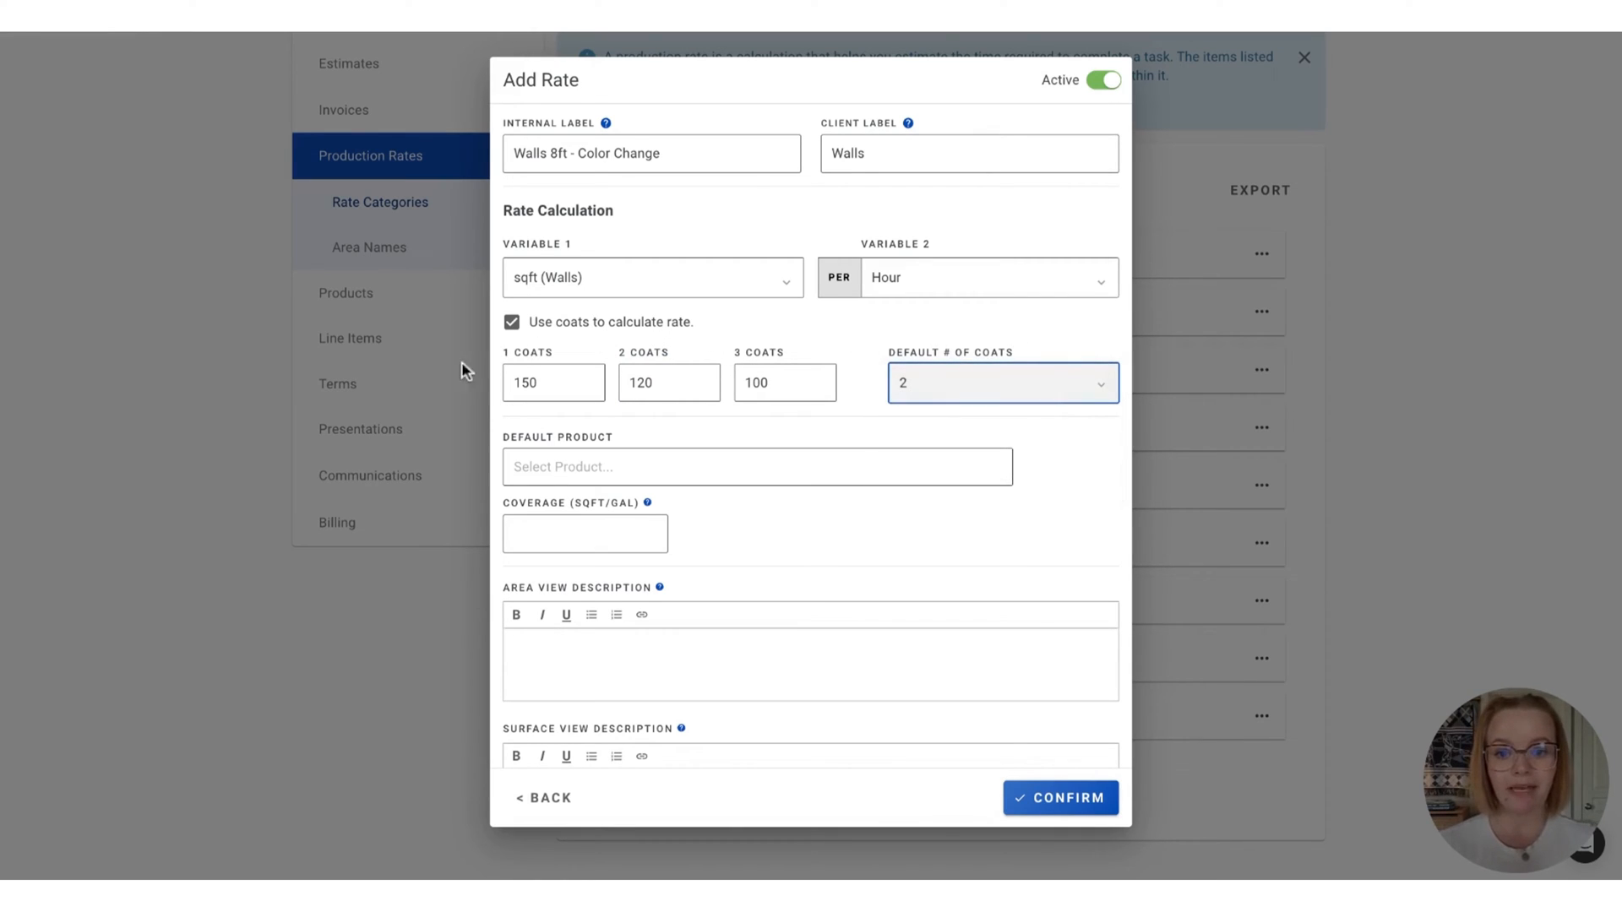
mouse_move(863, 351)
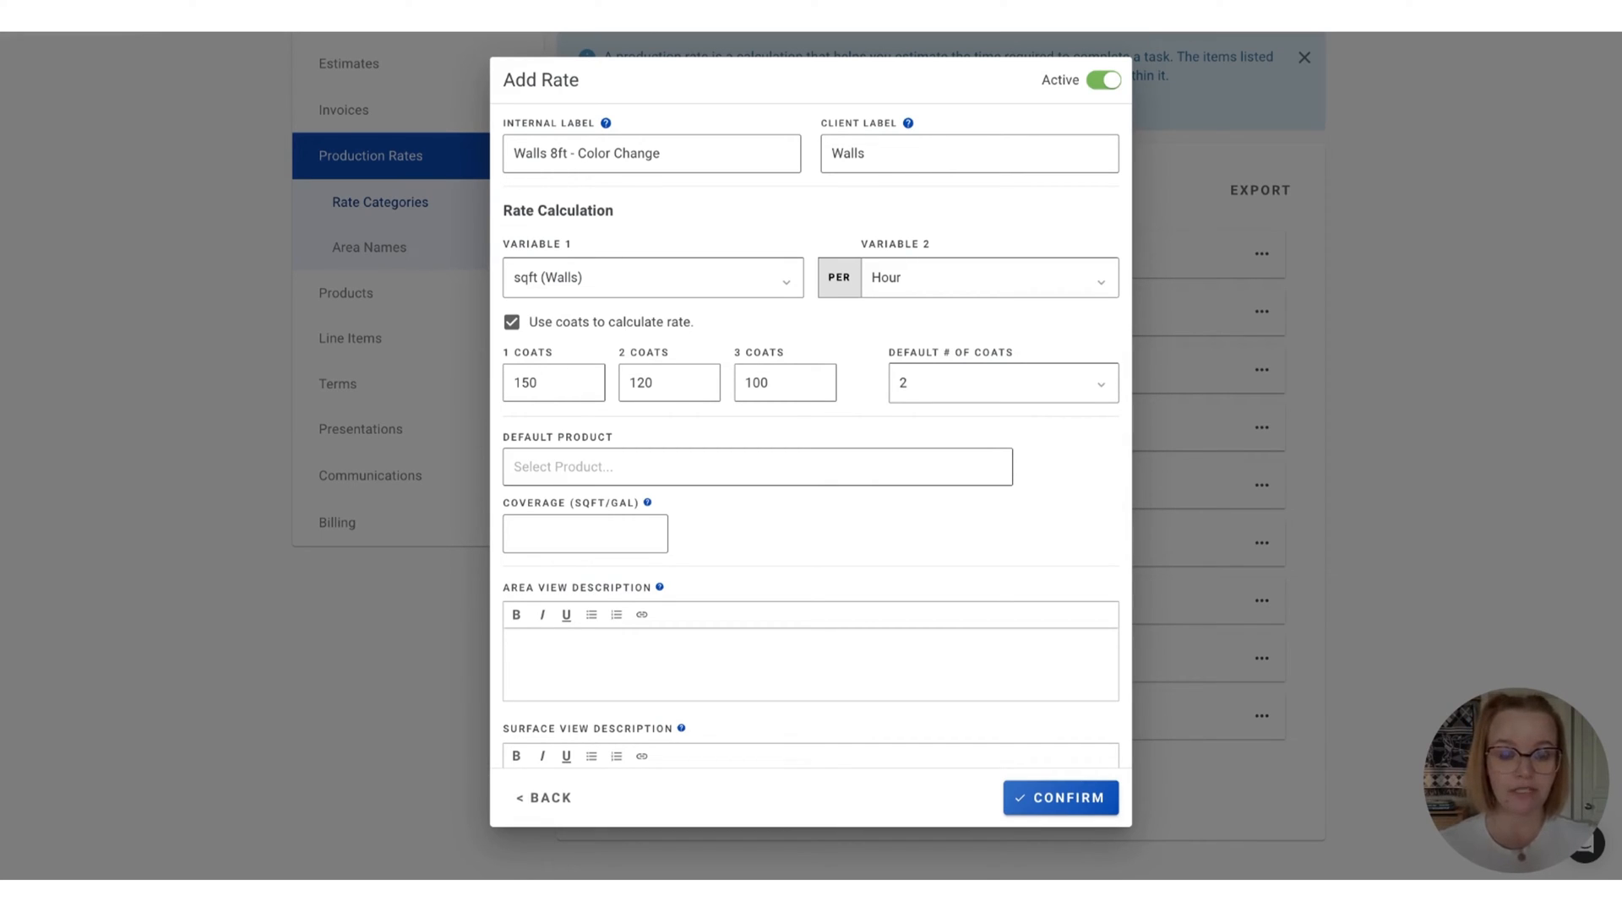
left_click(510, 321)
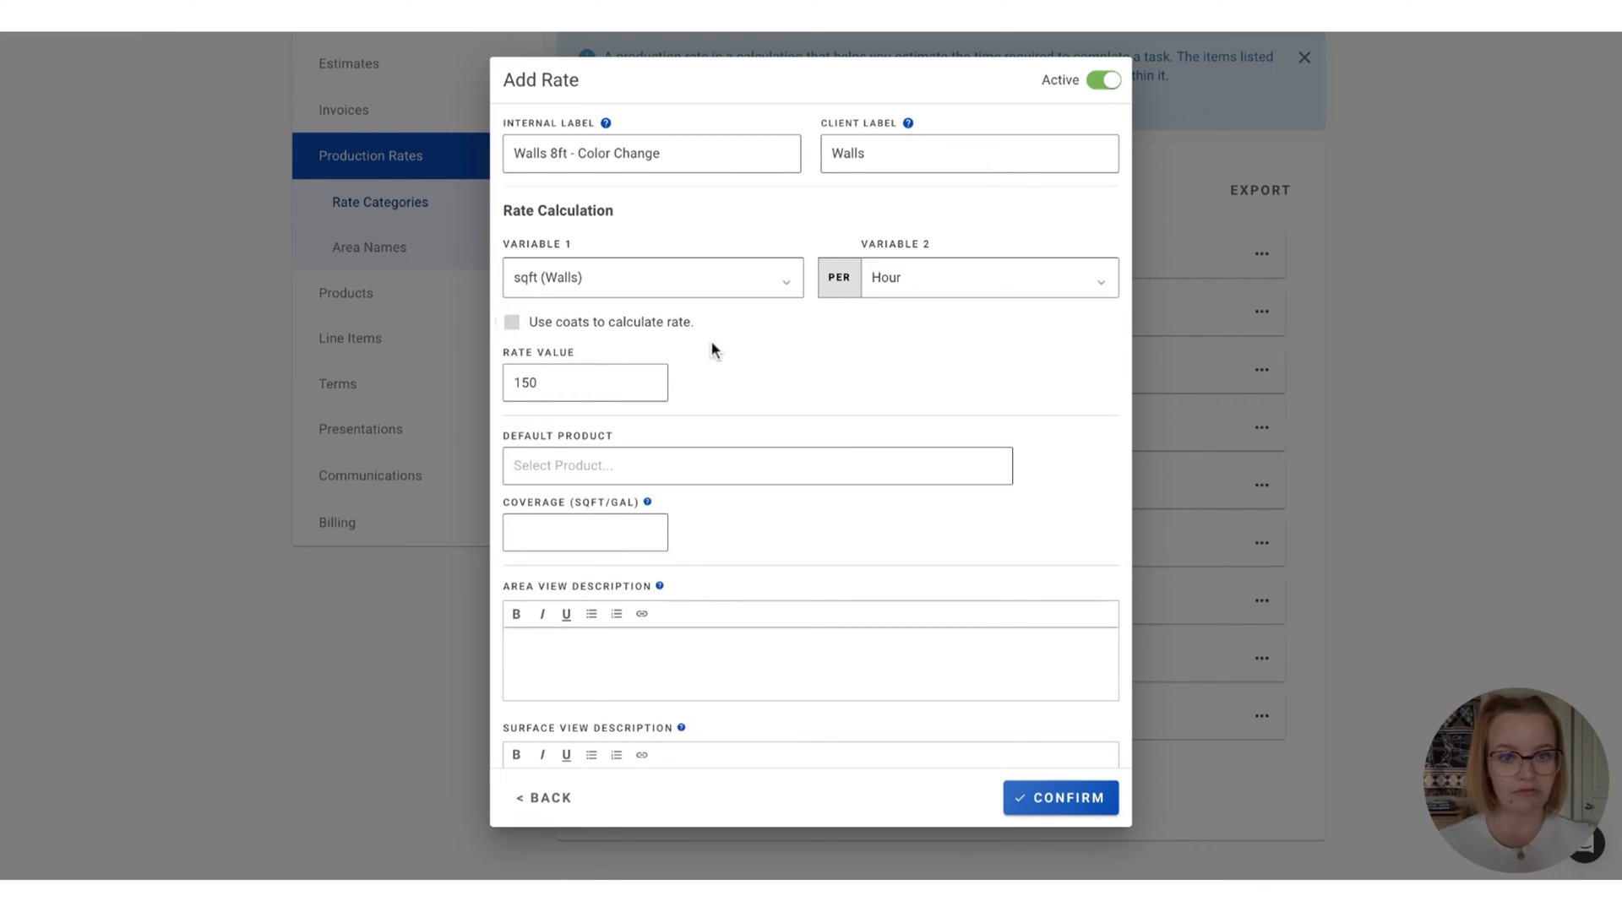
left_click(510, 321)
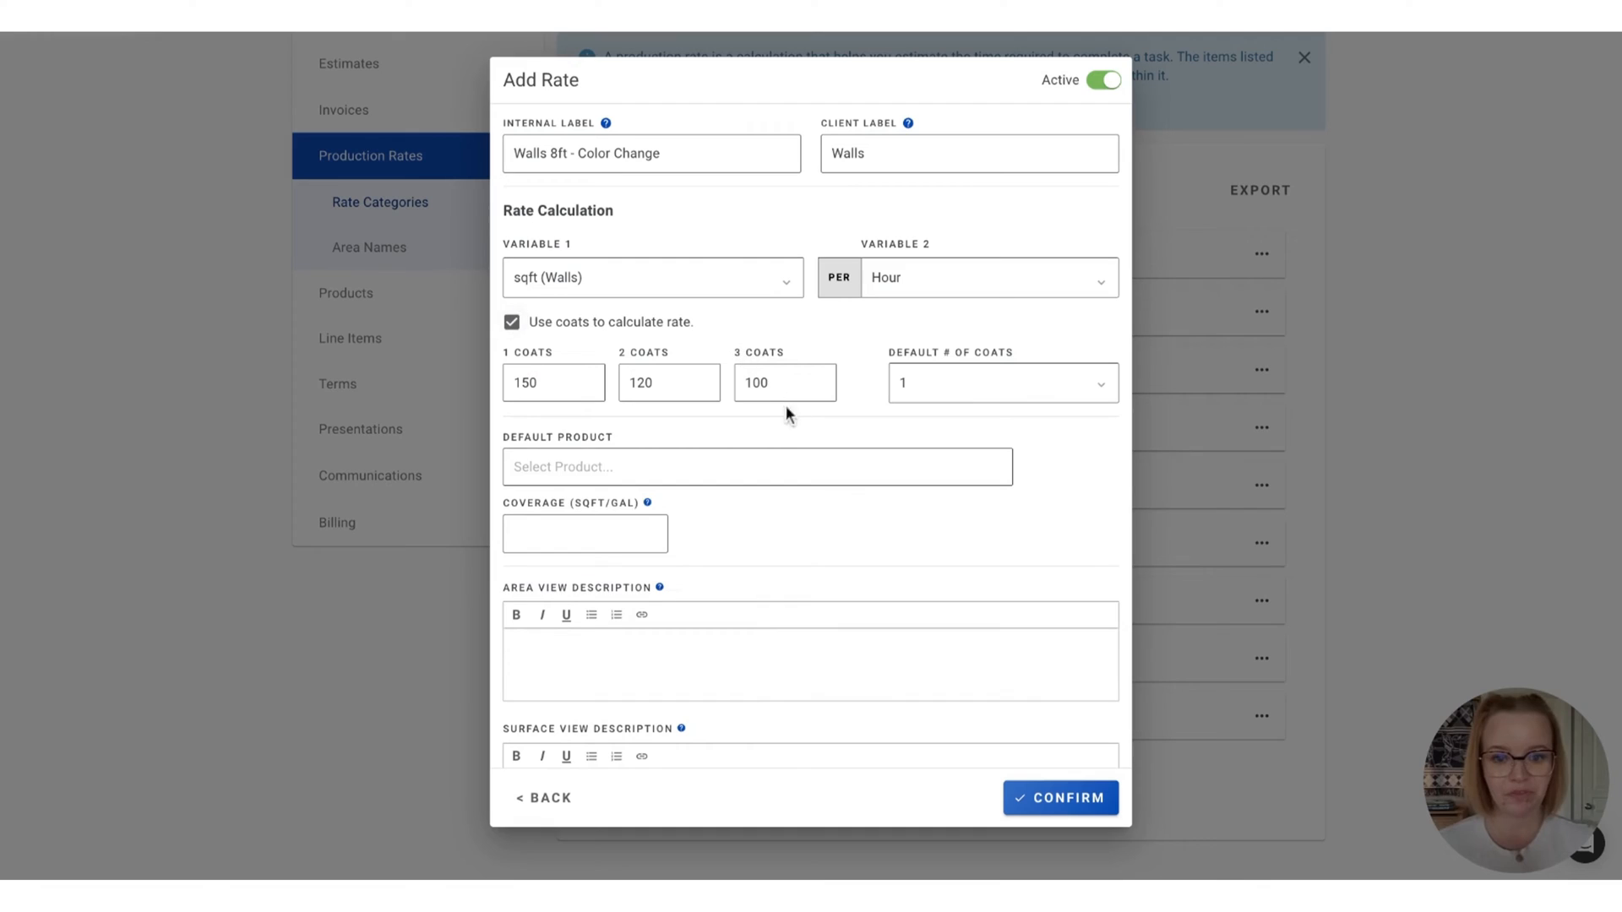
mouse_move(817, 424)
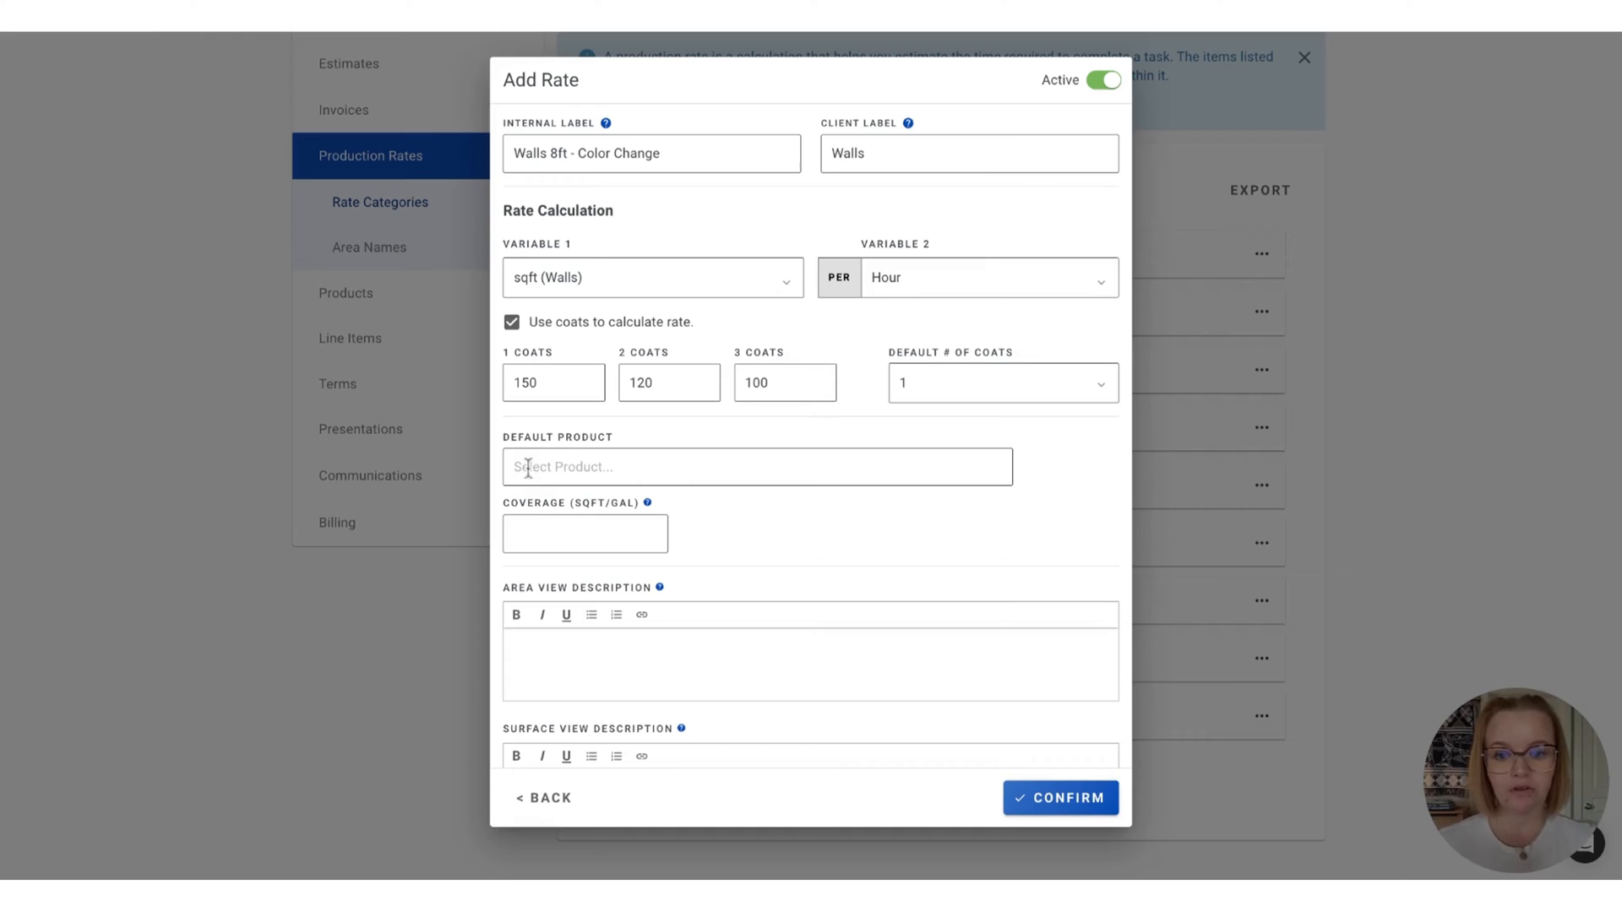
Set Sherwin Williams Interior Paint as default product with 200 sqft/gal coverage
left_click(756, 466)
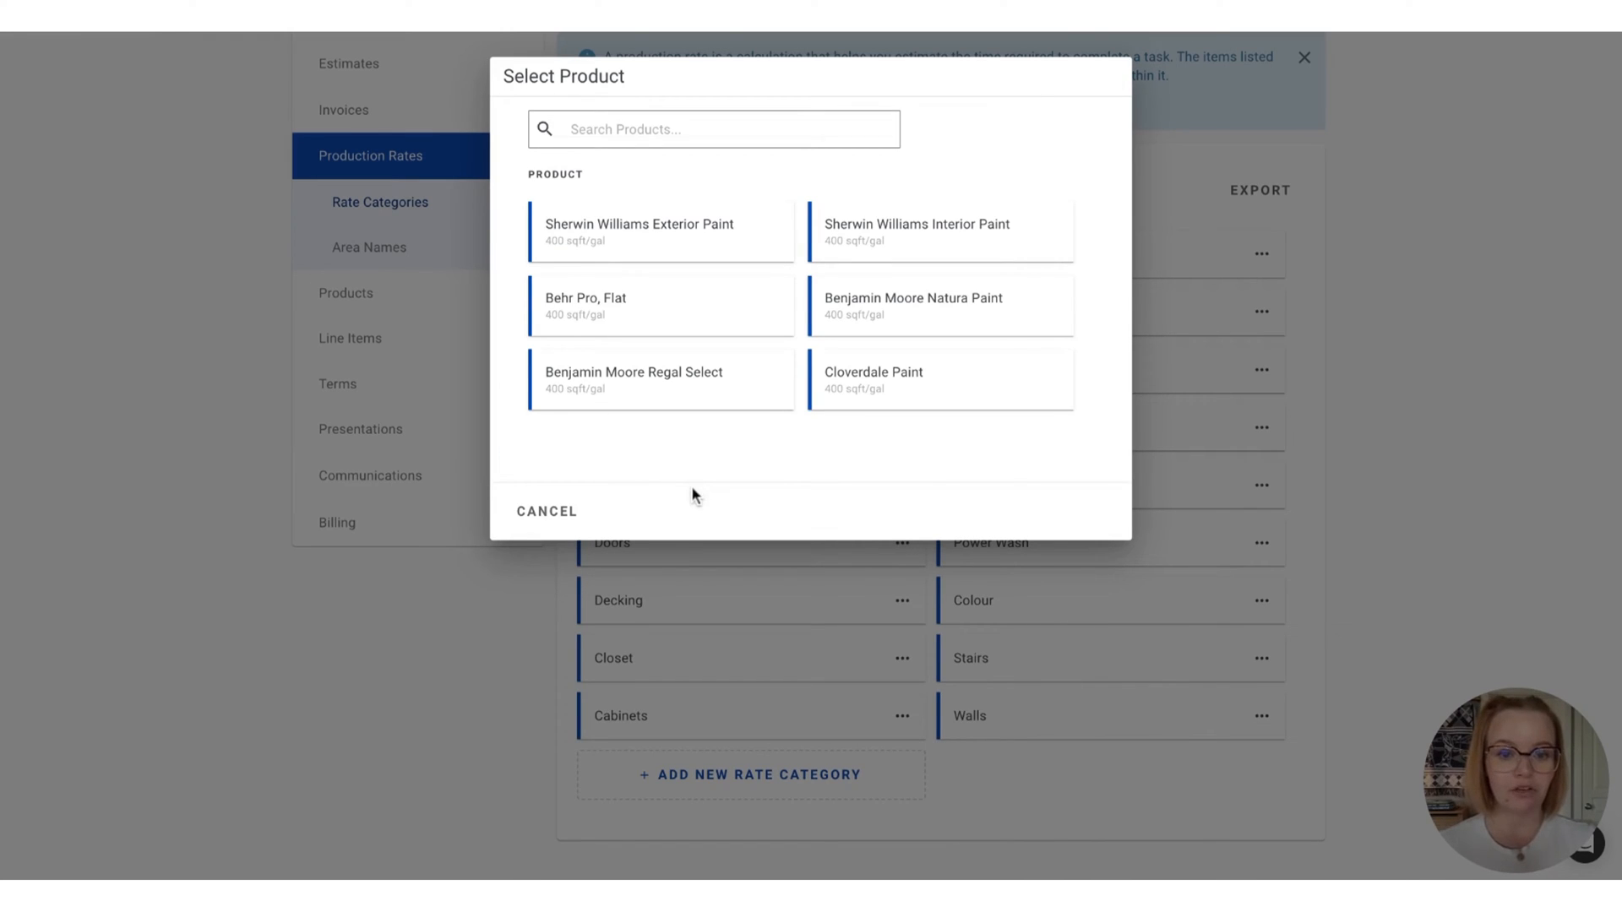
mouse_move(872, 292)
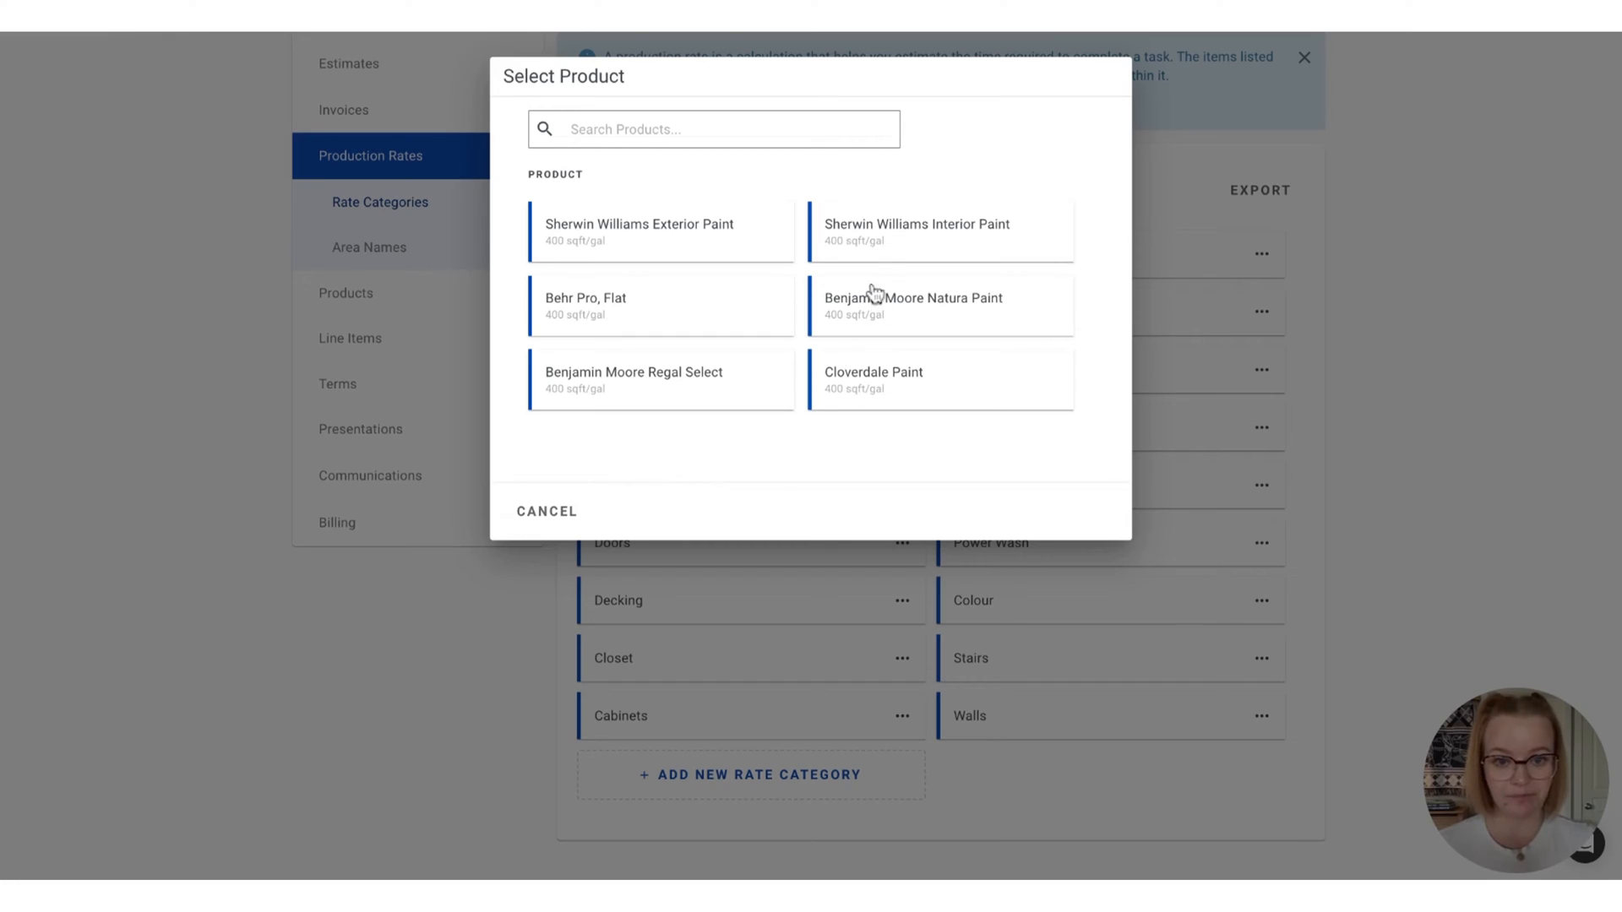
left_click(914, 231)
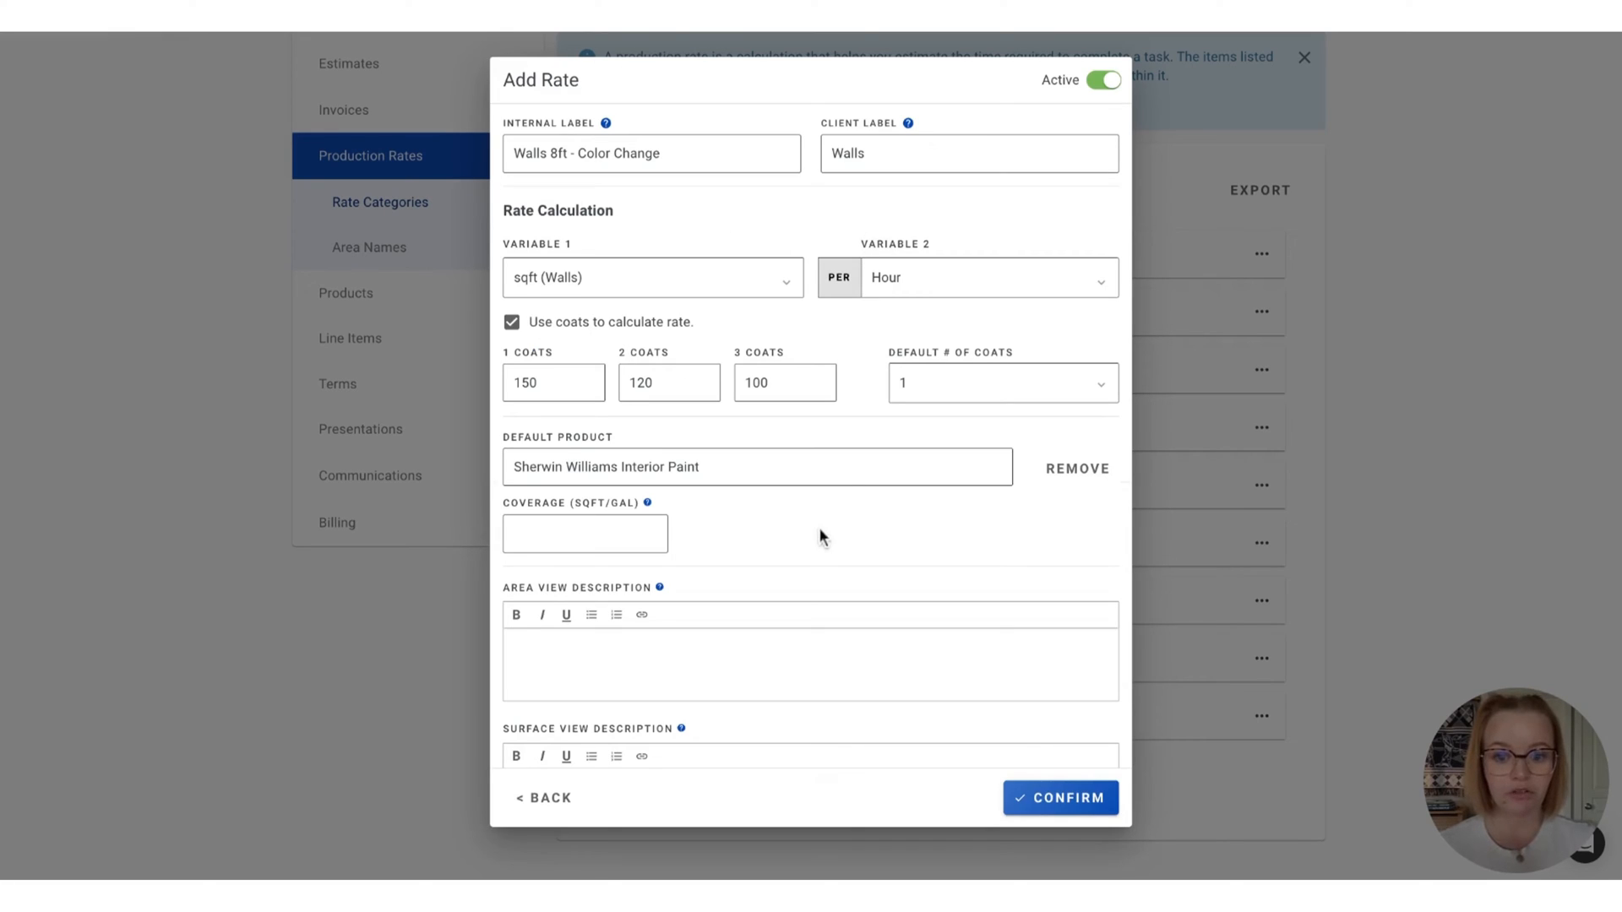
mouse_move(813, 537)
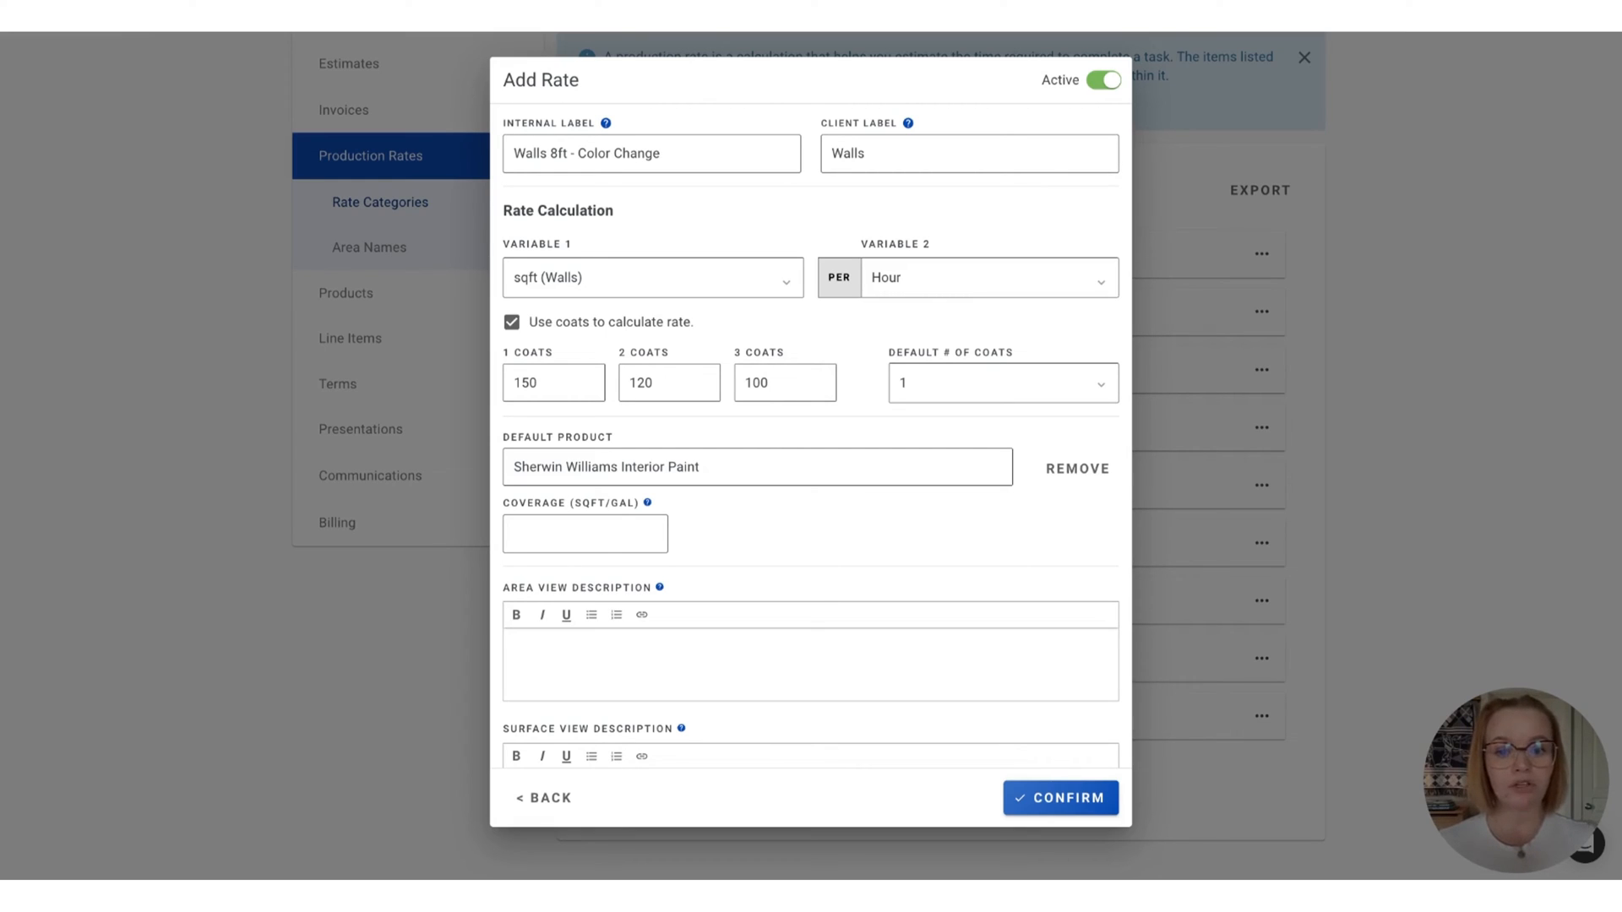
left_click(585, 534)
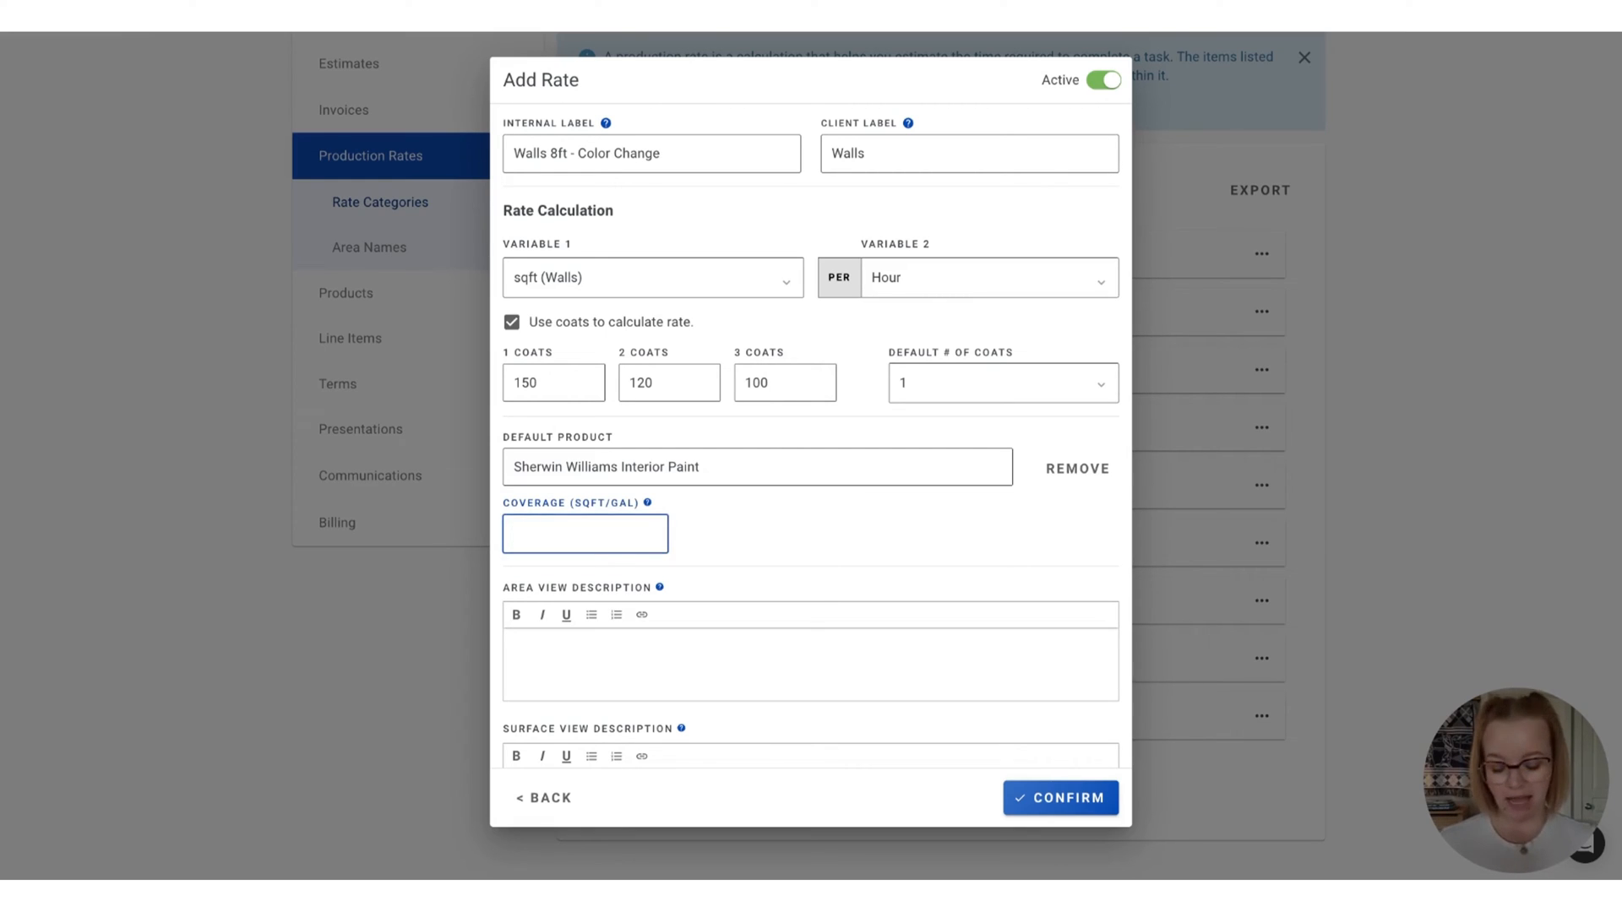
type("200")
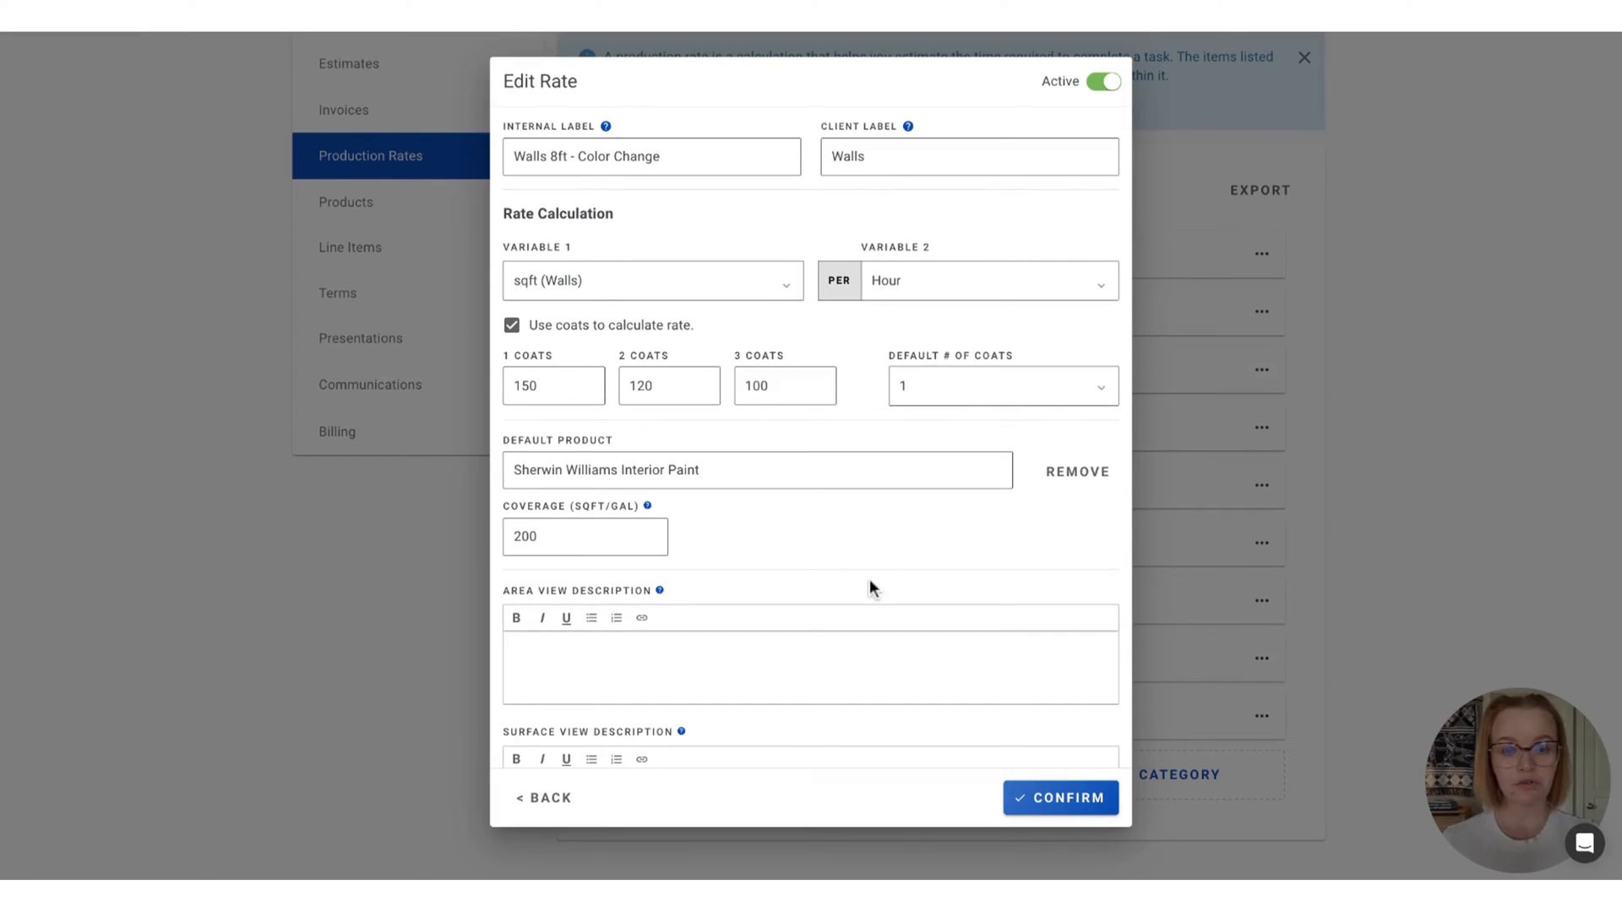
scroll("down", 3)
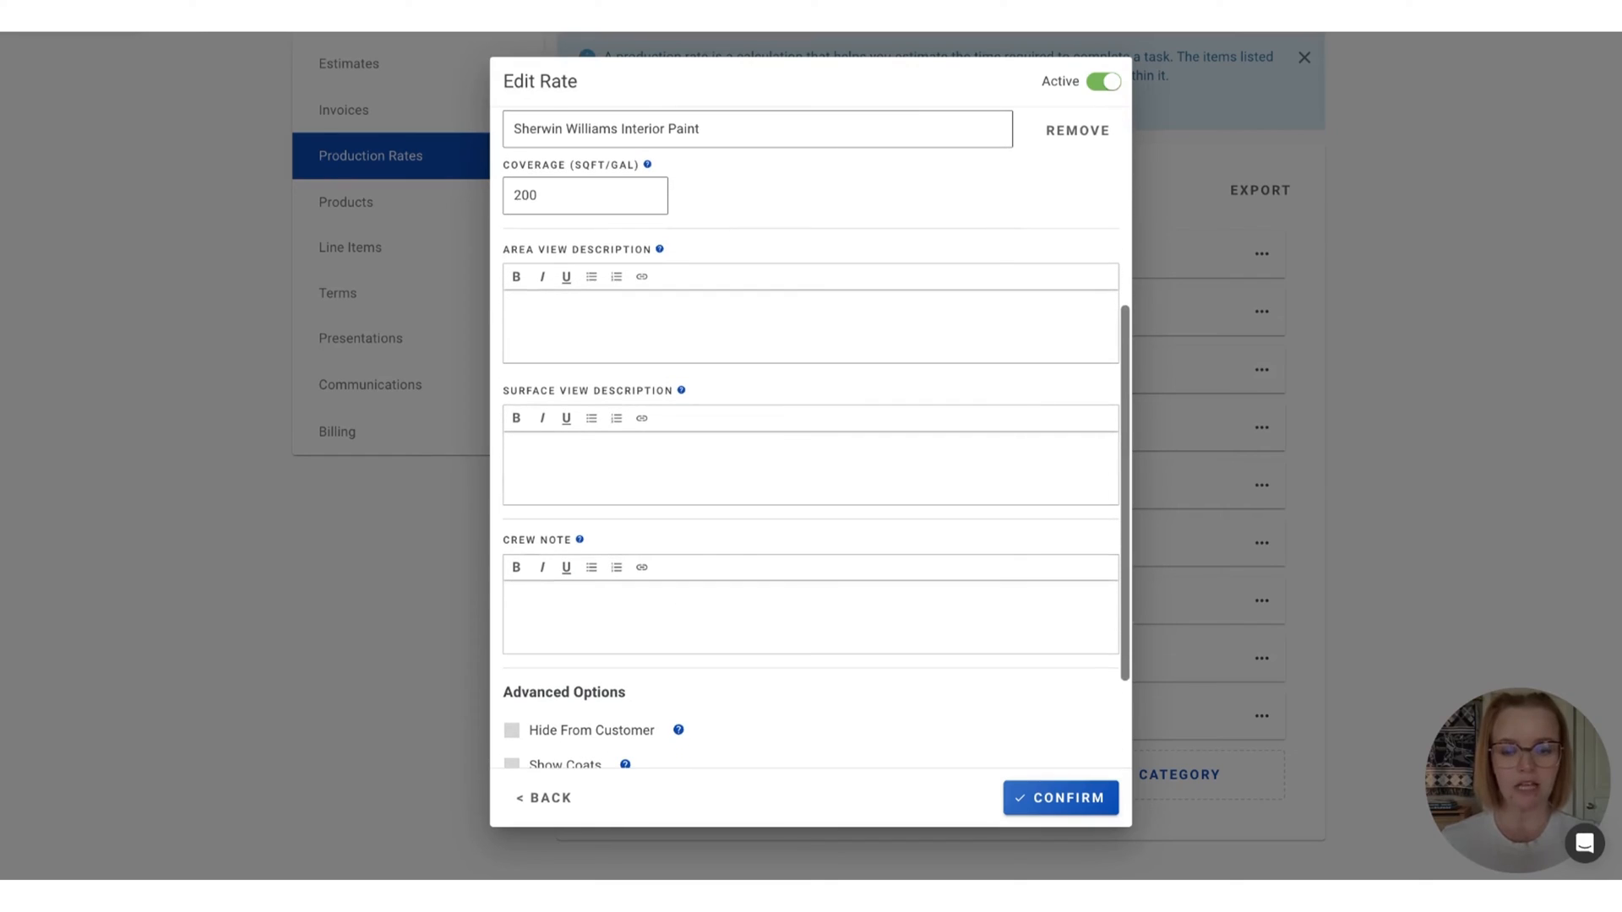
mouse_move(836, 354)
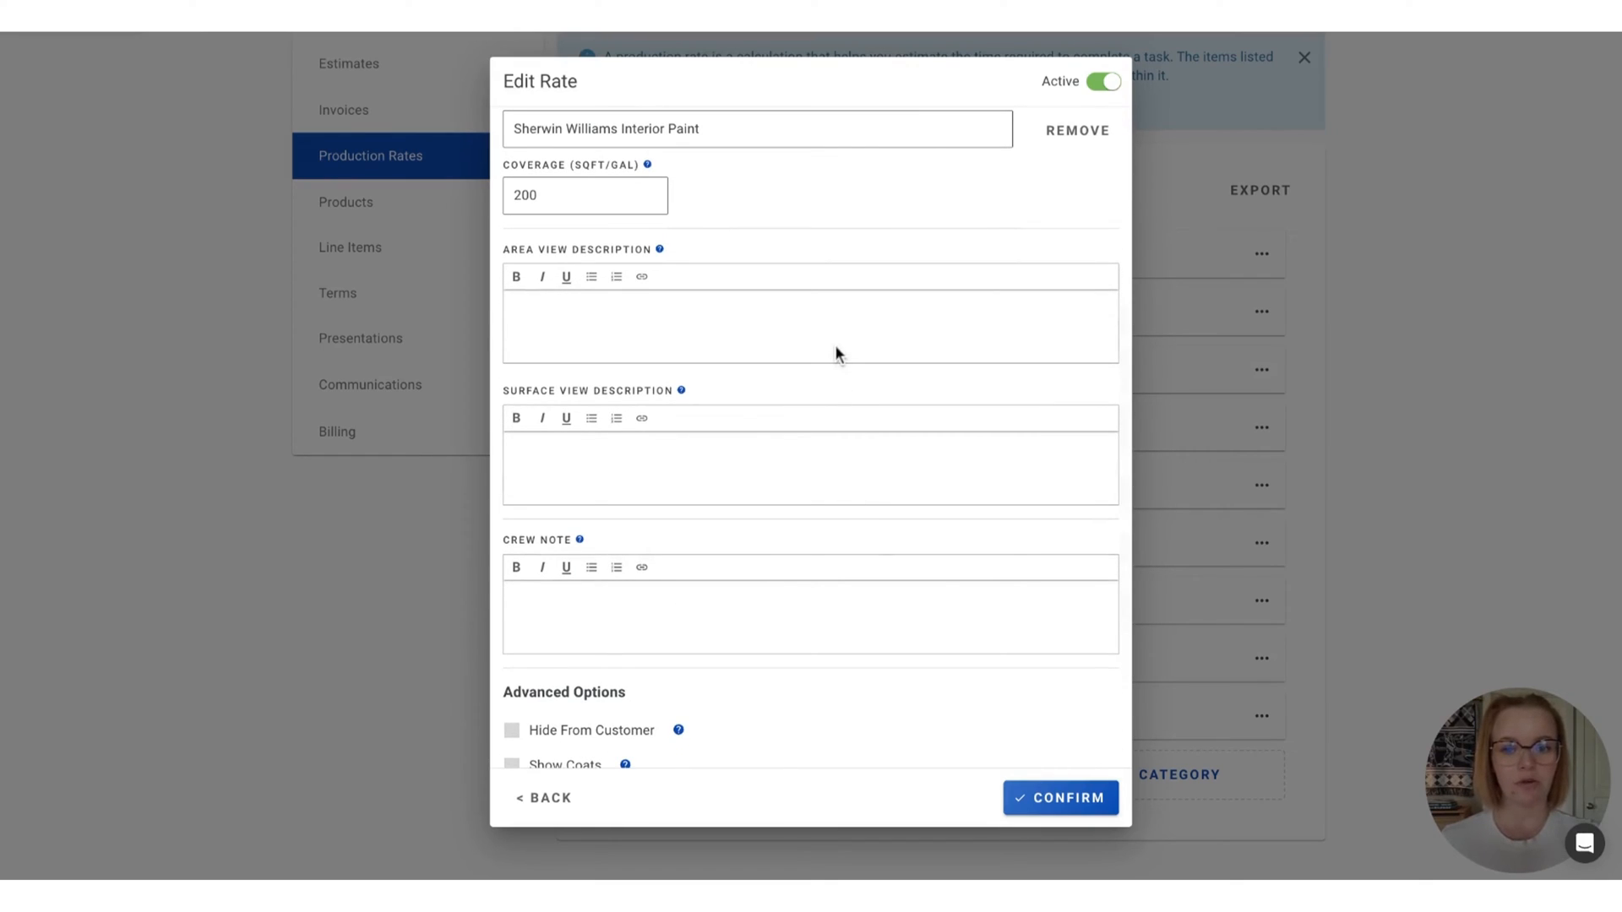
mouse_move(856, 477)
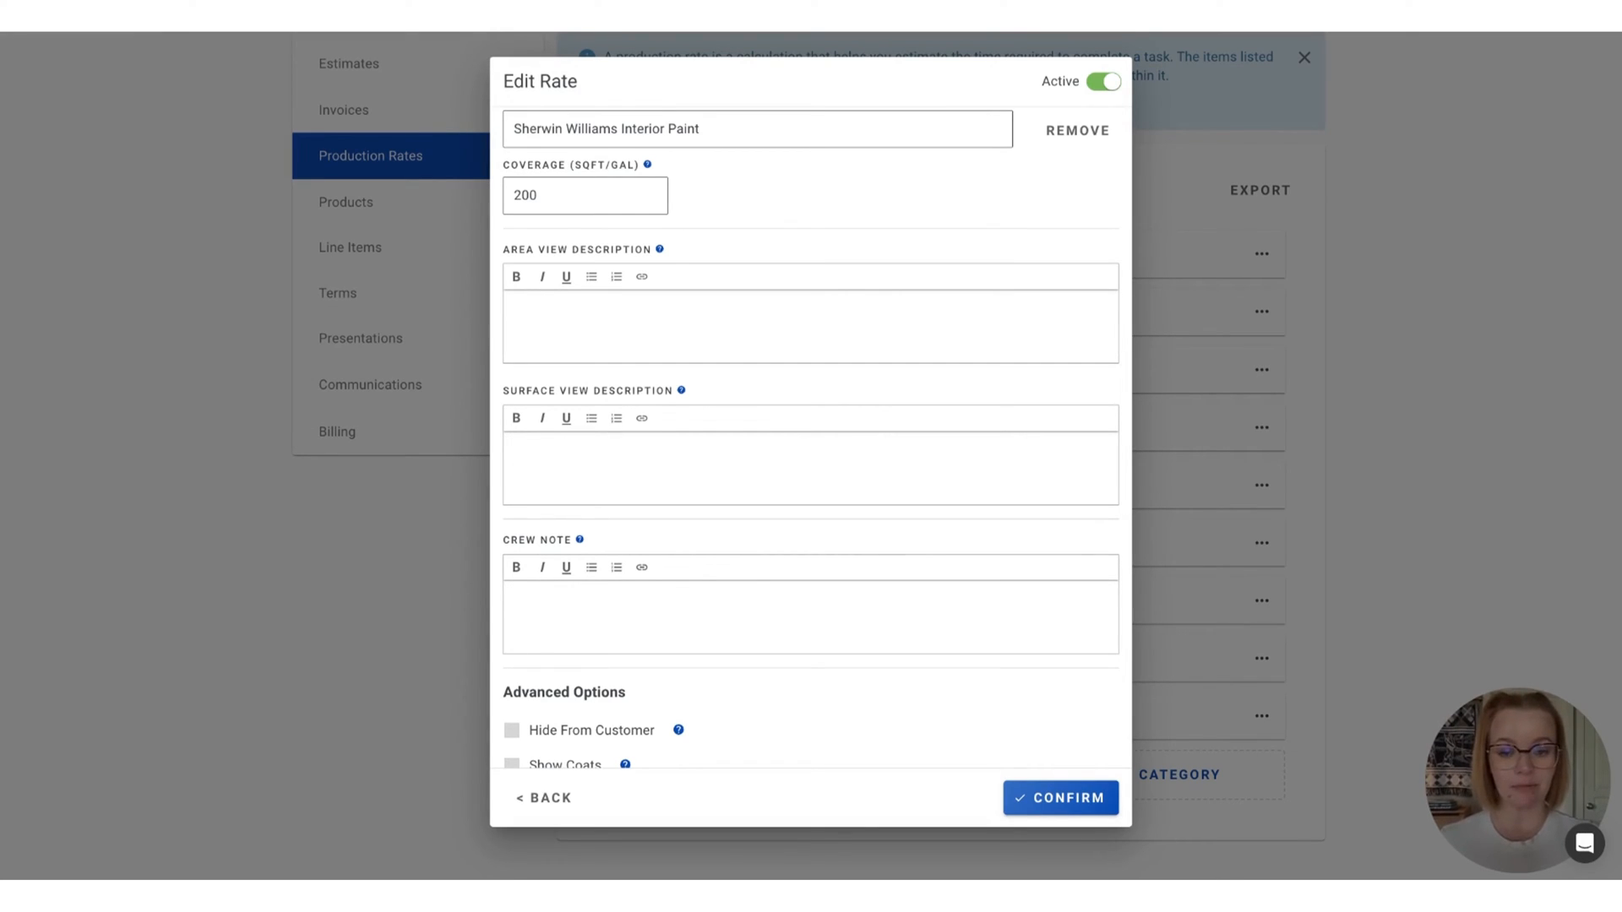
left_click(809, 547)
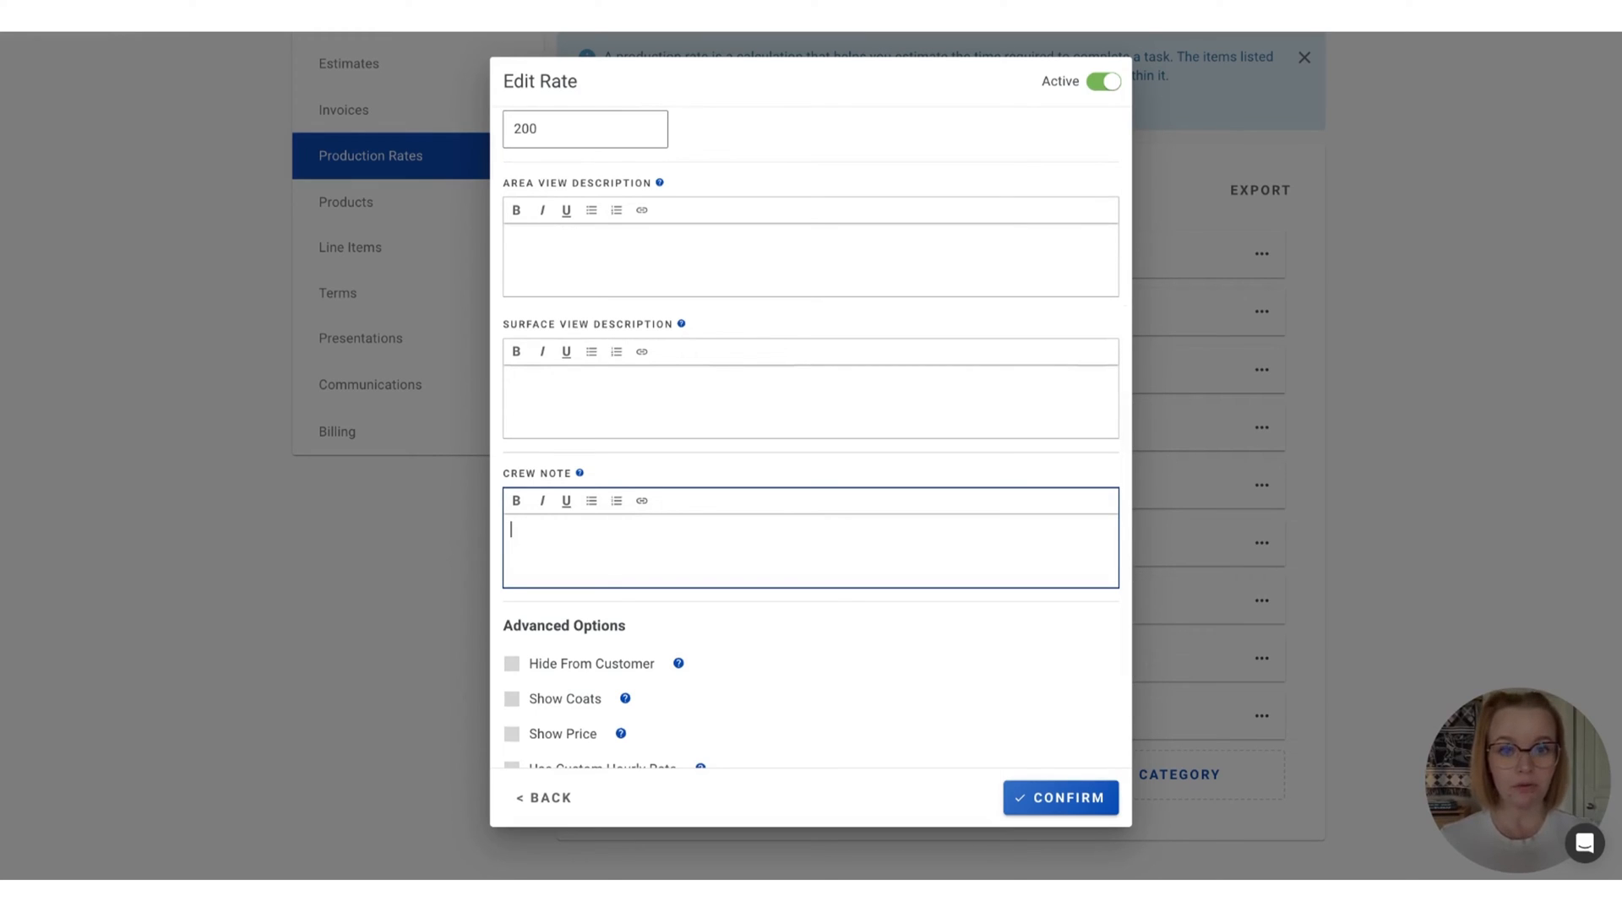
scroll("down", 3)
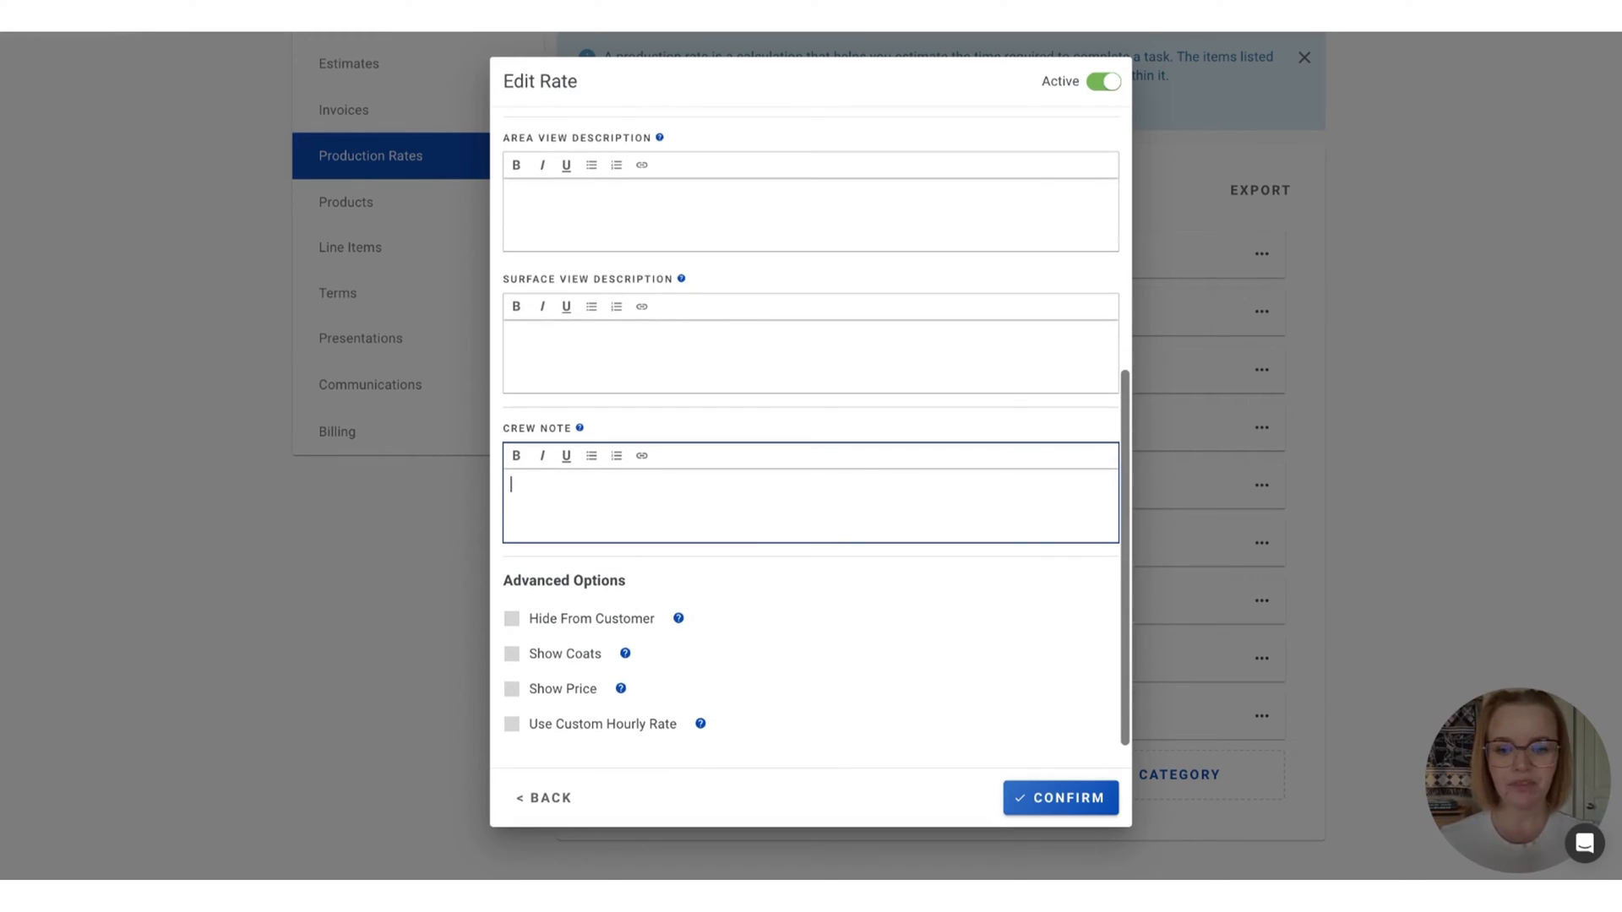
mouse_move(875, 643)
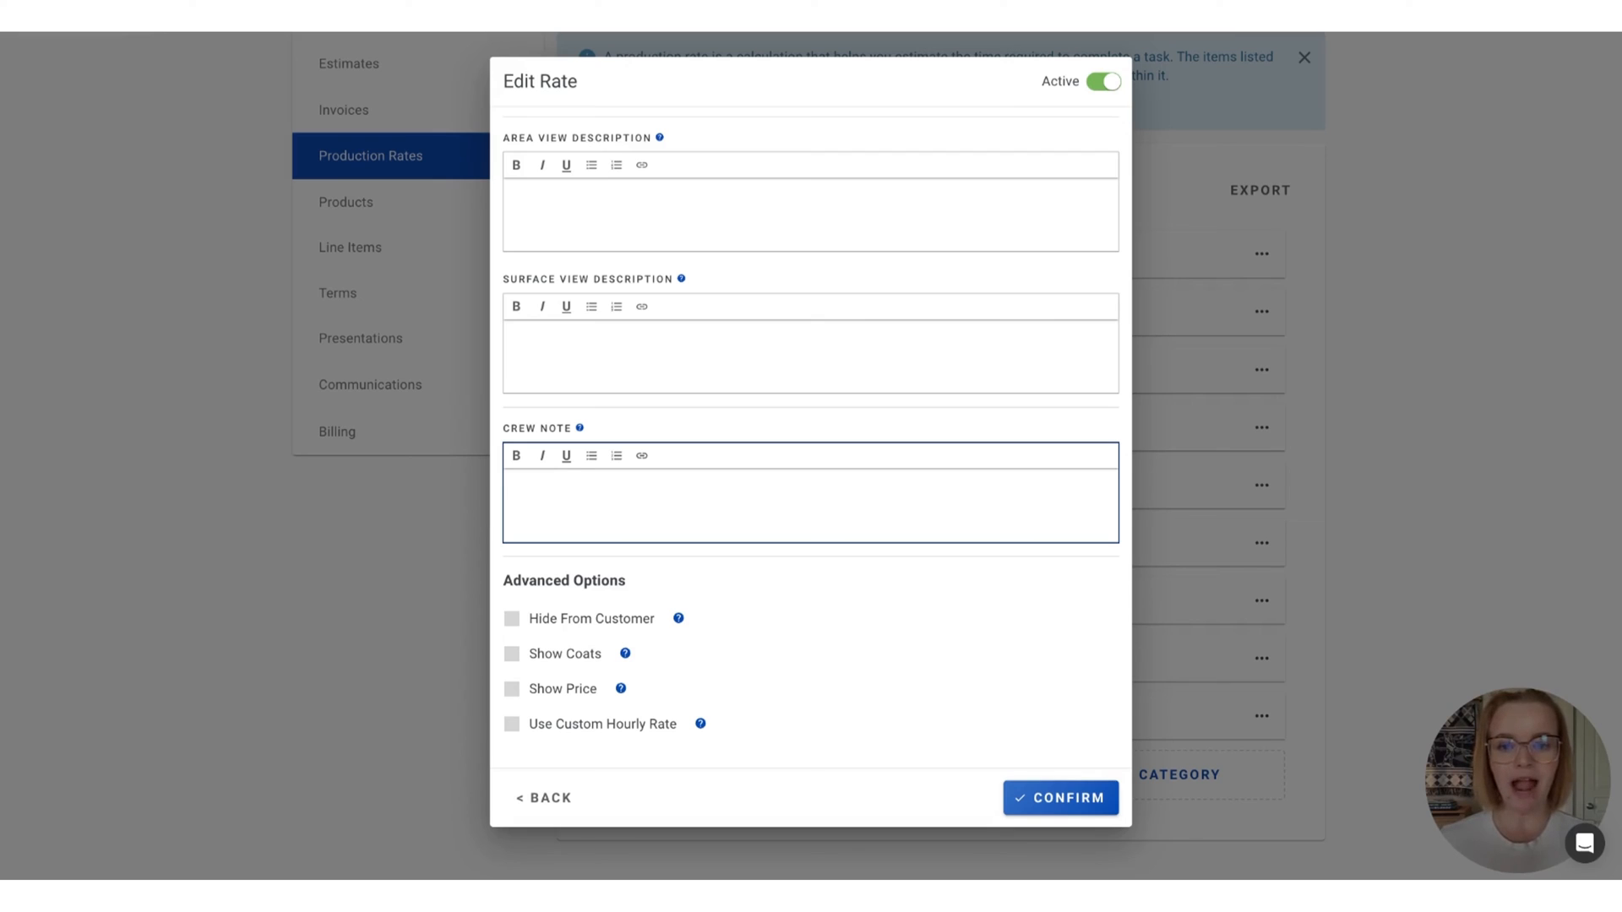
mouse_move(1060, 797)
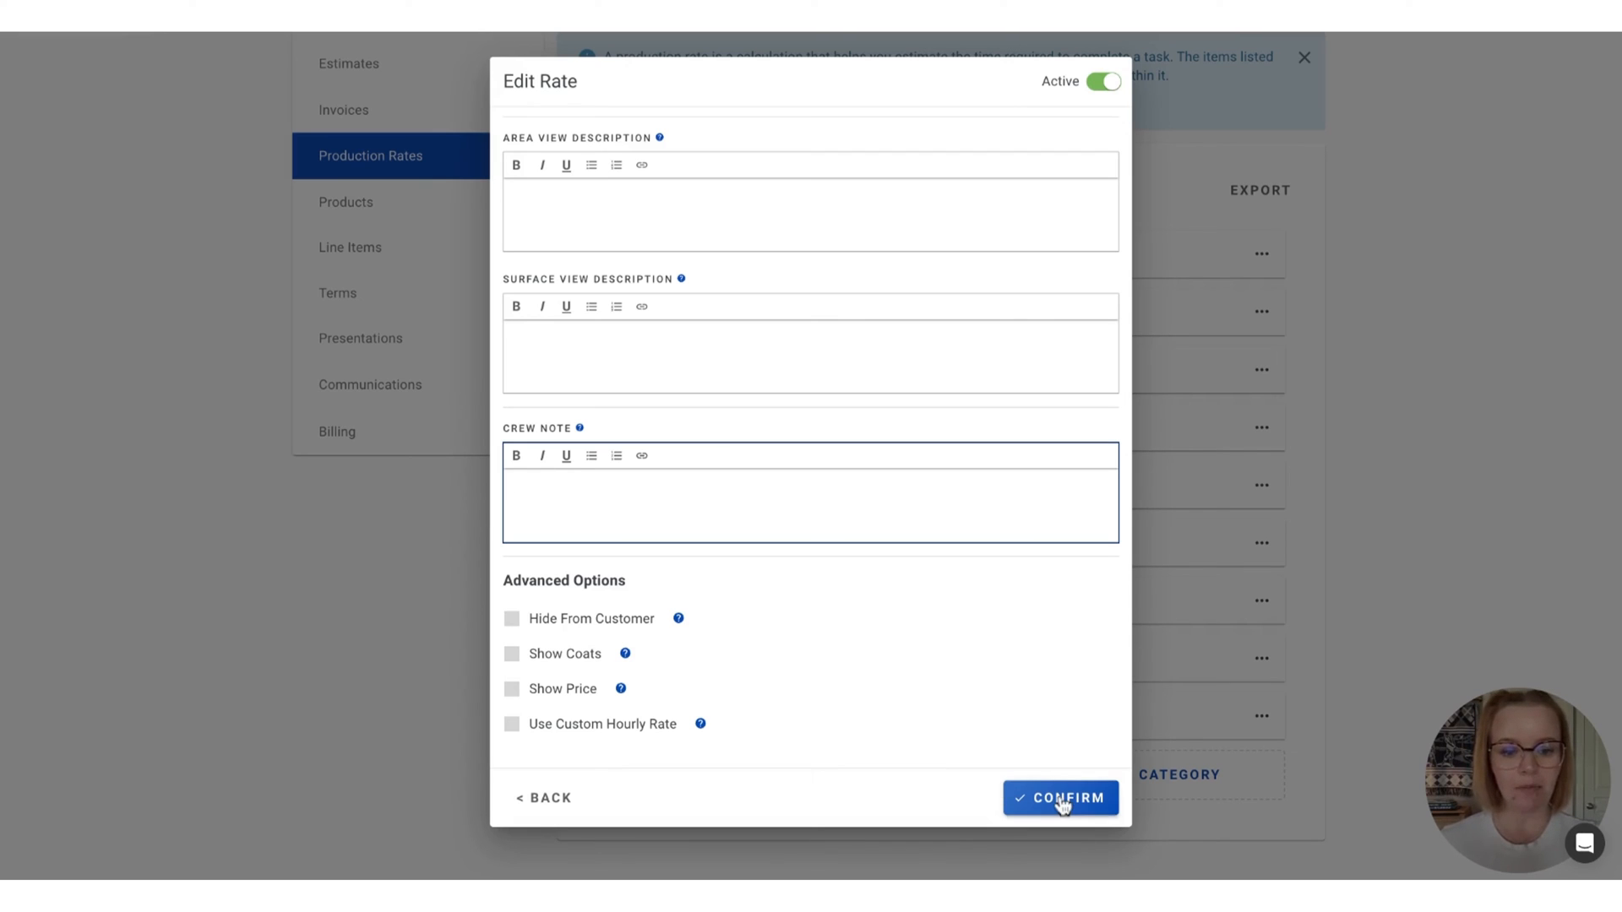
Confirm the rate, save the Walls category, and go to the Area Names list
left_click(1059, 797)
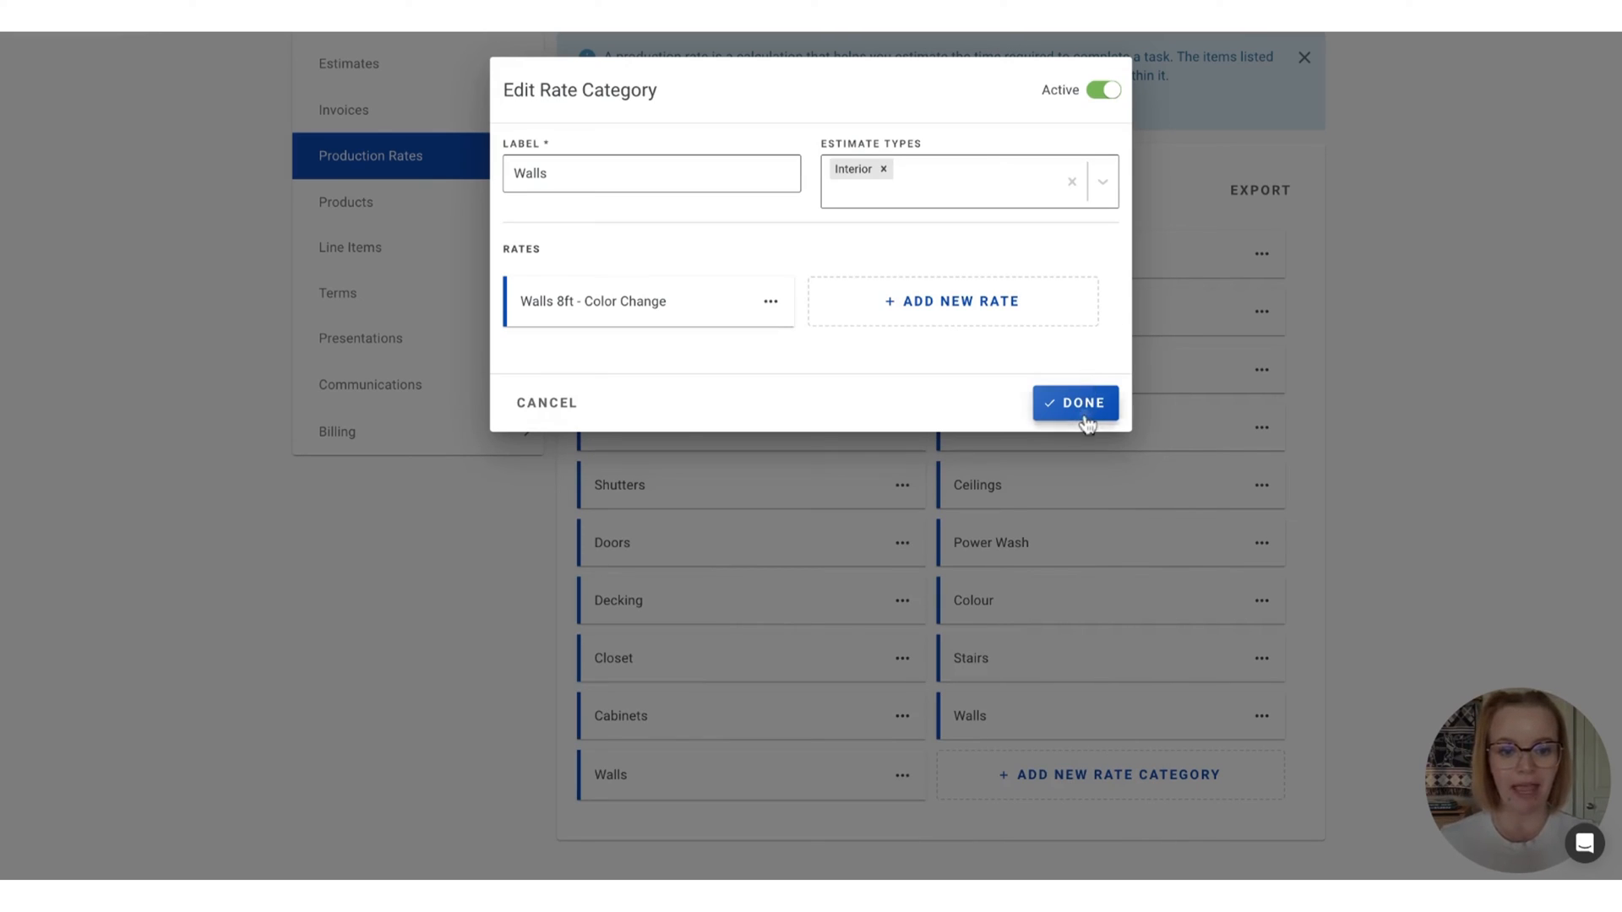
left_click(1074, 402)
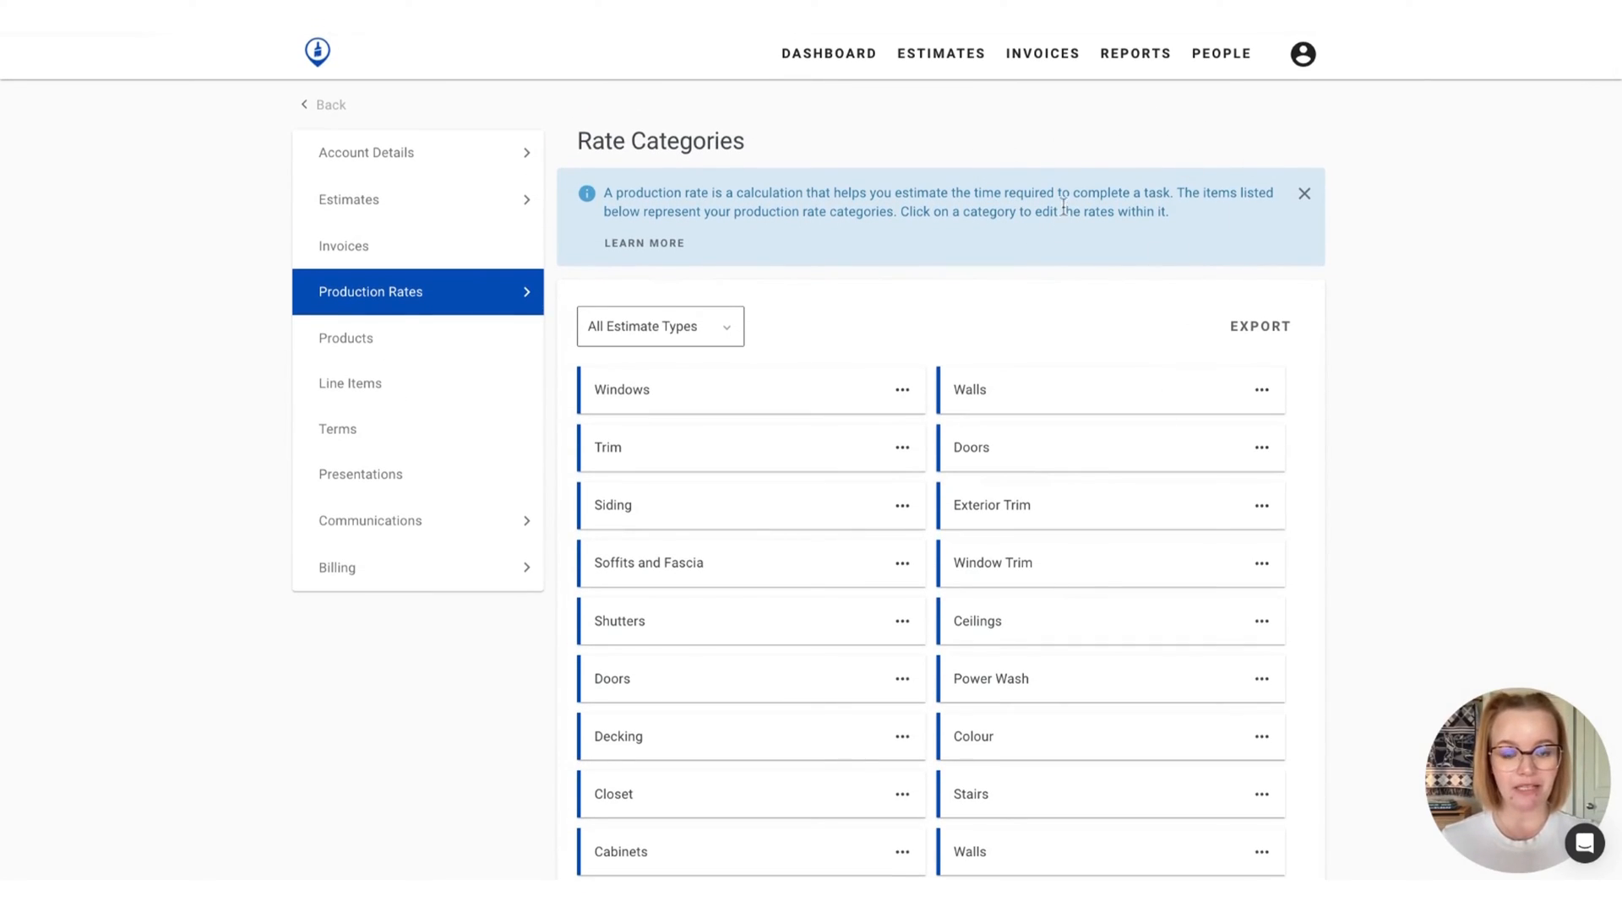
mouse_move(1079, 173)
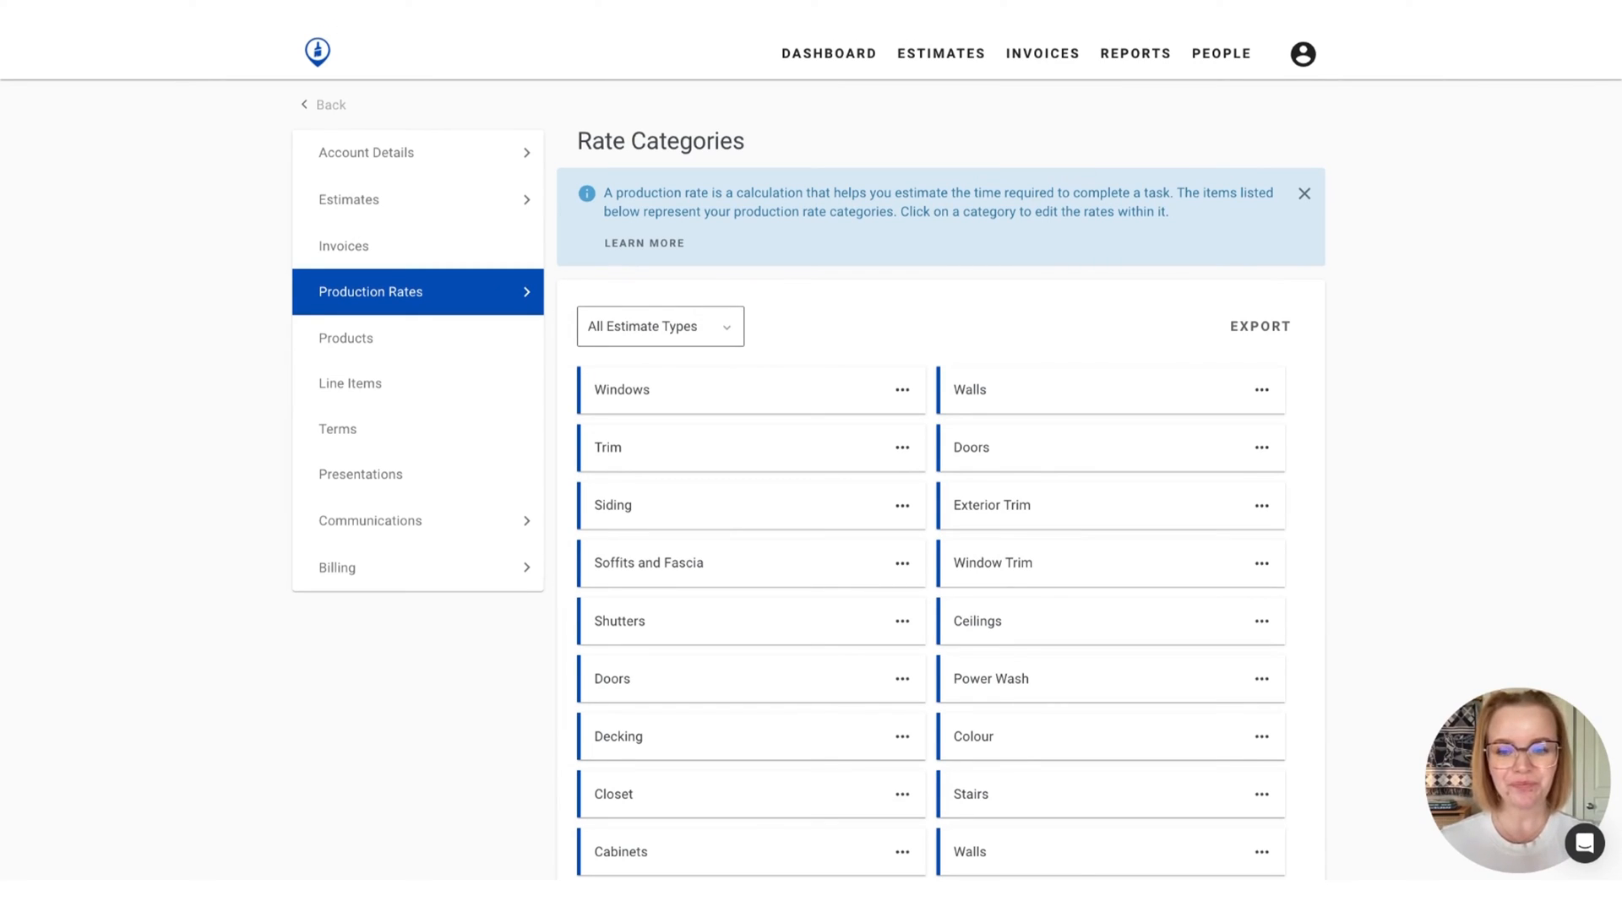
left_click(370, 292)
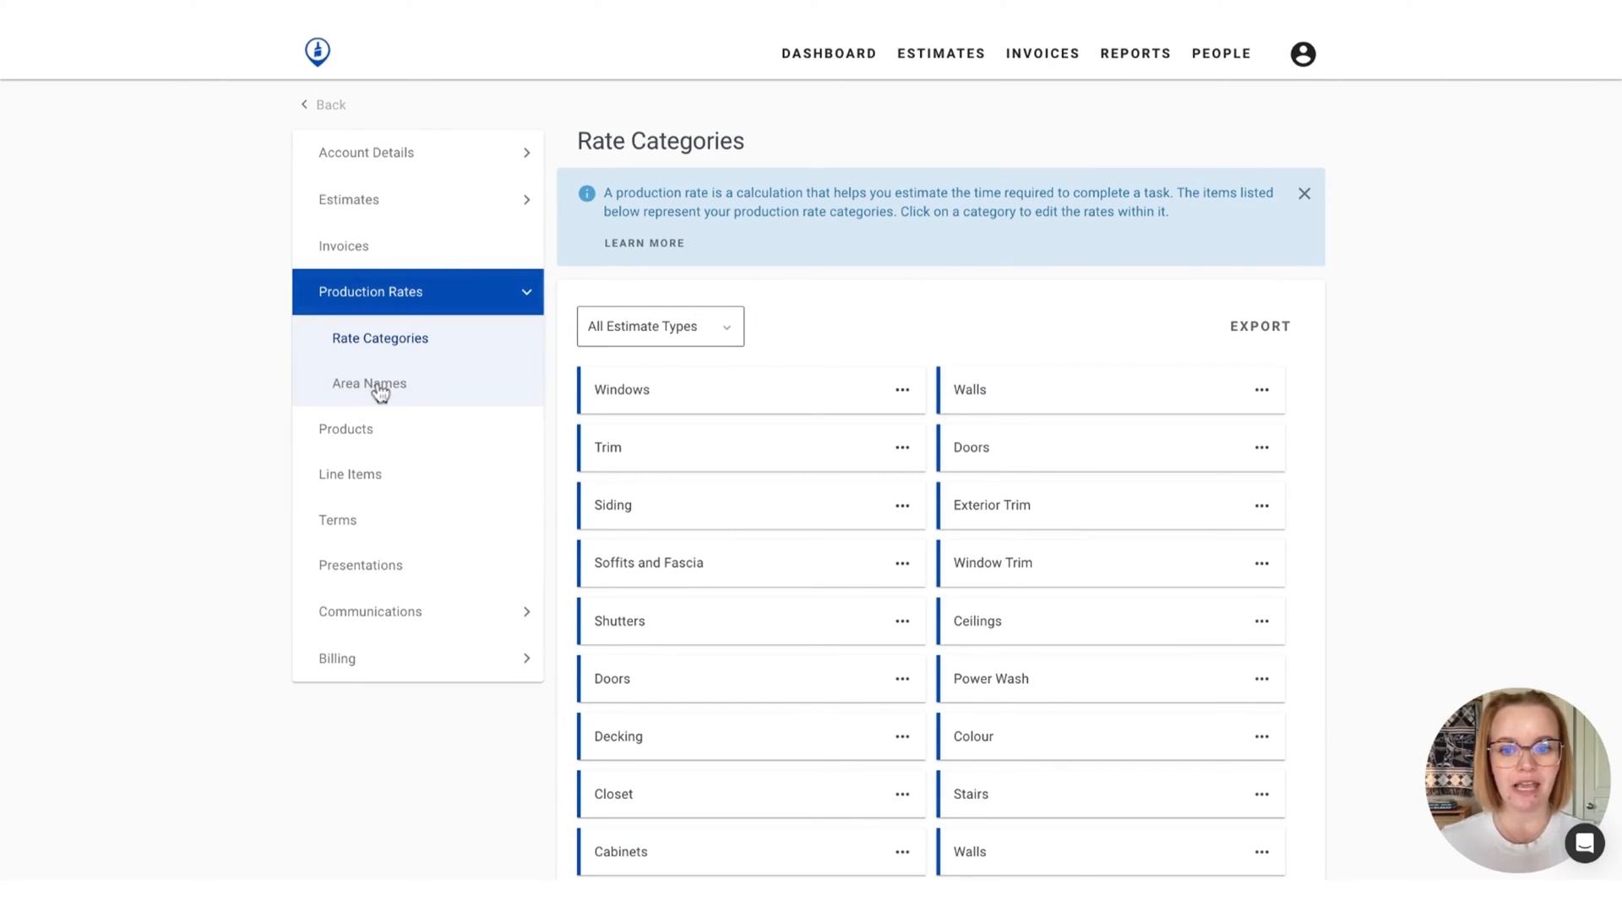
left_click(368, 383)
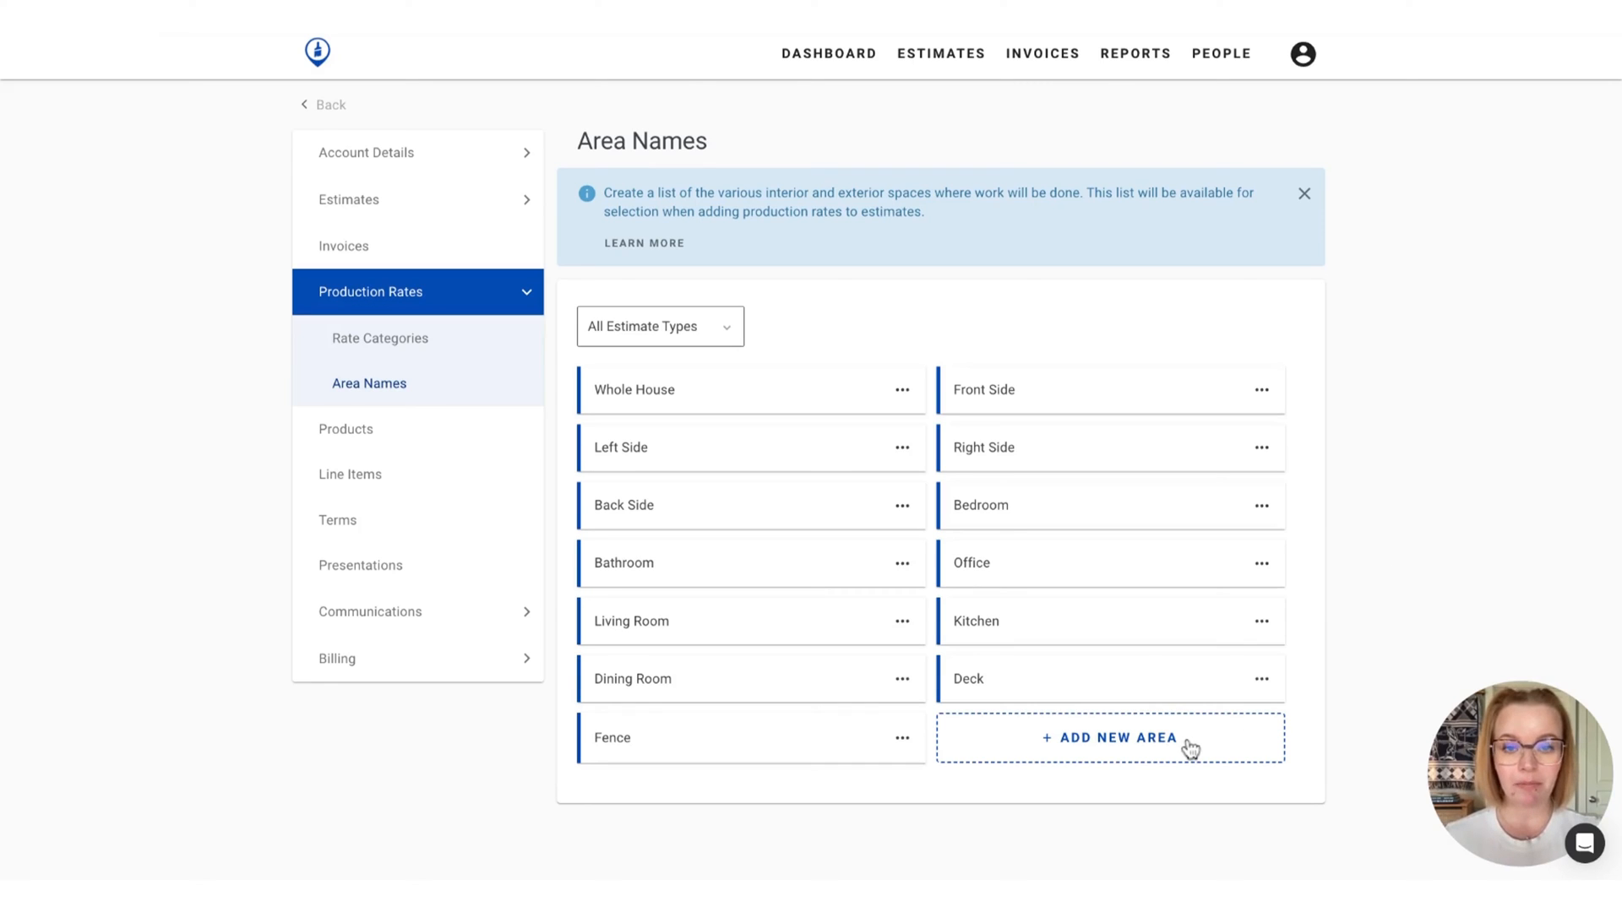
Add a new area named 'Stairwell' for Interior estimates and save it
left_click(1108, 738)
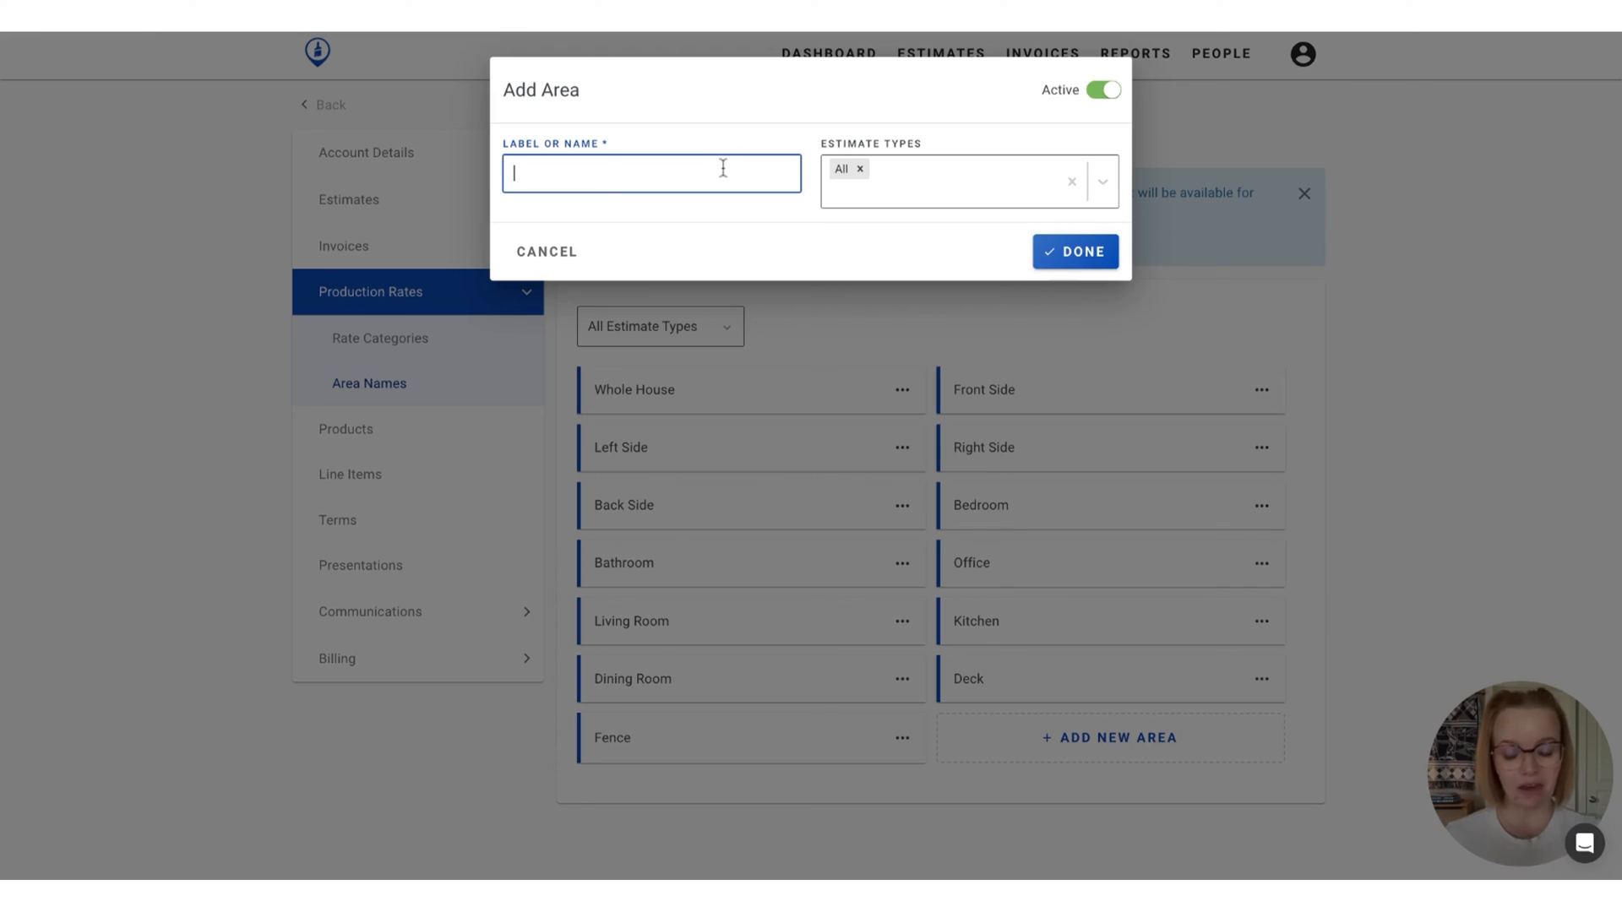
type("Stairw")
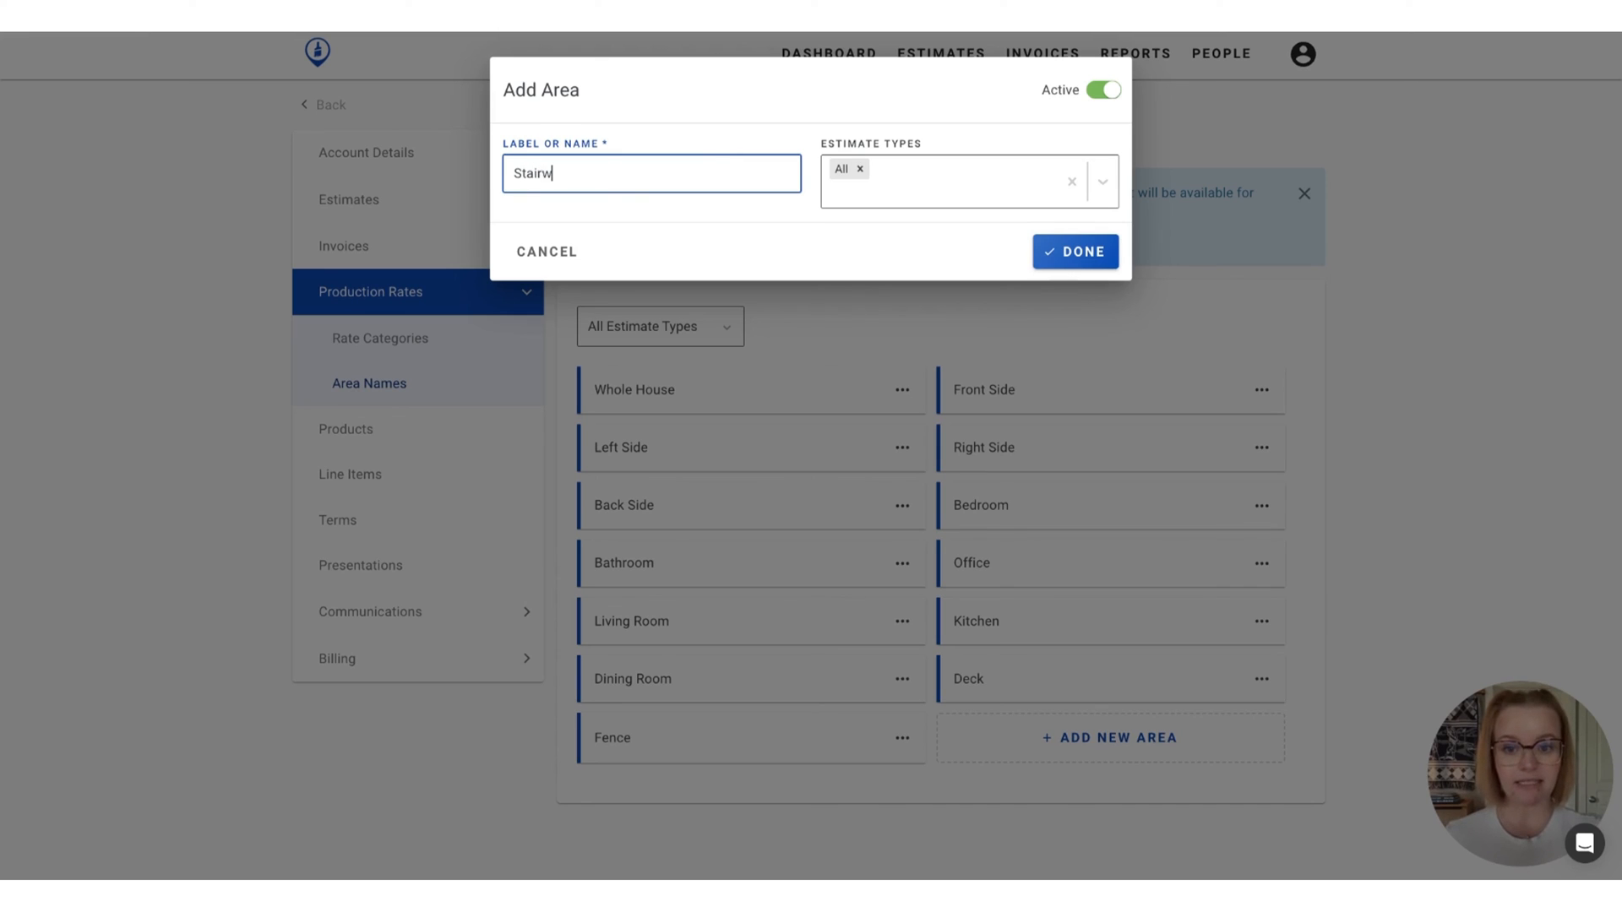
type("ell")
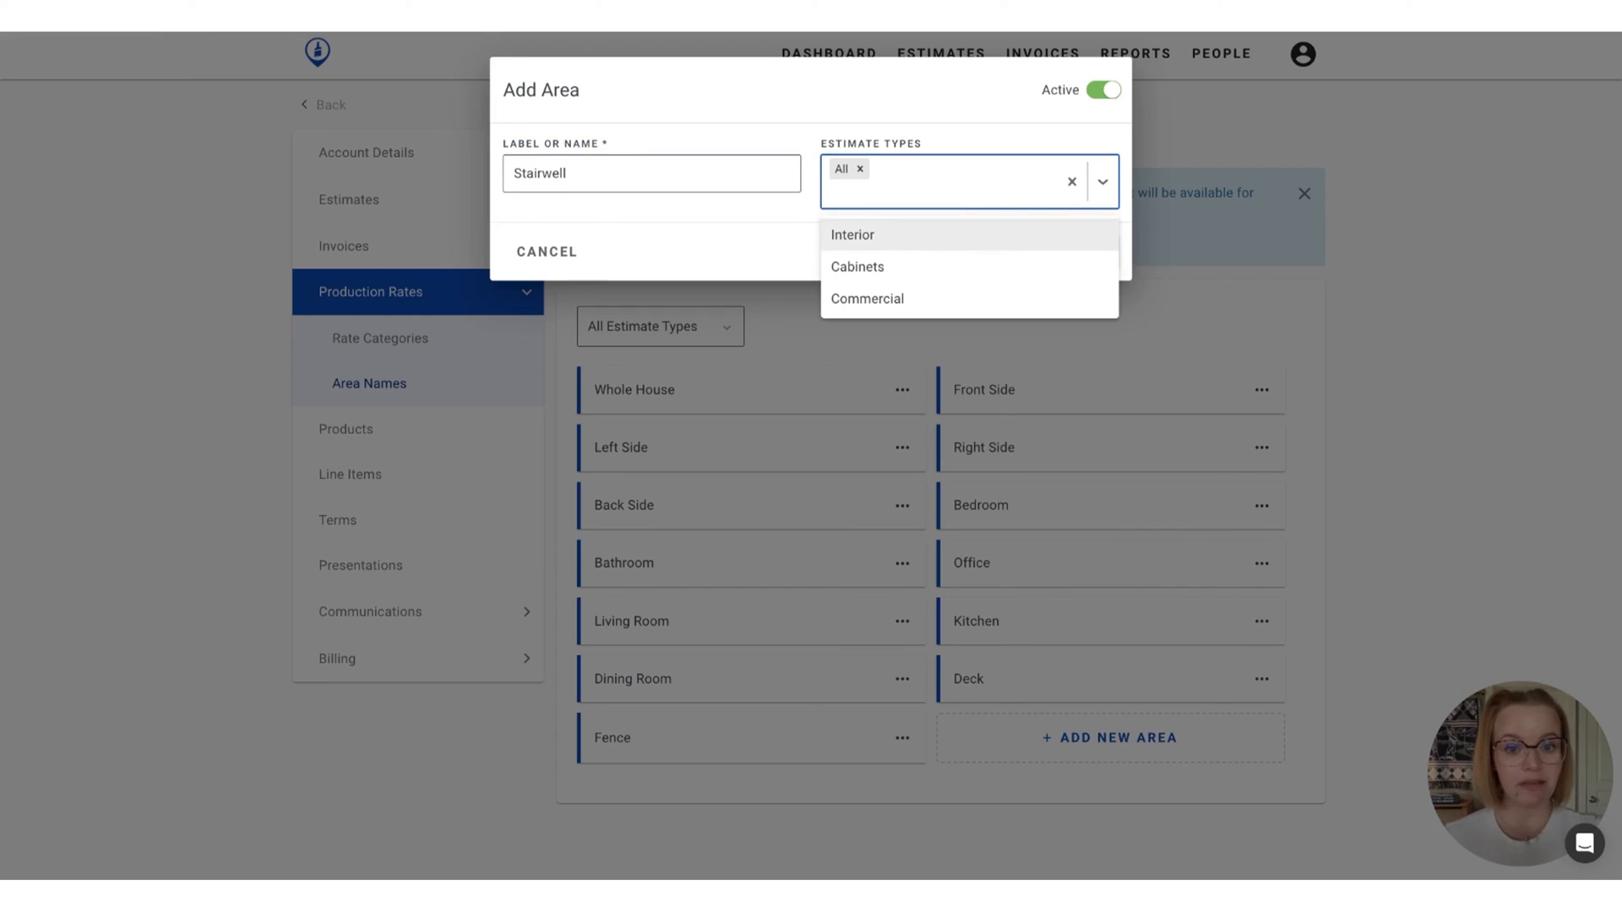
left_click(851, 235)
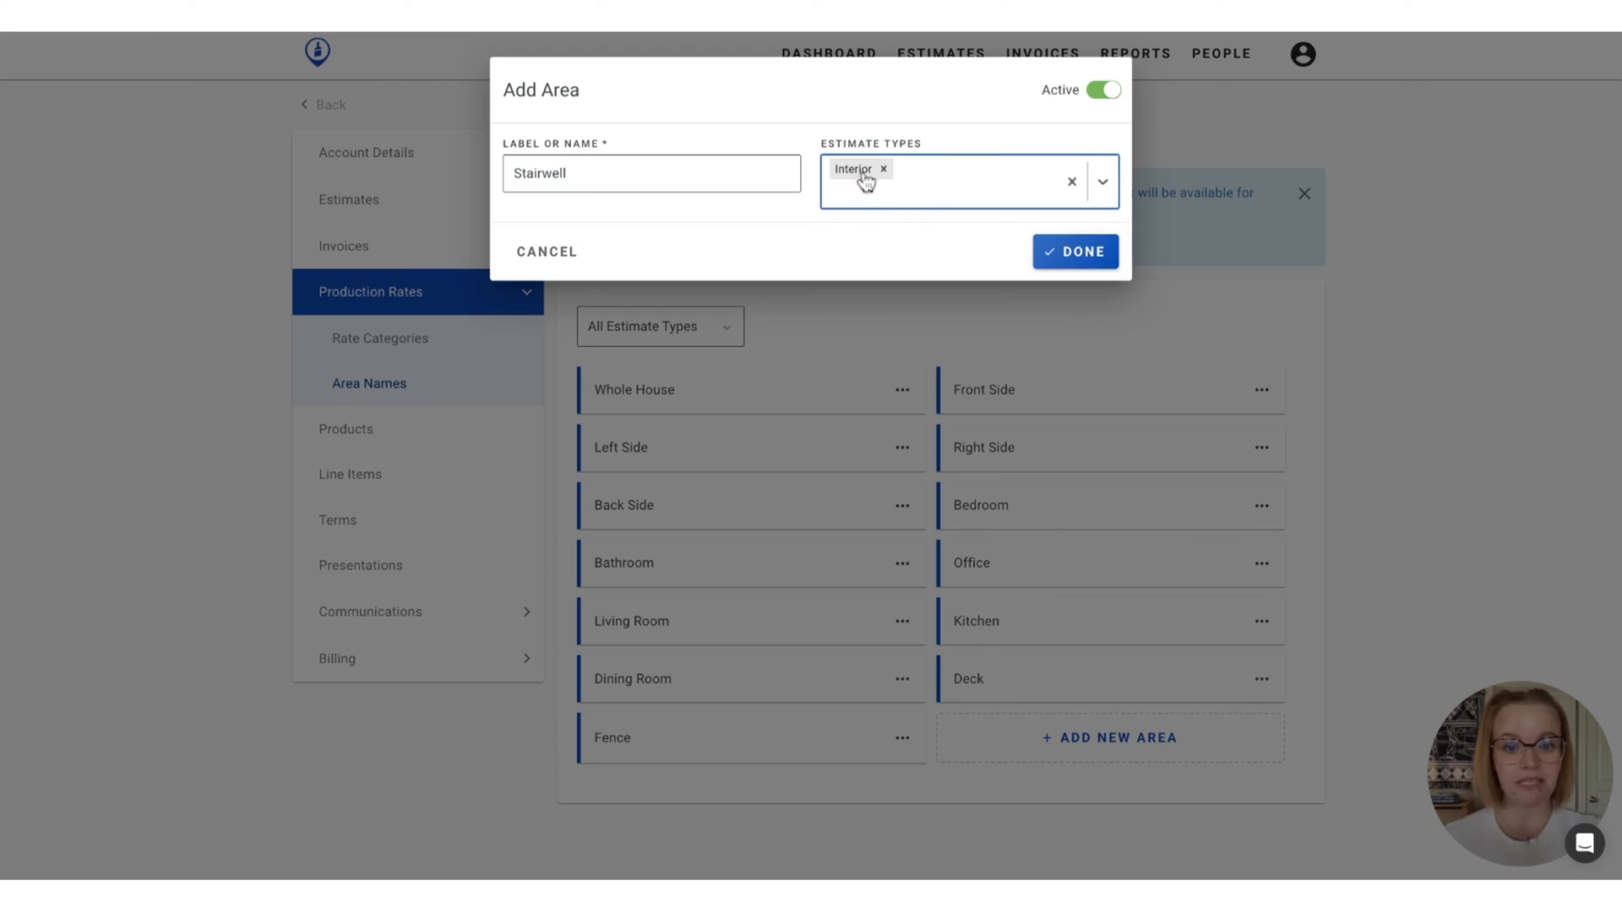
left_click(1074, 252)
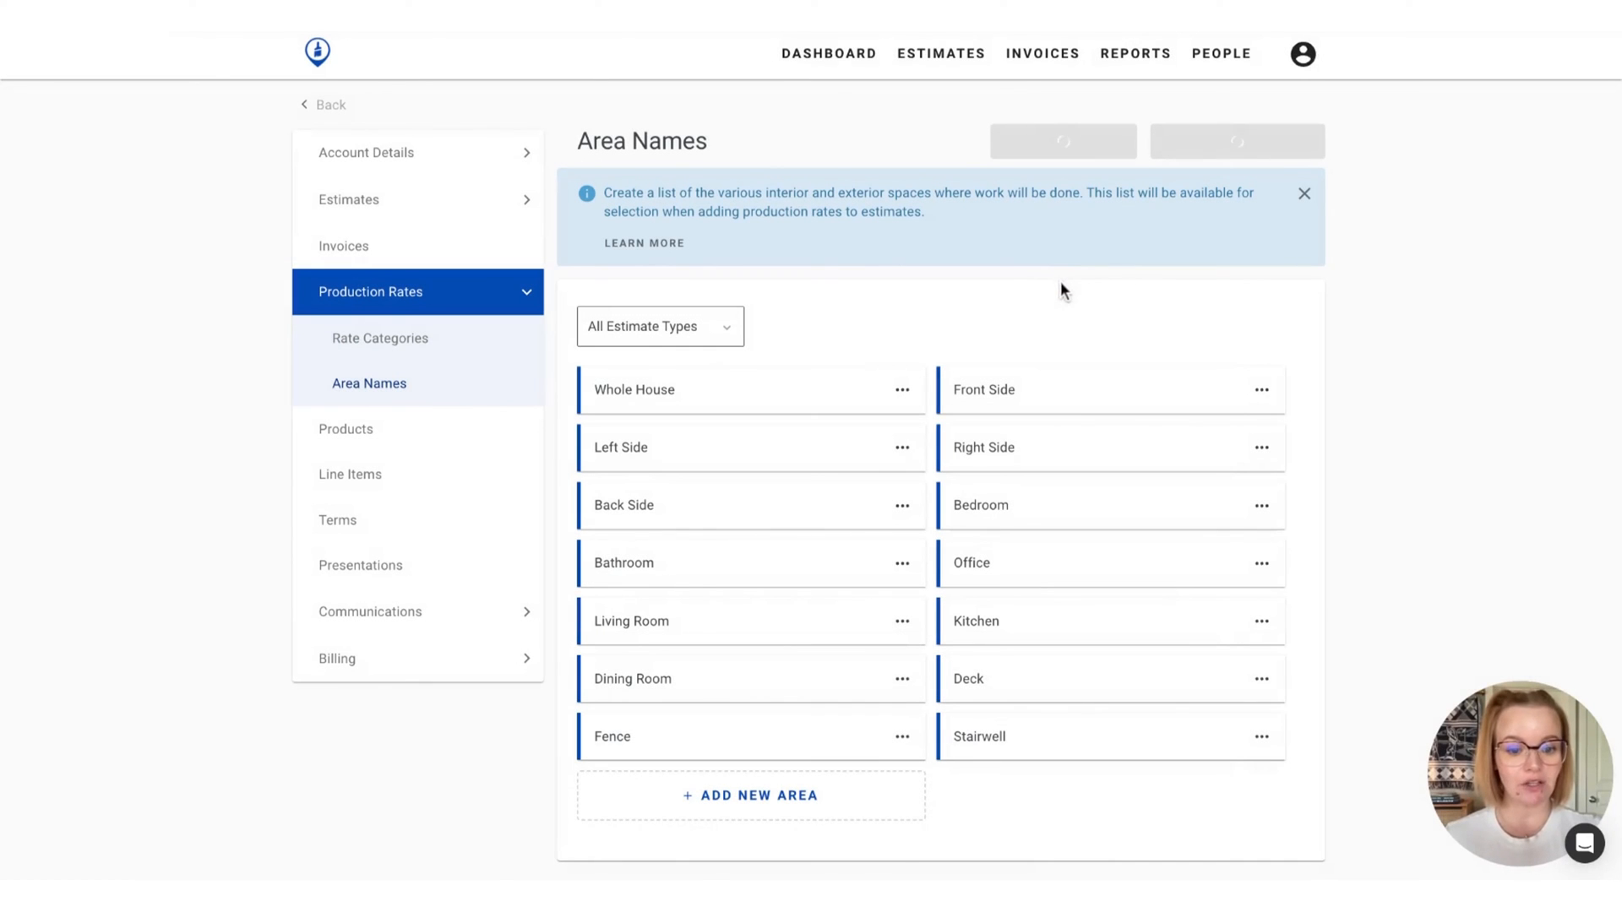